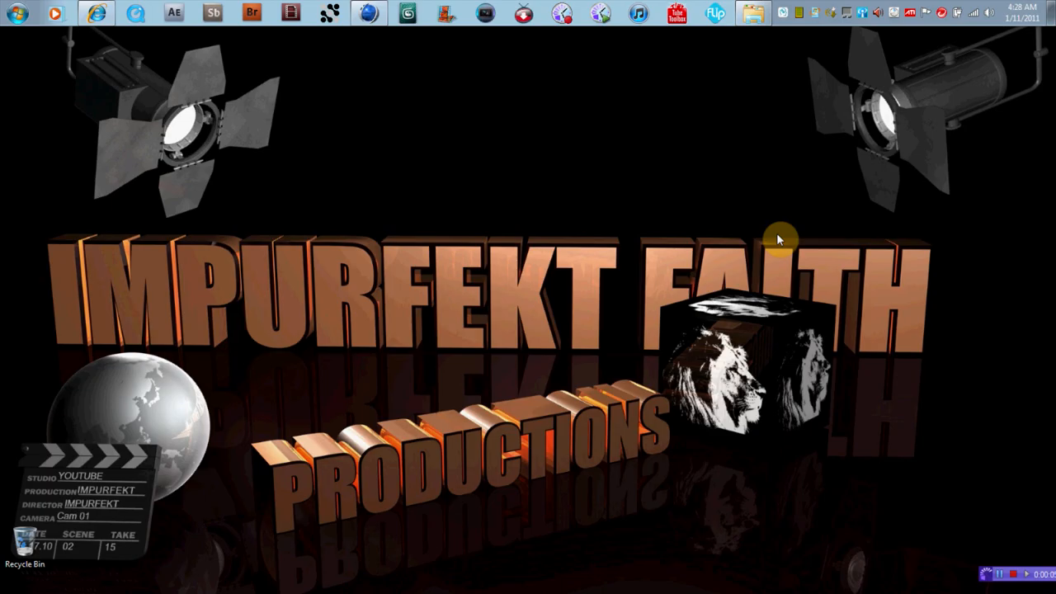
pyautogui.moveTo(802, 248)
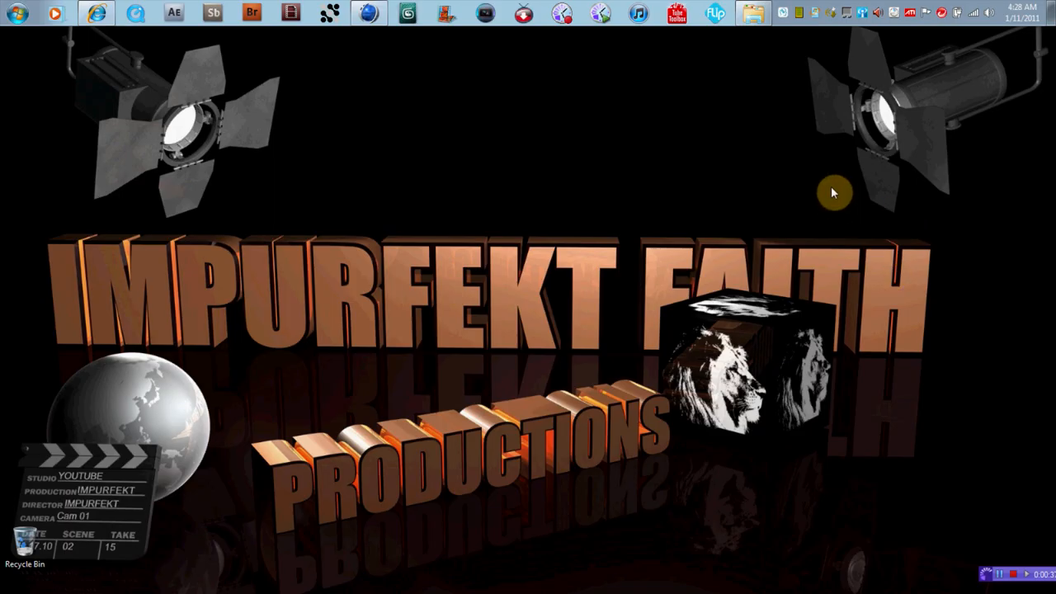
pyautogui.moveTo(164, 95)
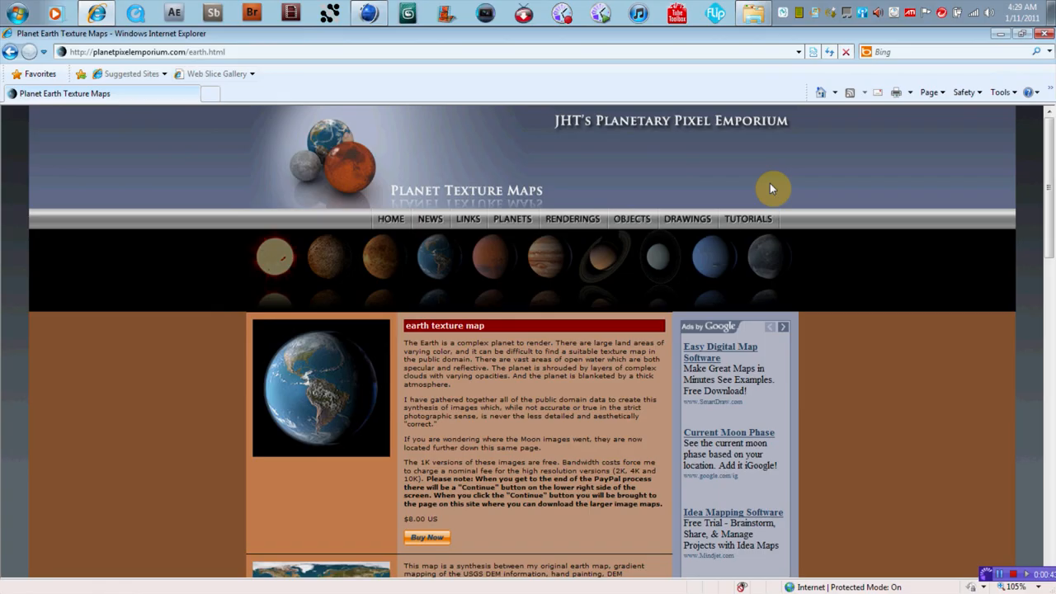
pyautogui.moveTo(1048, 130)
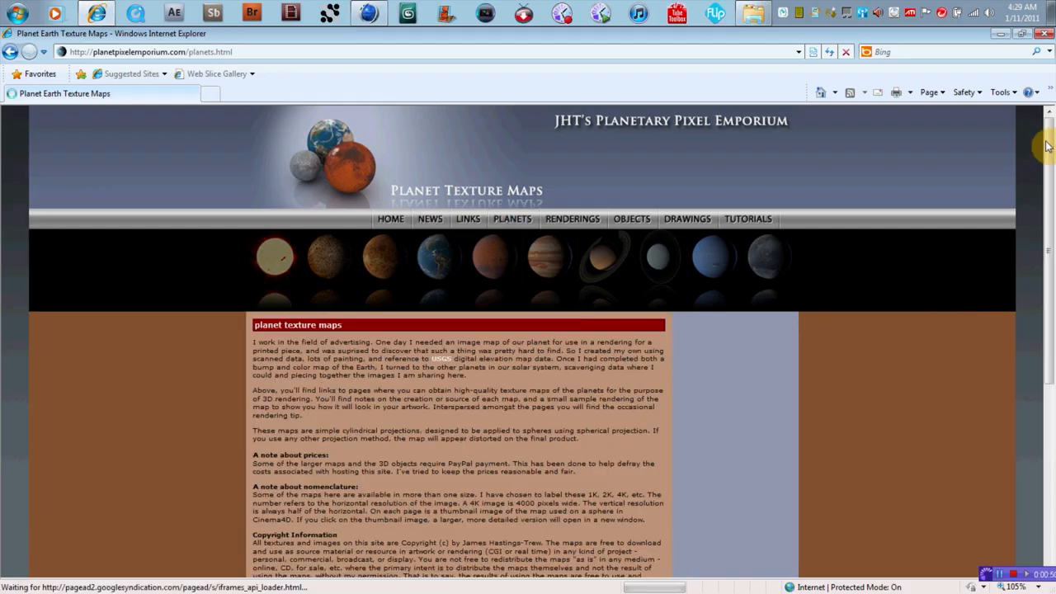
# - Scroll down the Earth texture map page toward the site navigation
pyautogui.scroll(-3)
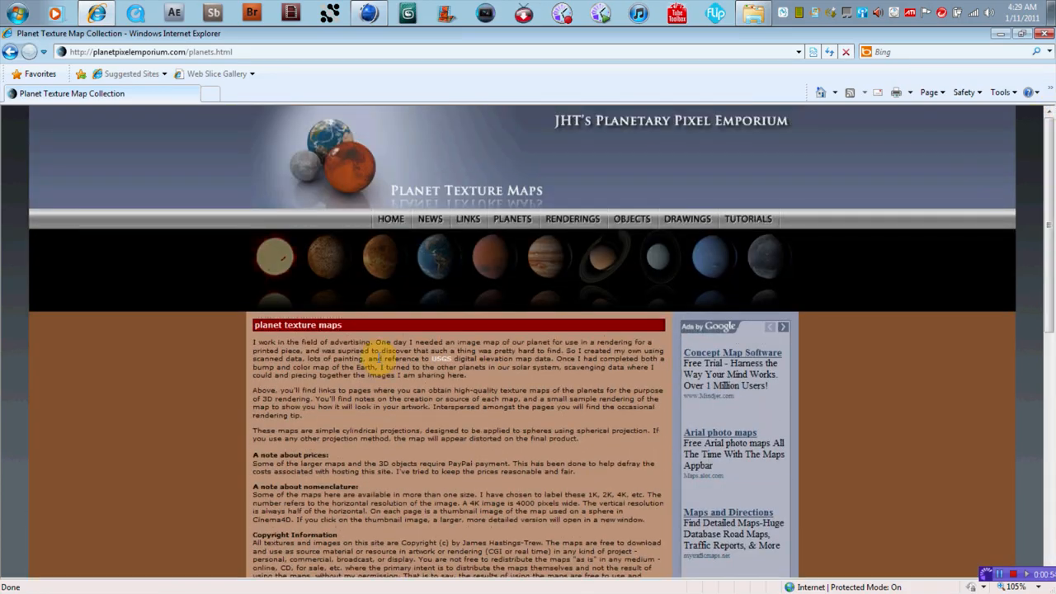
pyautogui.moveTo(756, 264)
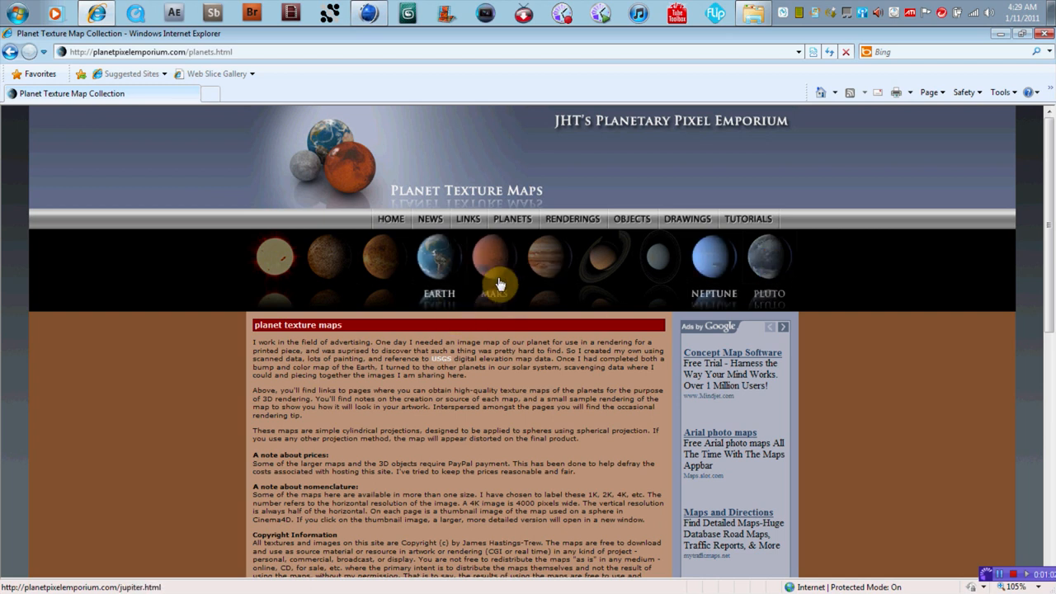
# - Open the Mars texture maps page and look through its colour and normal maps
pyautogui.click(496, 272)
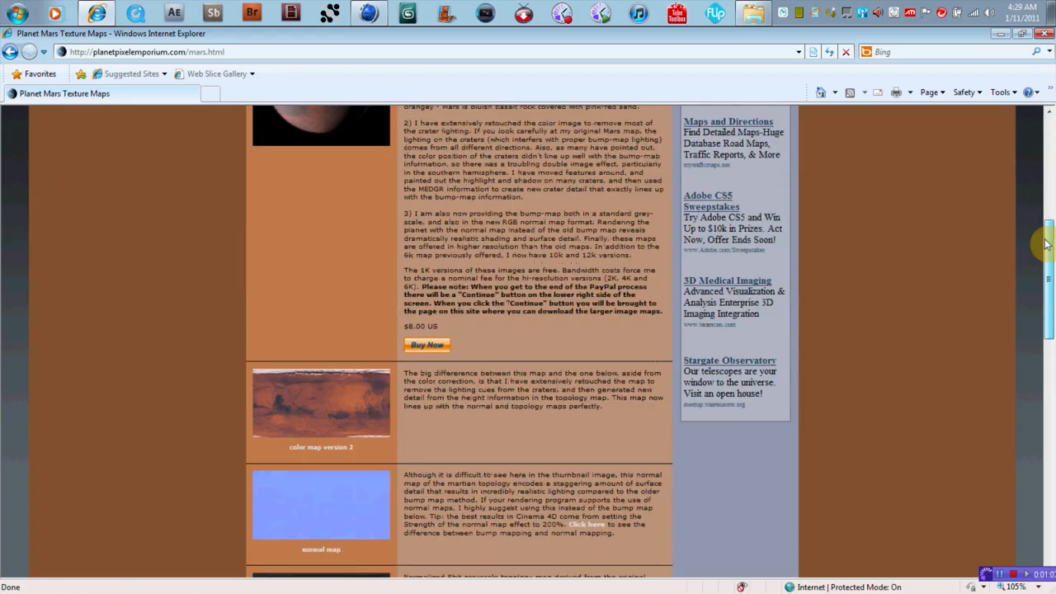
pyautogui.scroll(-3)
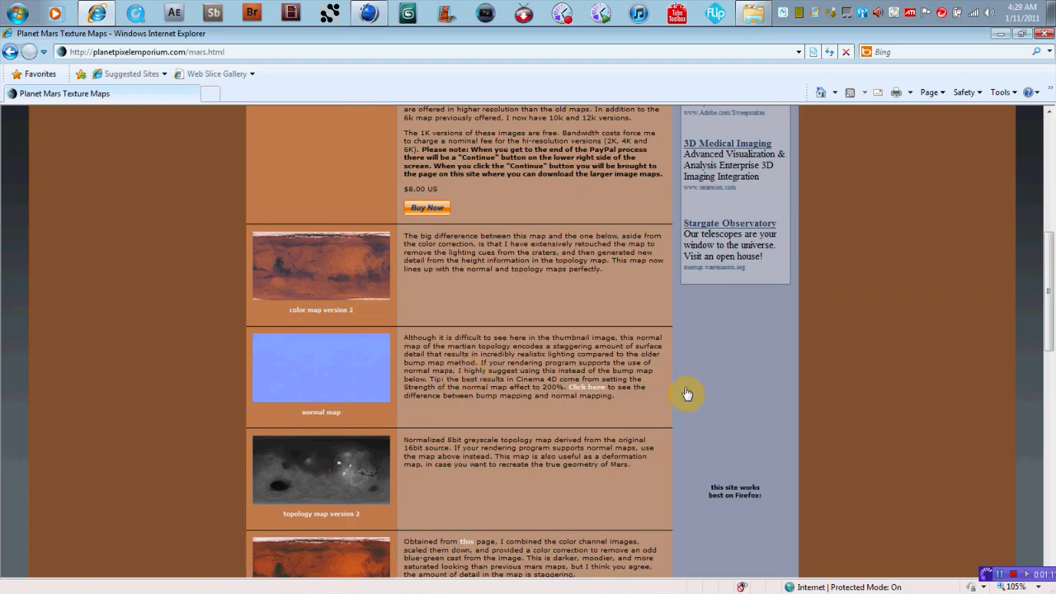
pyautogui.scroll(-3)
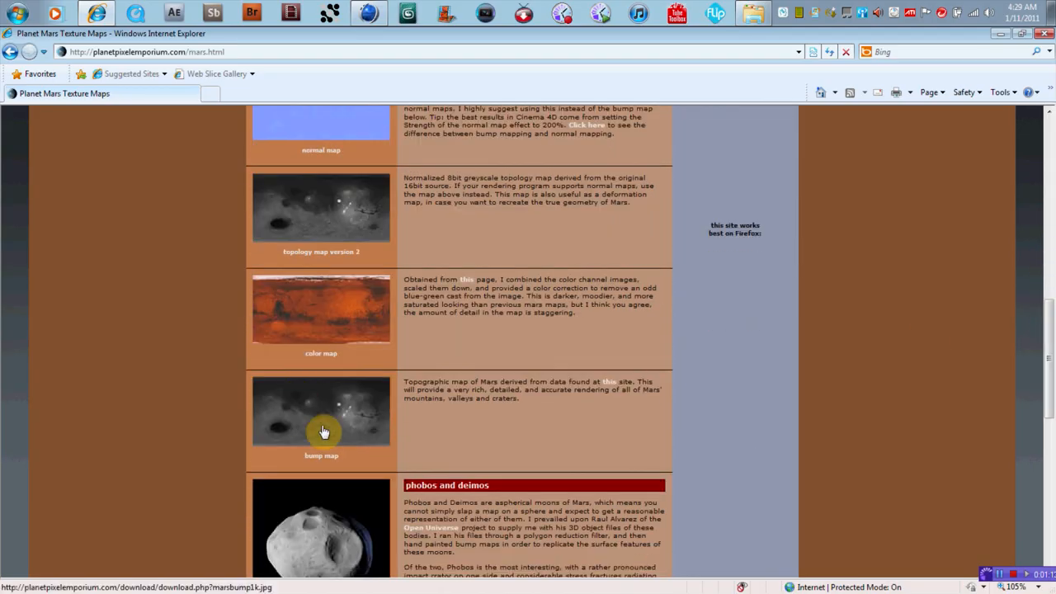
pyautogui.moveTo(356, 423)
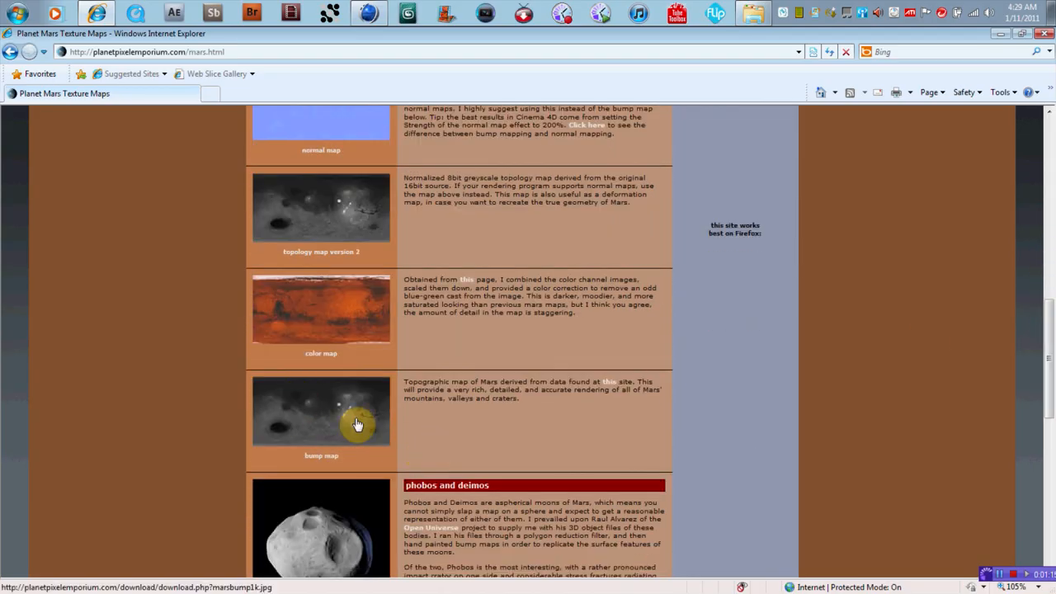
pyautogui.moveTo(1048, 333)
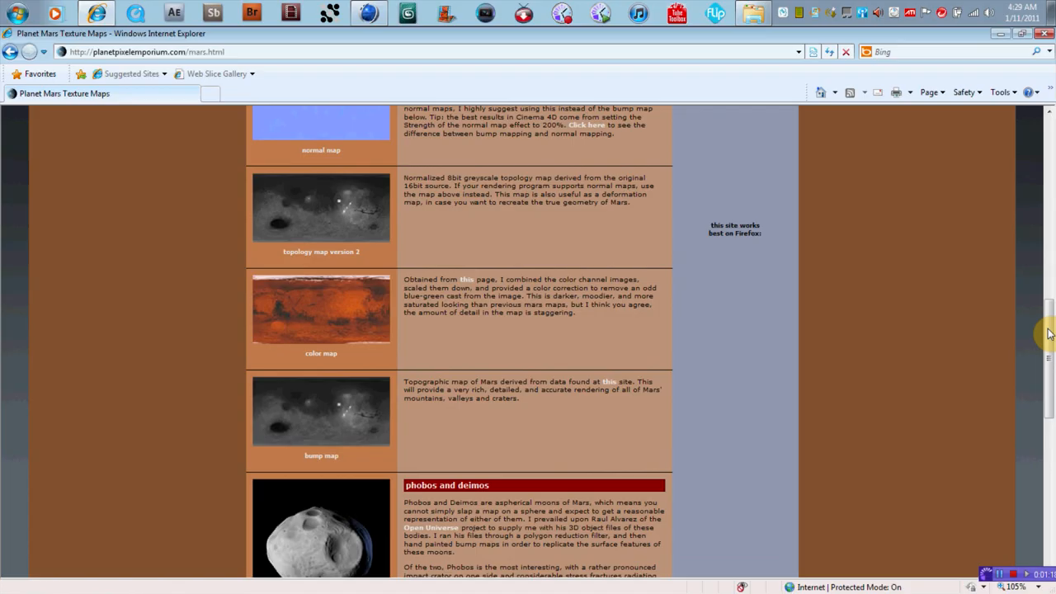
pyautogui.scroll(3)
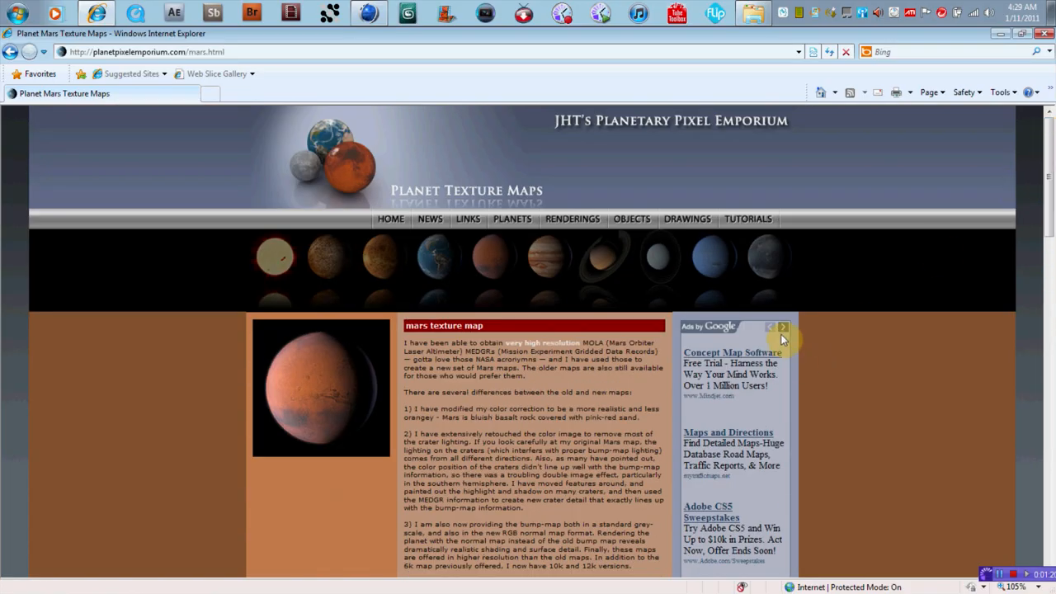
pyautogui.scroll(-3)
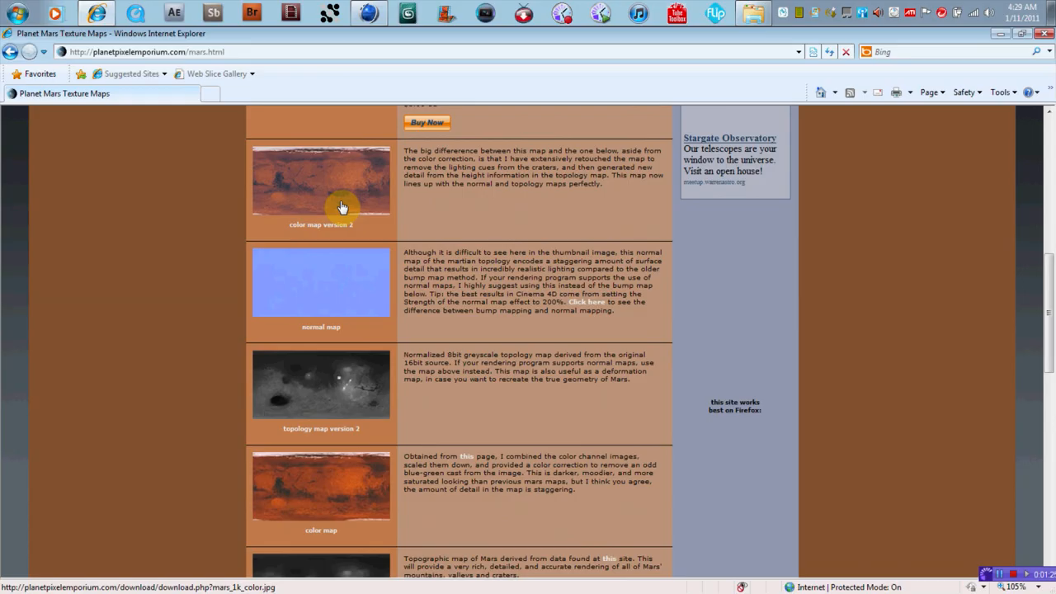
pyautogui.moveTo(360, 287)
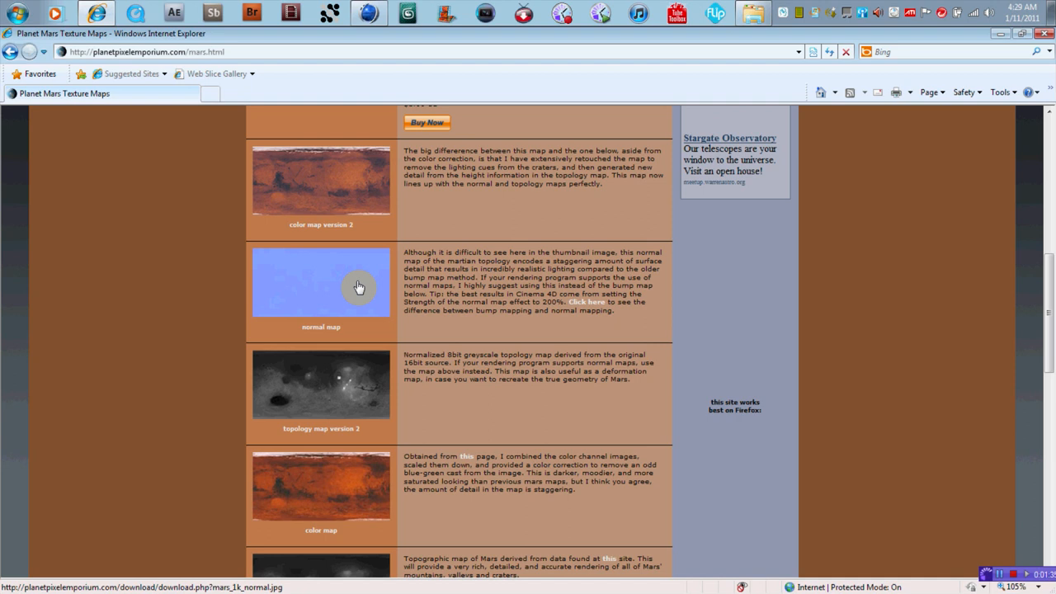
pyautogui.scroll(-3)
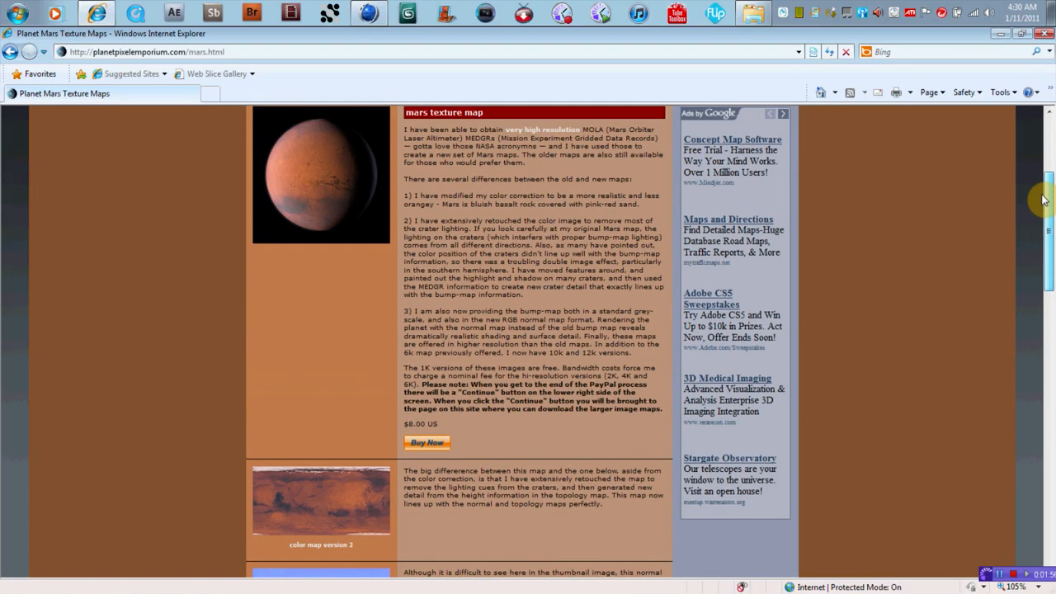
# - Continue through Mars's topology, bump, Phobos and Deimos maps, then scroll back up
pyautogui.scroll(-3)
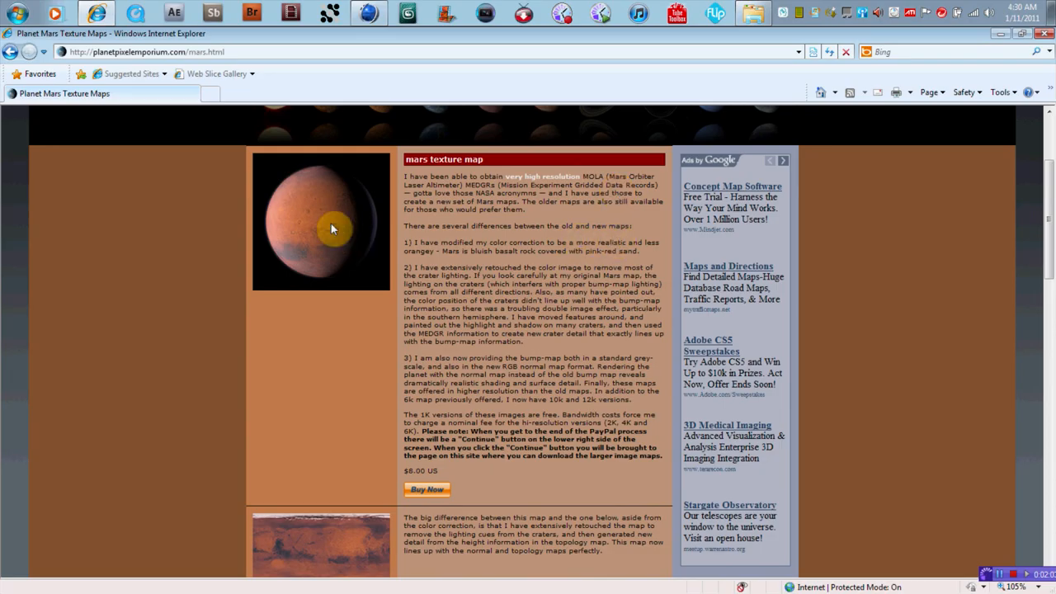
pyautogui.scroll(-3)
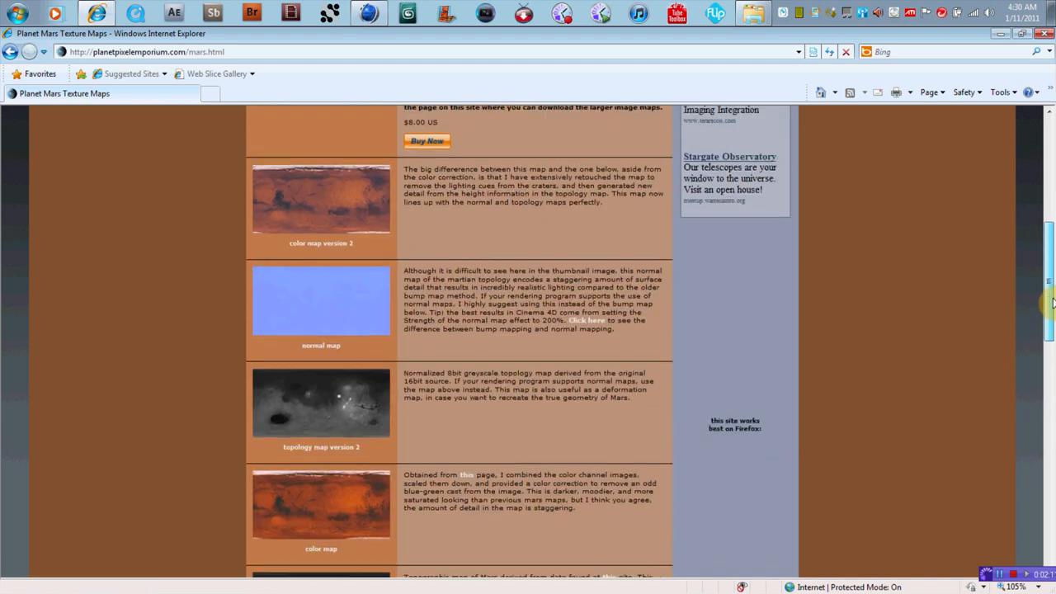
pyautogui.scroll(3)
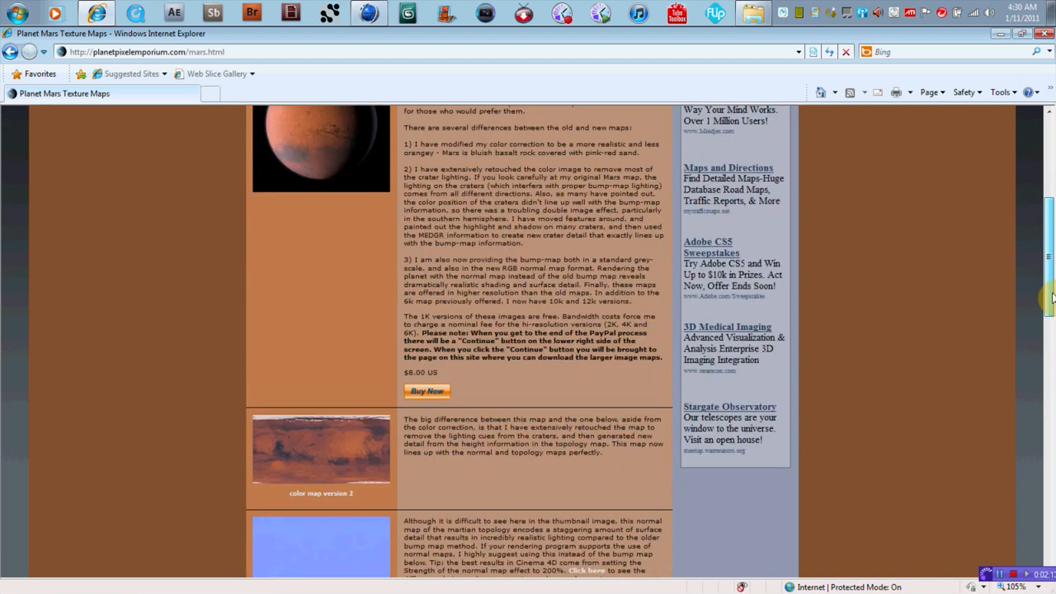
pyautogui.scroll(-3)
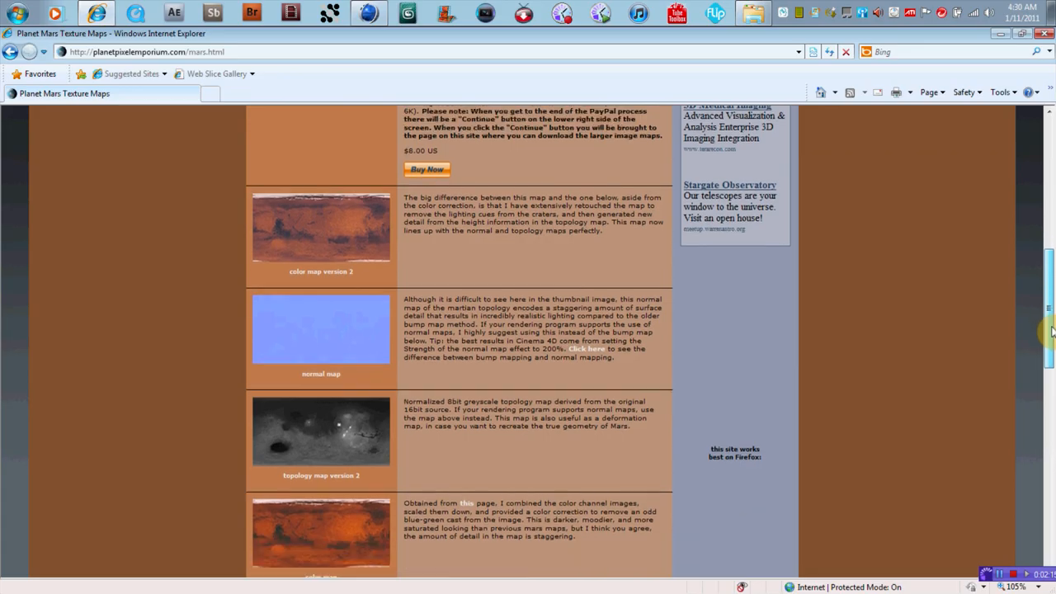
pyautogui.scroll(-3)
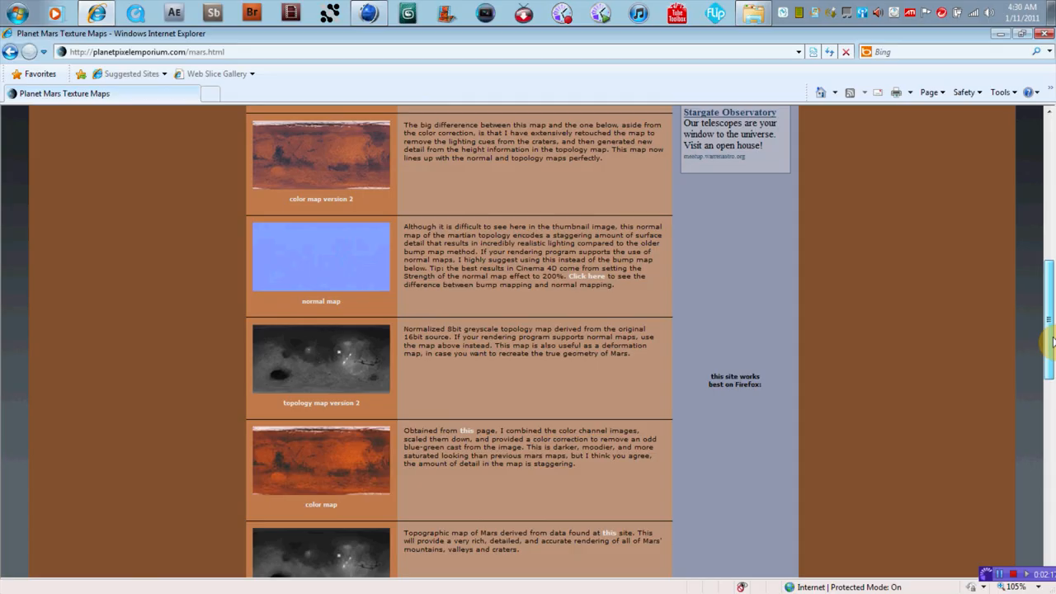
pyautogui.scroll(-3)
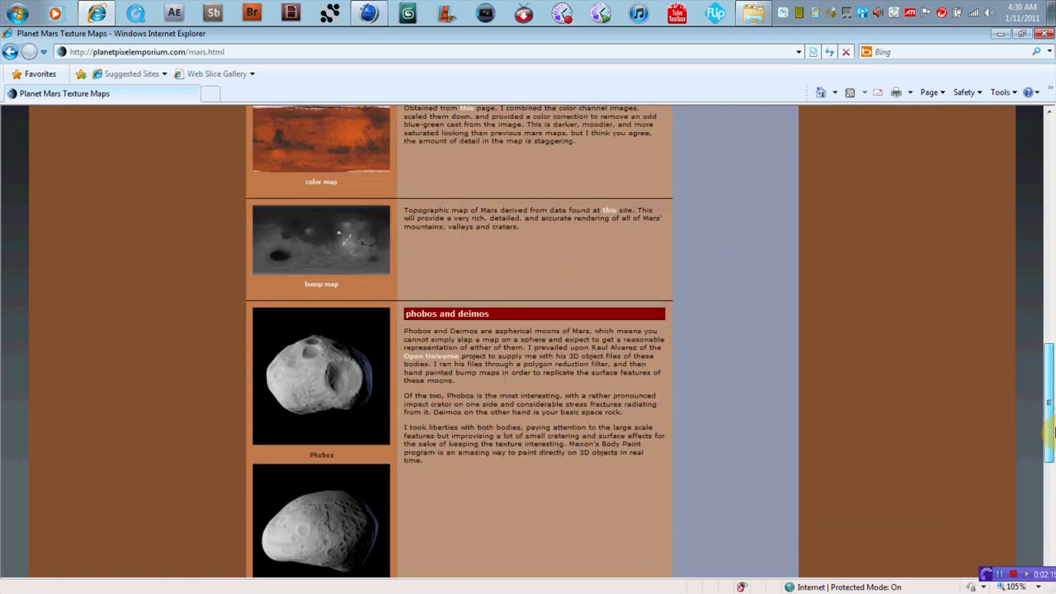
pyautogui.scroll(-3)
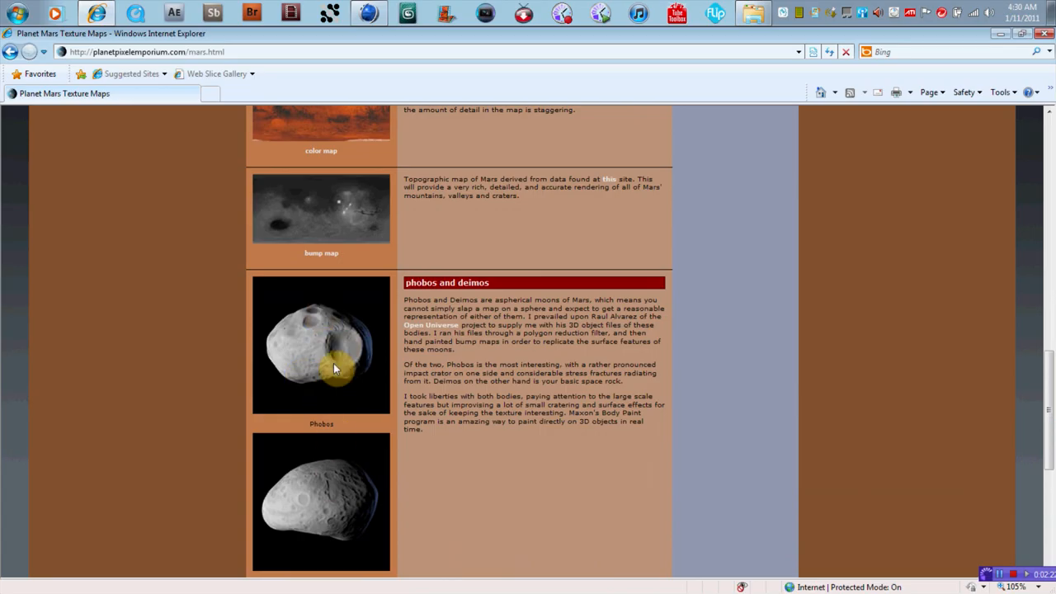
pyautogui.moveTo(378, 337)
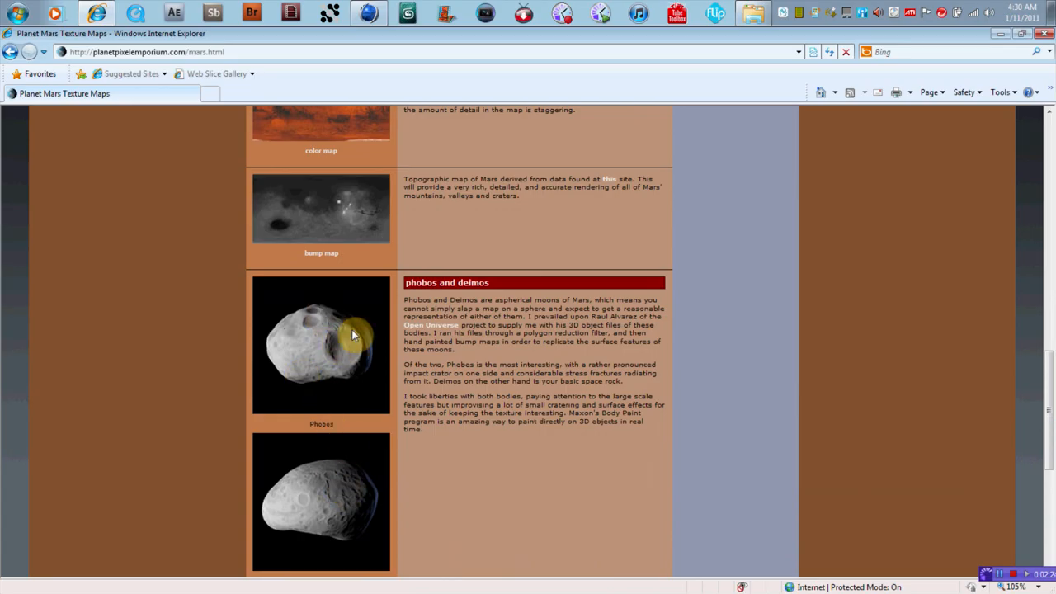
pyautogui.moveTo(357, 370)
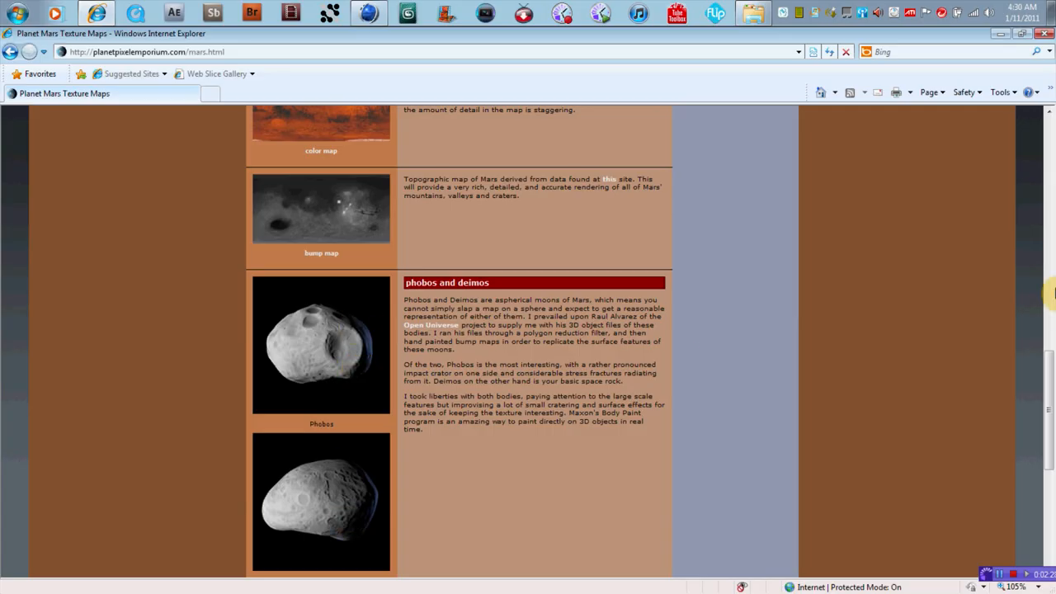
pyautogui.scroll(3)
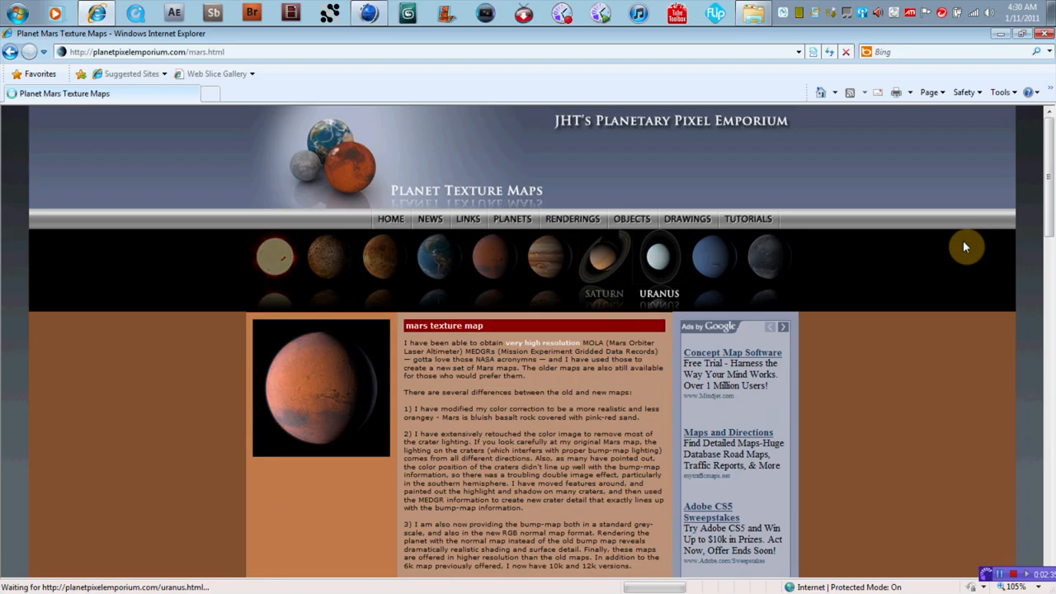
# - Open the Uranus texture maps page and start saving the Uranus ring colour map
pyautogui.click(659, 257)
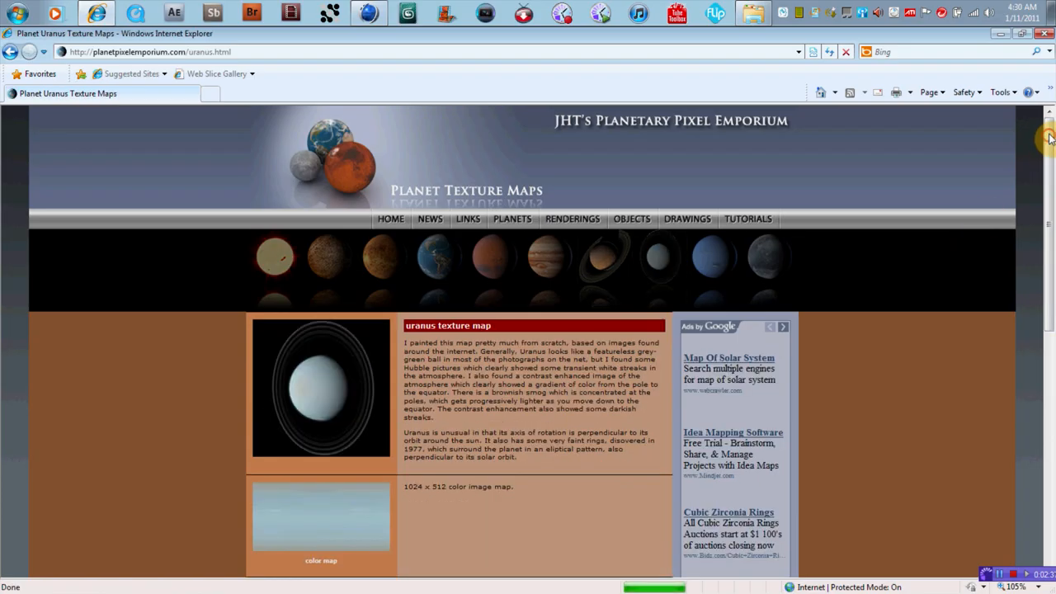
pyautogui.scroll(-3)
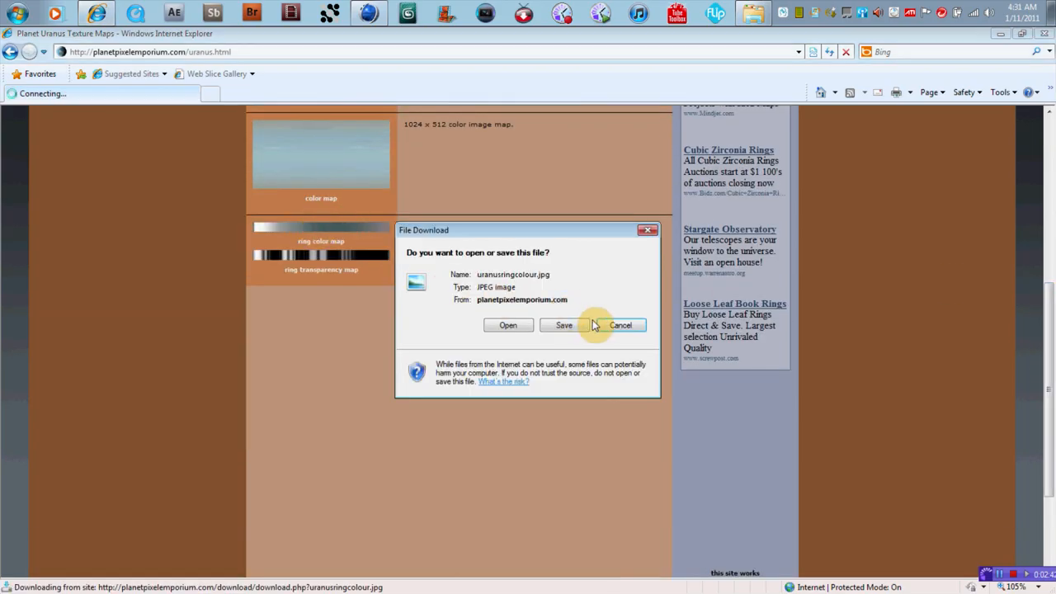
pyautogui.click(621, 325)
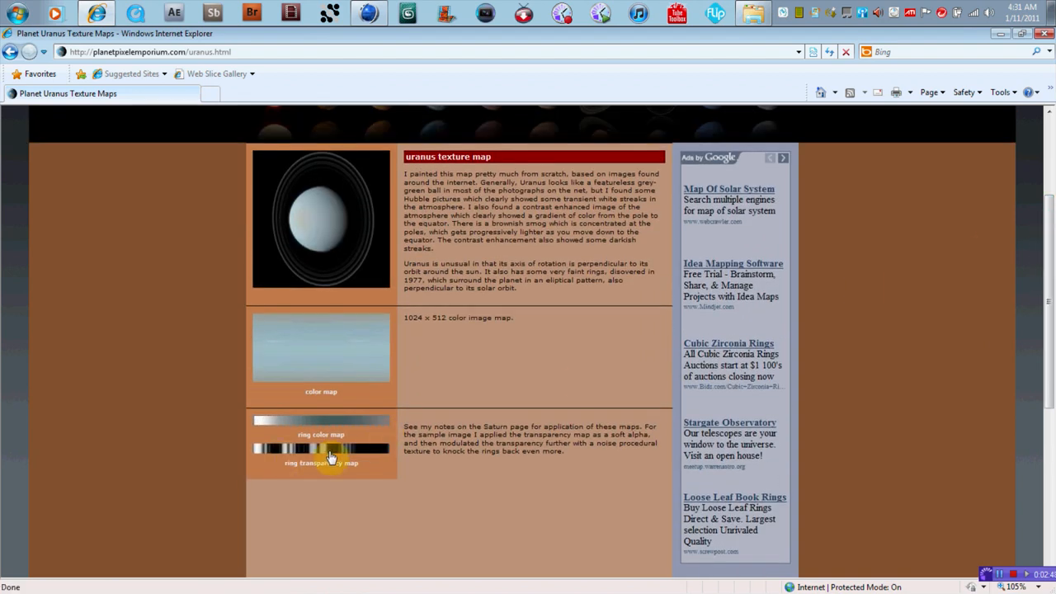
pyautogui.moveTo(314, 163)
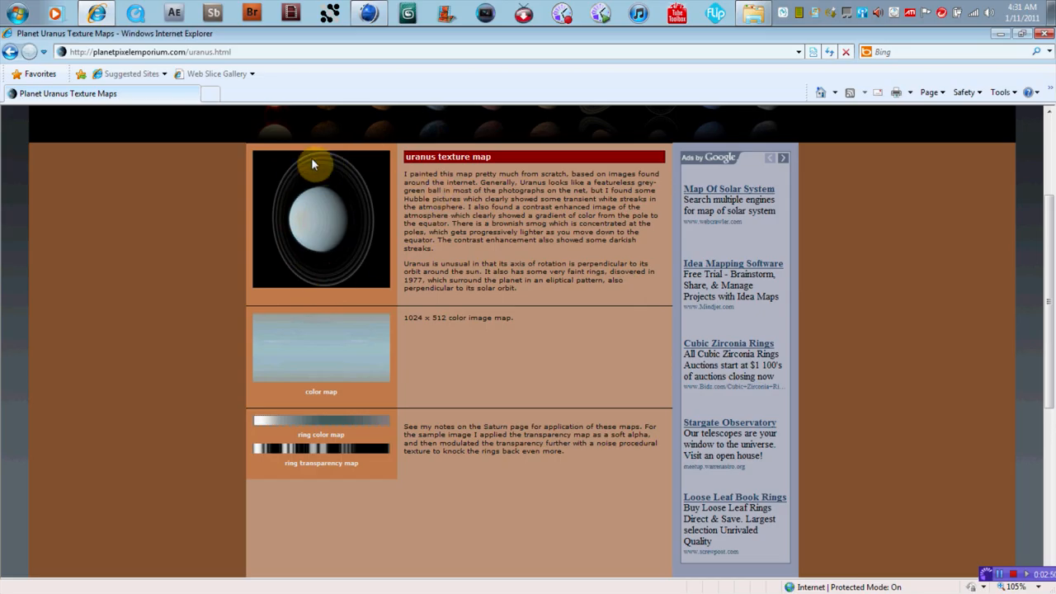
pyautogui.moveTo(1049, 244)
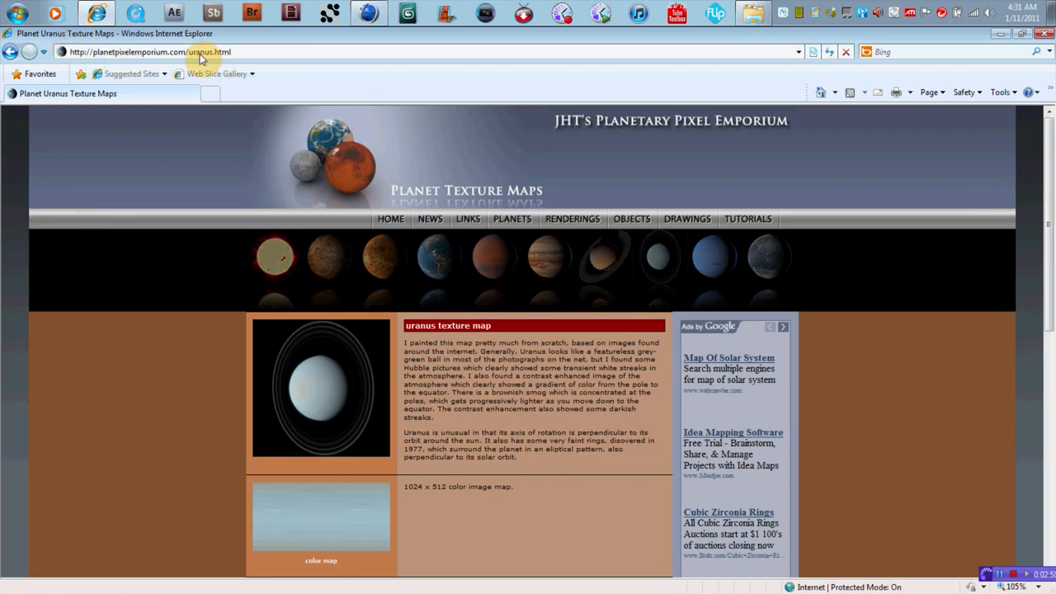
pyautogui.moveTo(1048, 132)
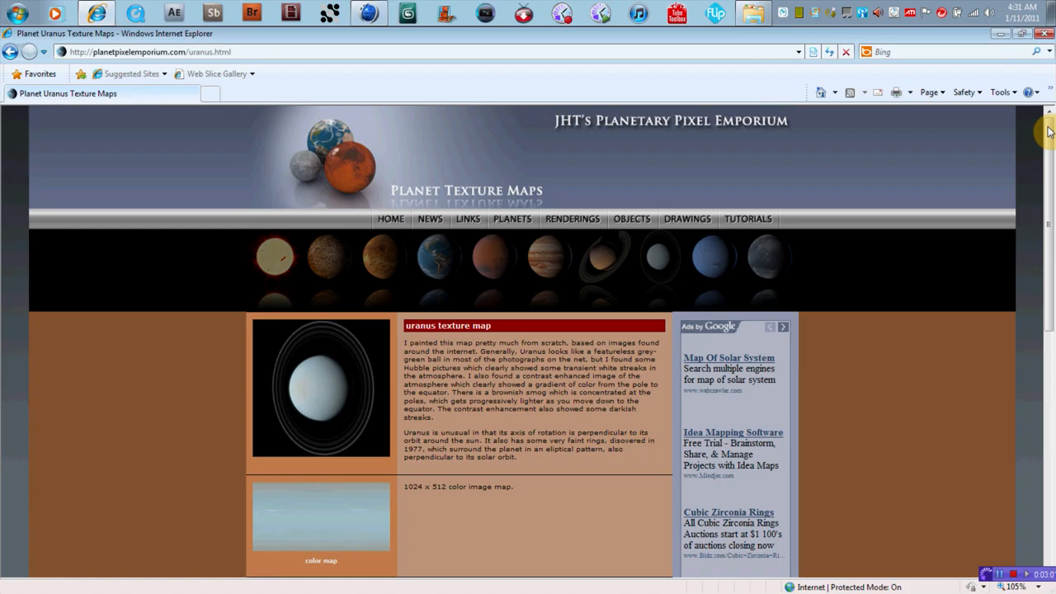
# - Scroll further down the Uranus page and head to the Earth texture maps page
pyautogui.scroll(-3)
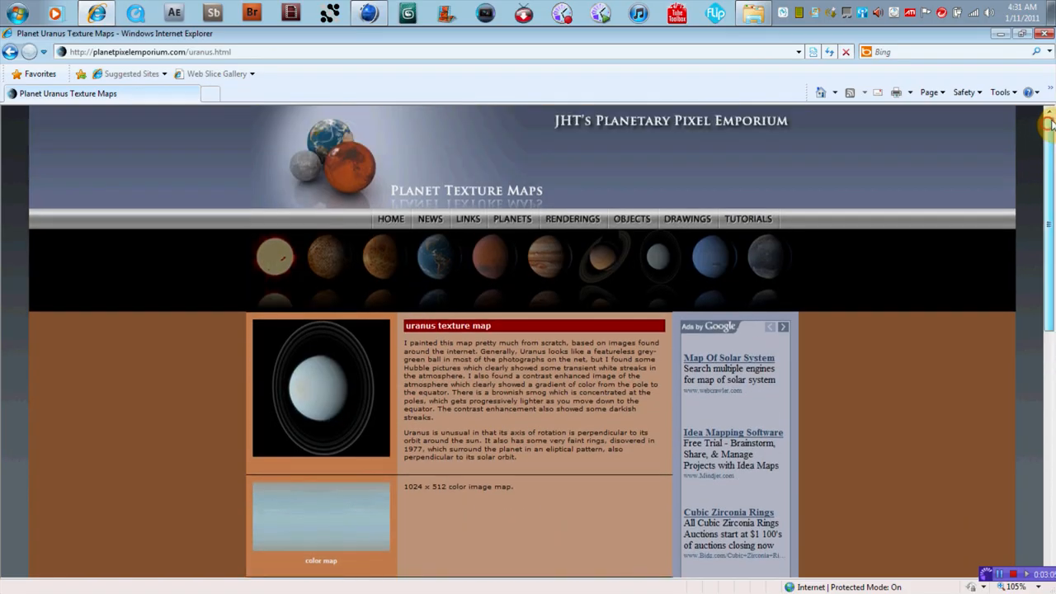
pyautogui.moveTo(593, 253)
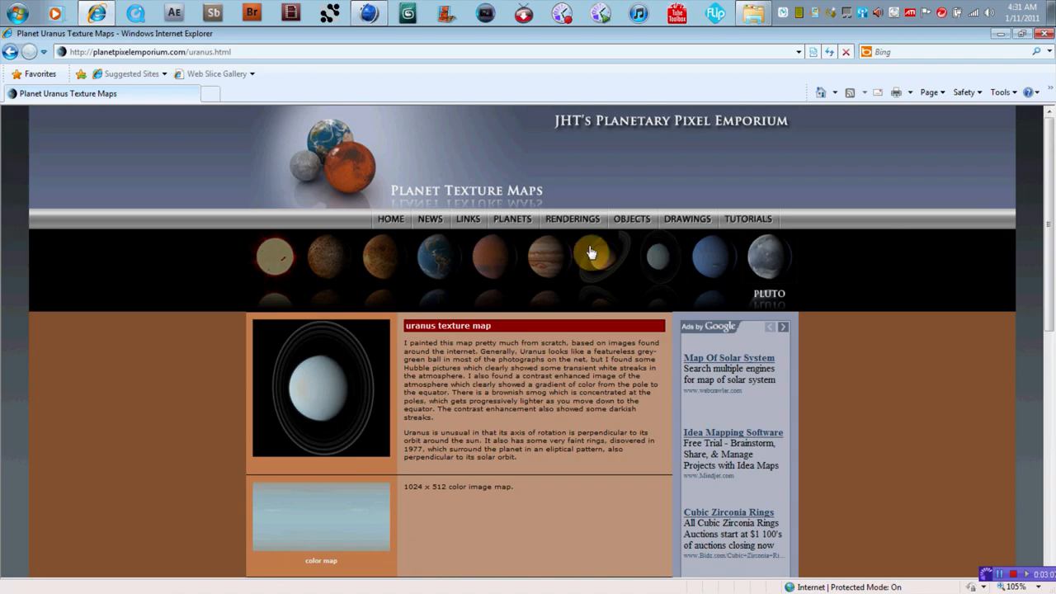
pyautogui.click(437, 256)
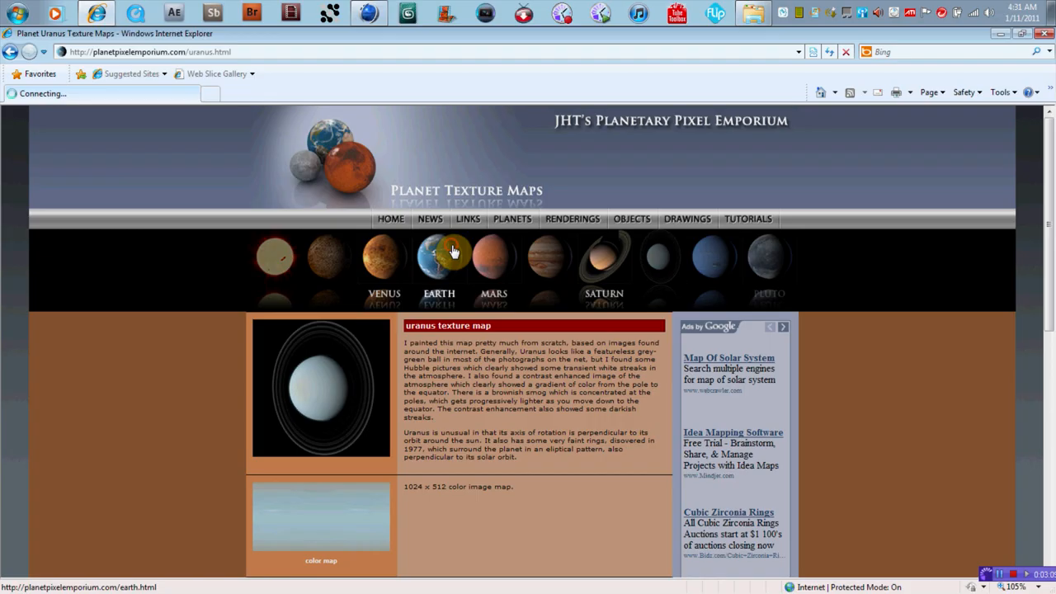
# - Load the Earth page and scroll through its color, bump and specular maps
pyautogui.click(439, 254)
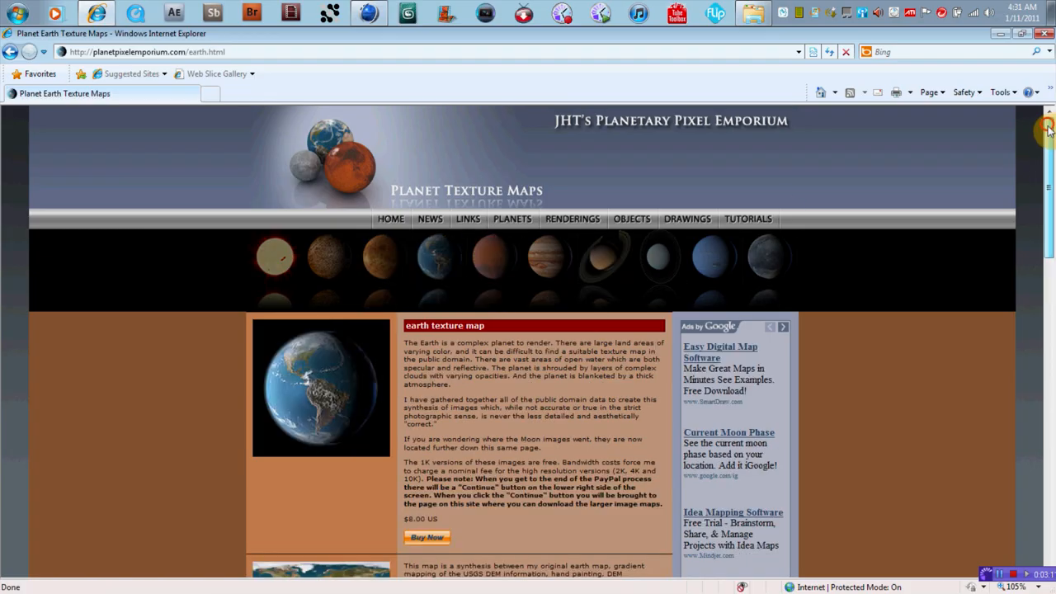
pyautogui.scroll(-3)
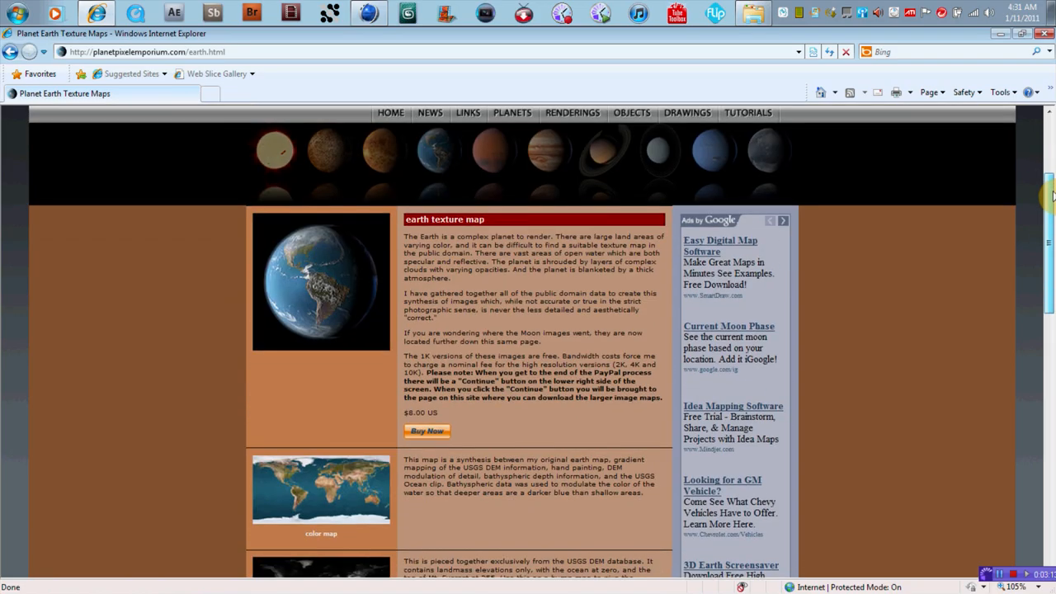
pyautogui.scroll(-3)
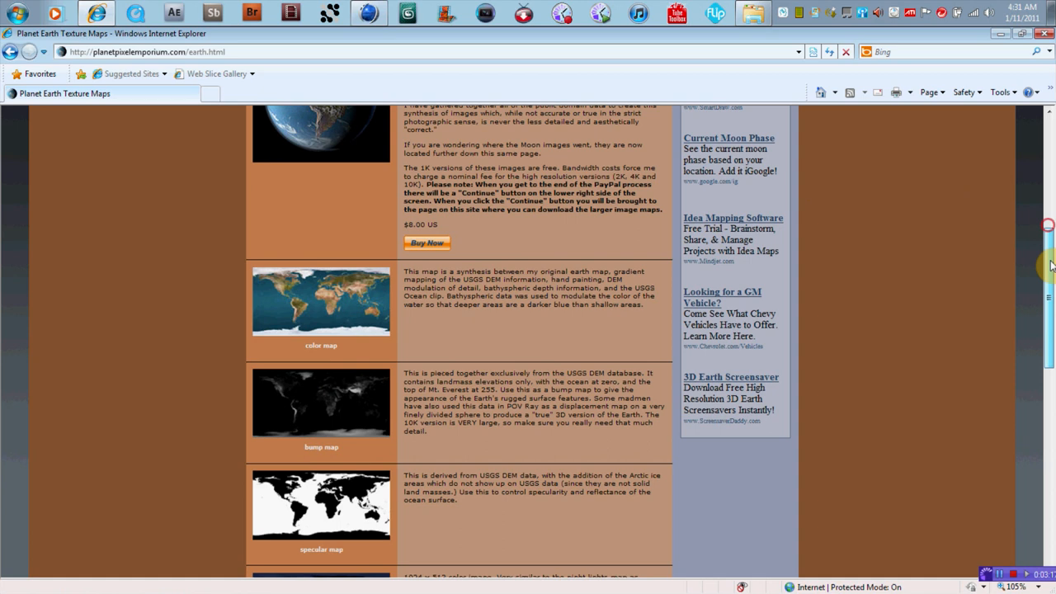
pyautogui.scroll(-3)
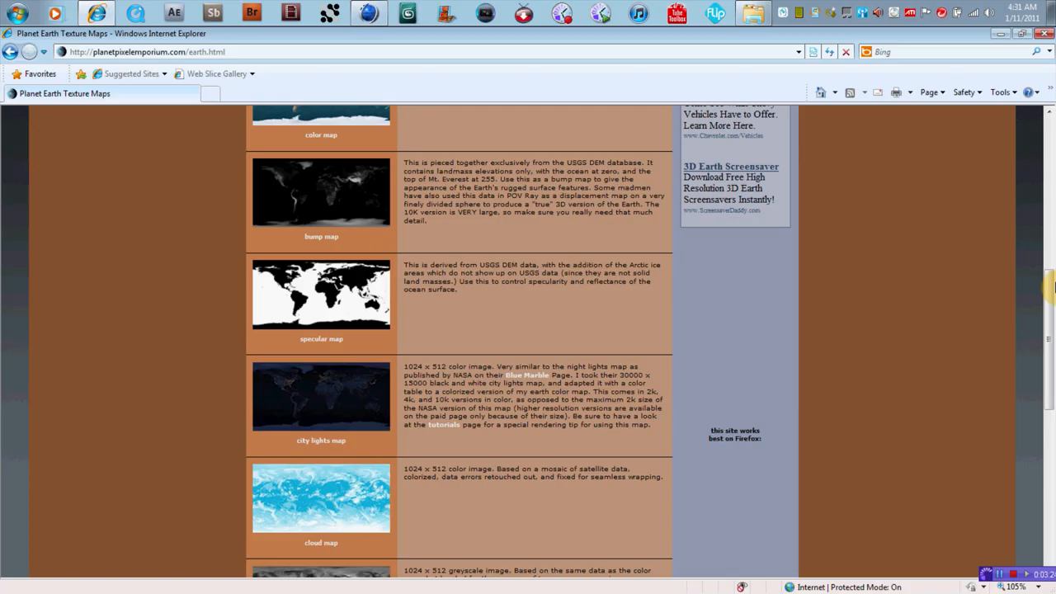
pyautogui.scroll(-3)
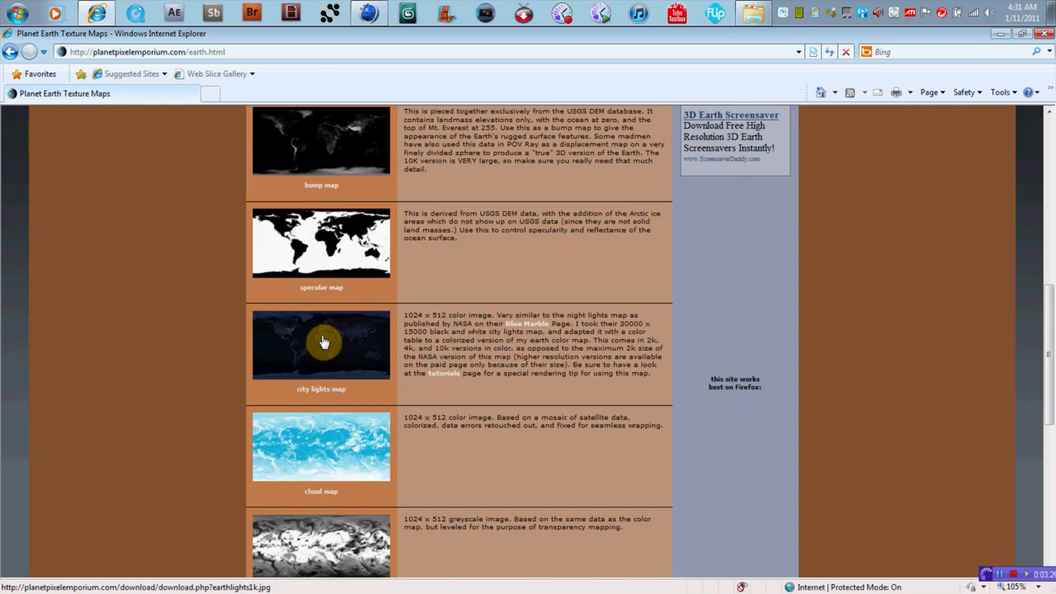
pyautogui.moveTo(1048, 308)
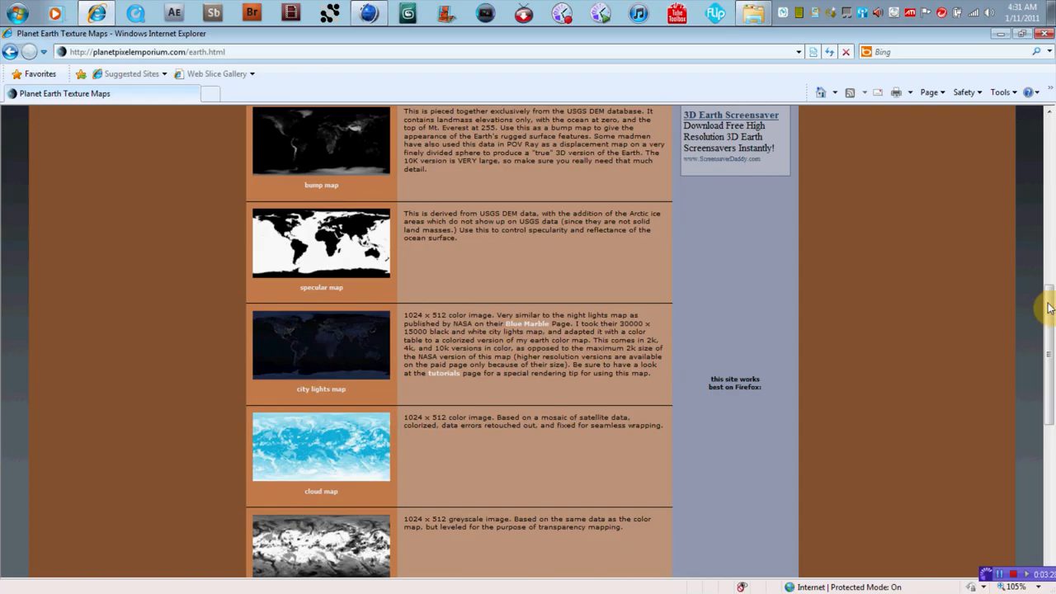
pyautogui.scroll(-3)
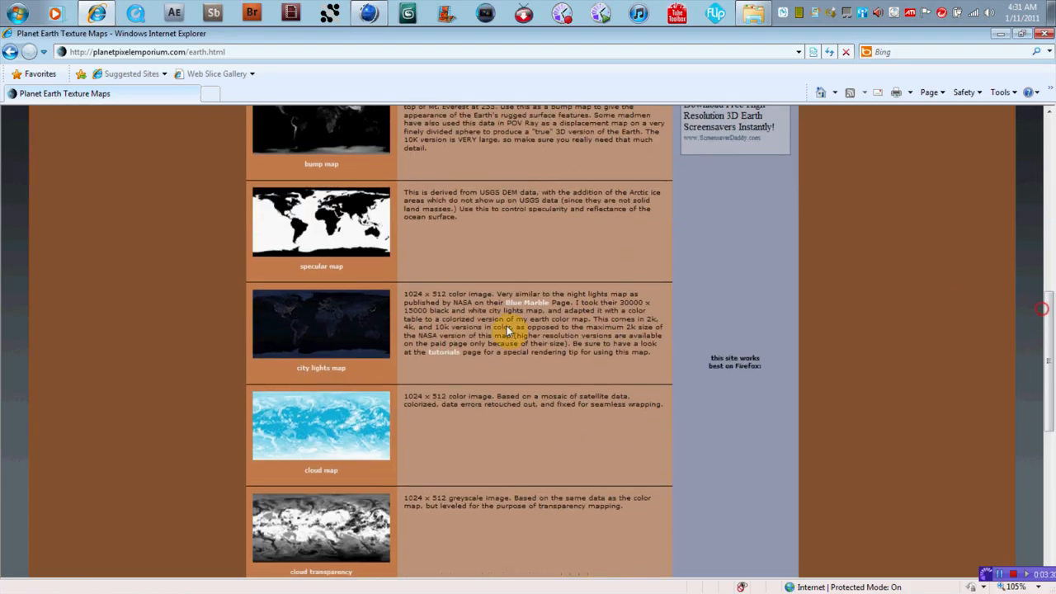
pyautogui.moveTo(317, 320)
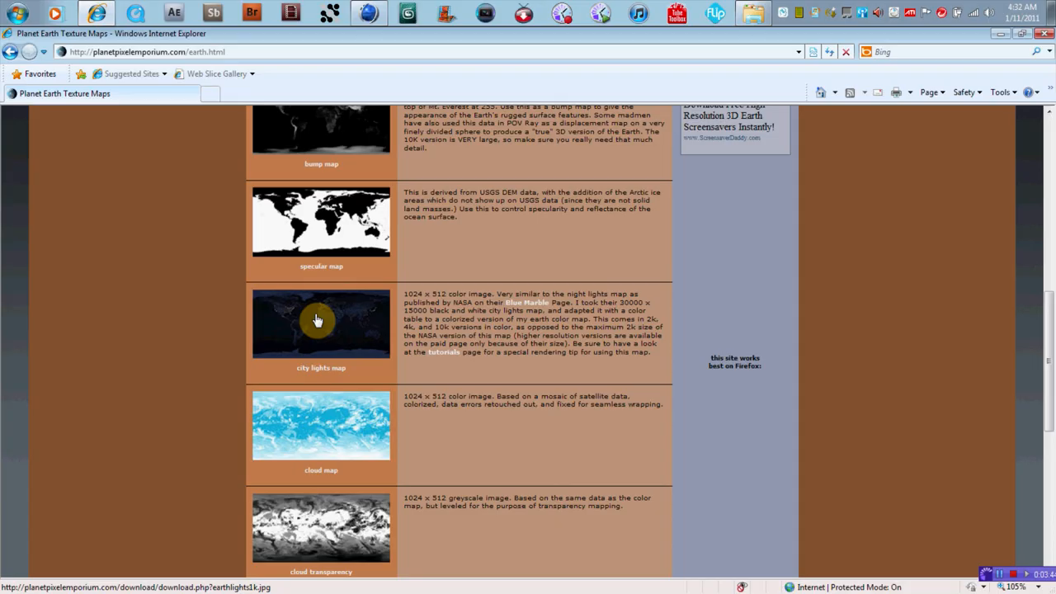
pyautogui.moveTo(786, 375)
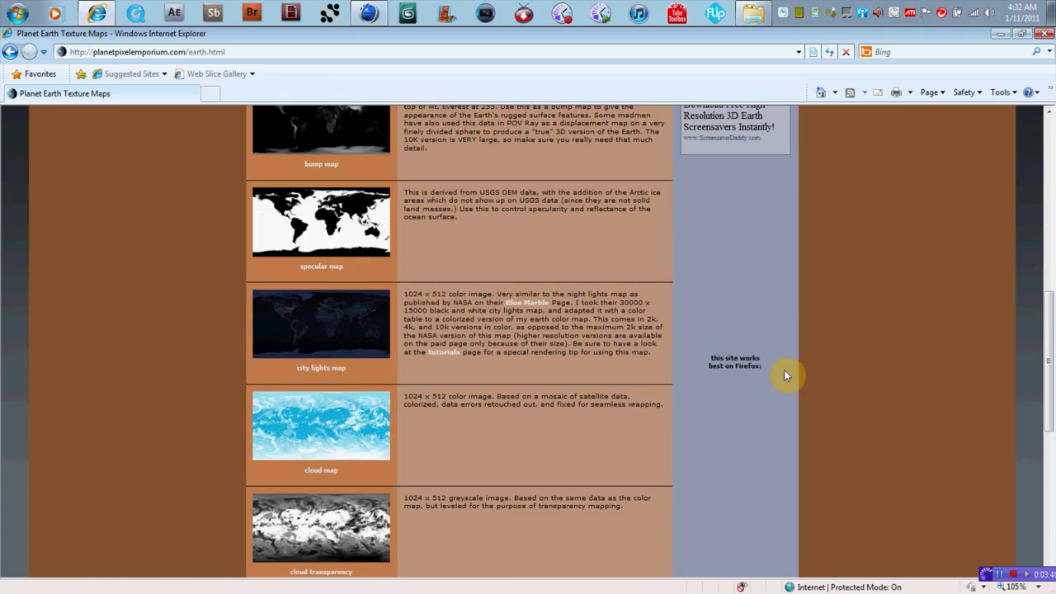
# - Continue through the city lights, cloud and Moon maps on the Earth page
pyautogui.scroll(-3)
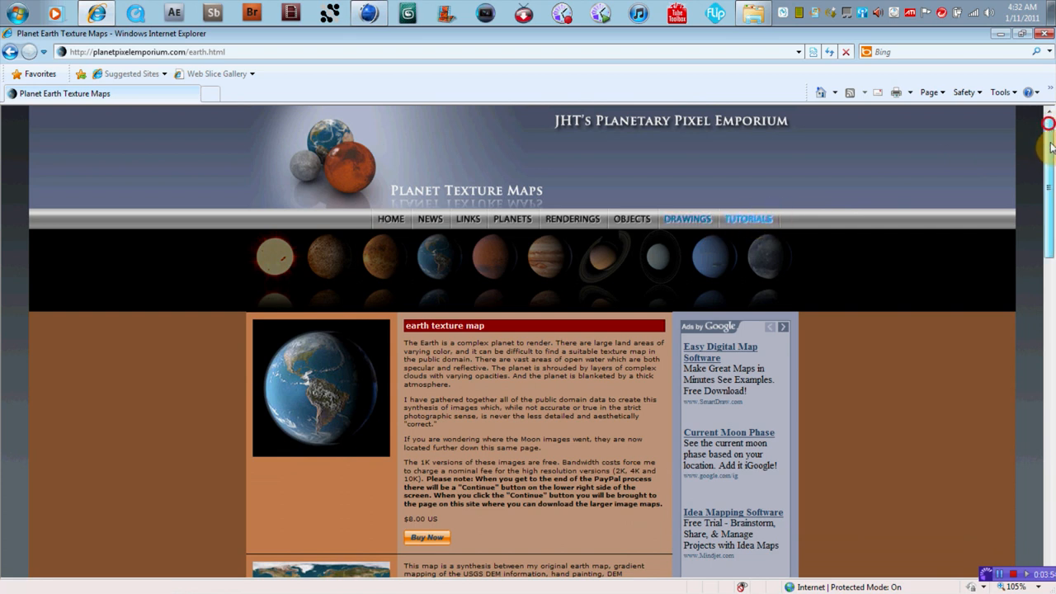
pyautogui.scroll(-3)
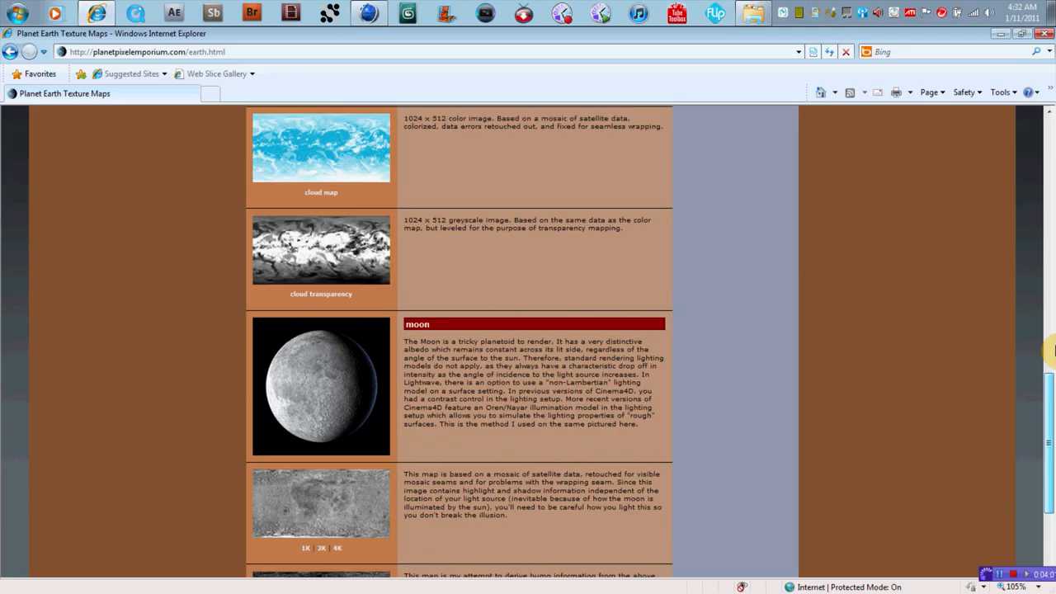
pyautogui.scroll(3)
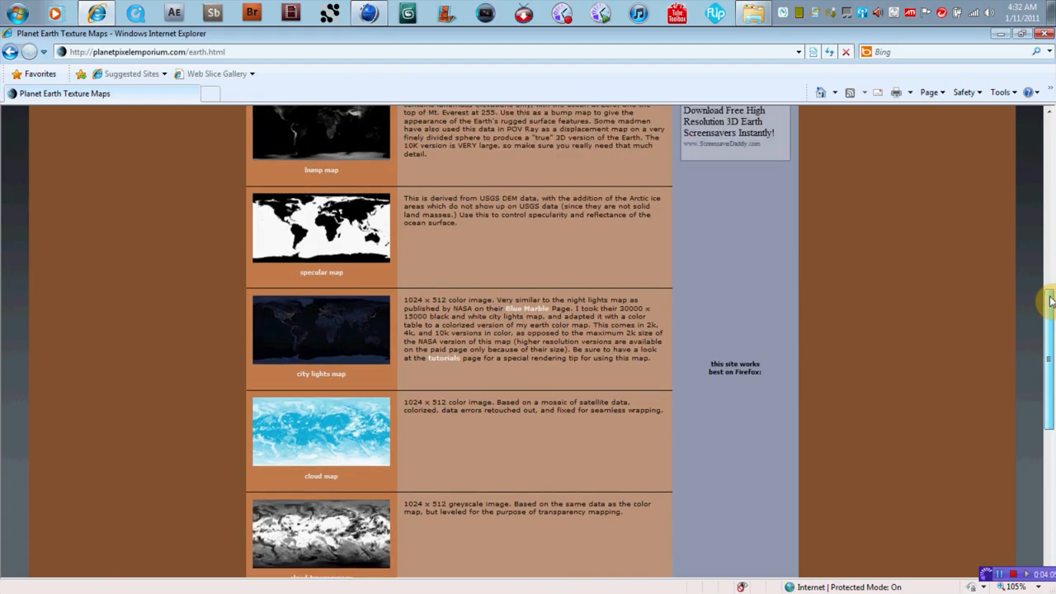
pyautogui.scroll(-3)
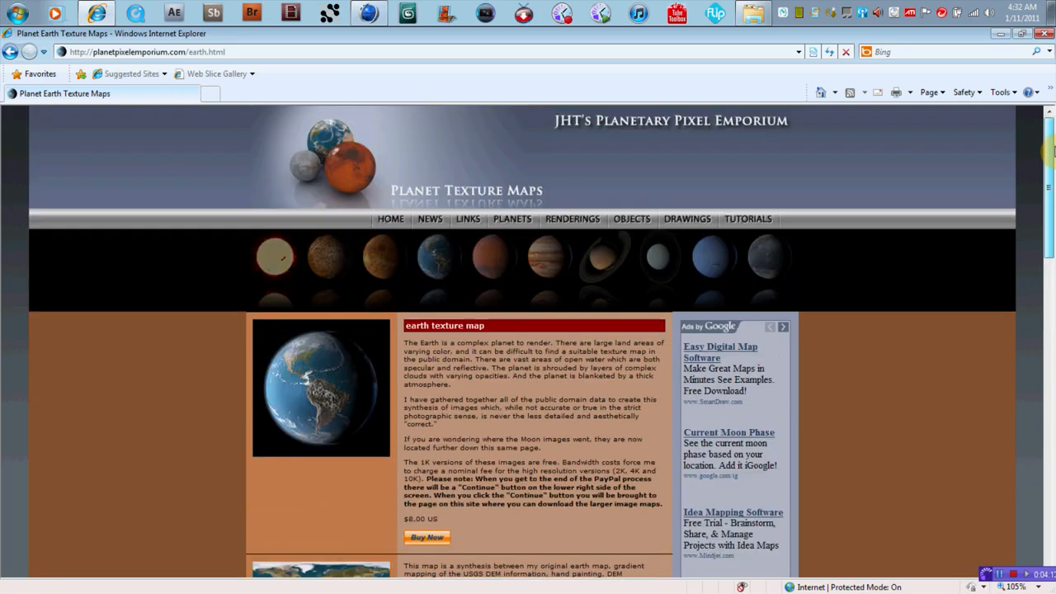
pyautogui.moveTo(782, 224)
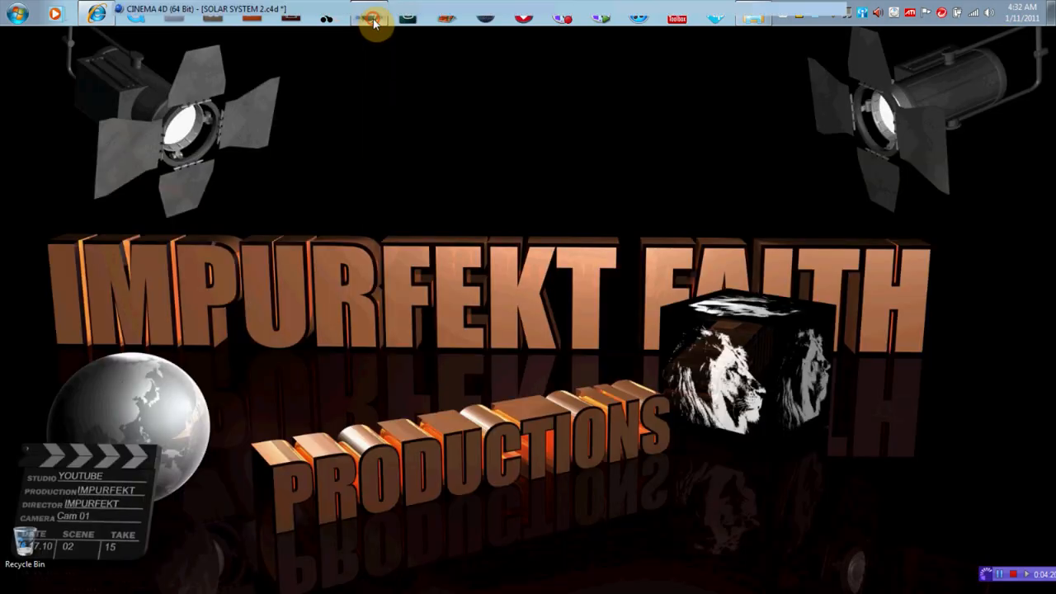
# - Bring the SOLAR SYSTEM2.c4d scene back to the front from the taskbar
pyautogui.click(370, 19)
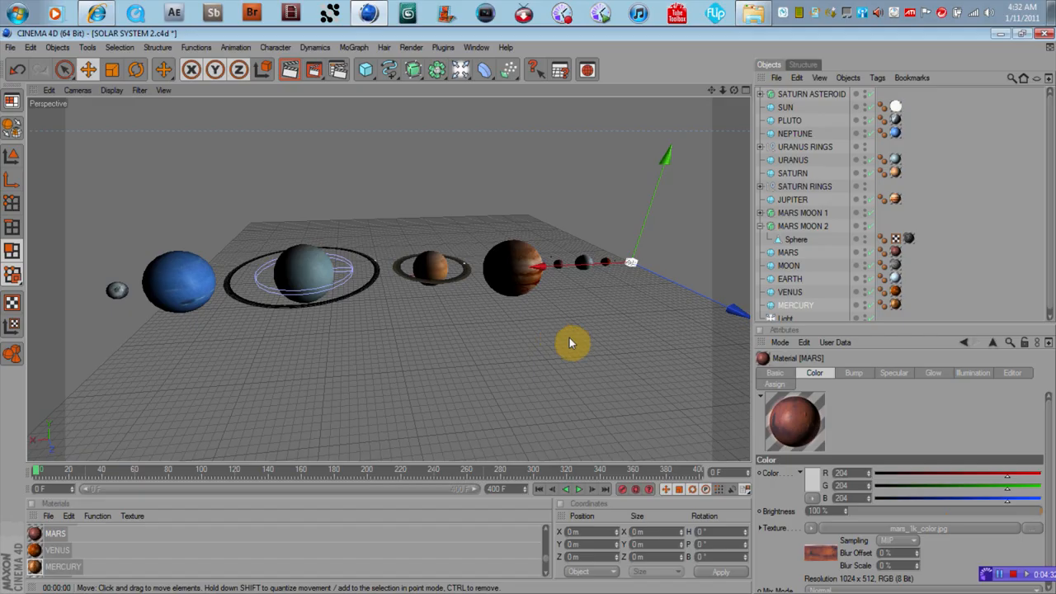
pyautogui.moveTo(630, 323)
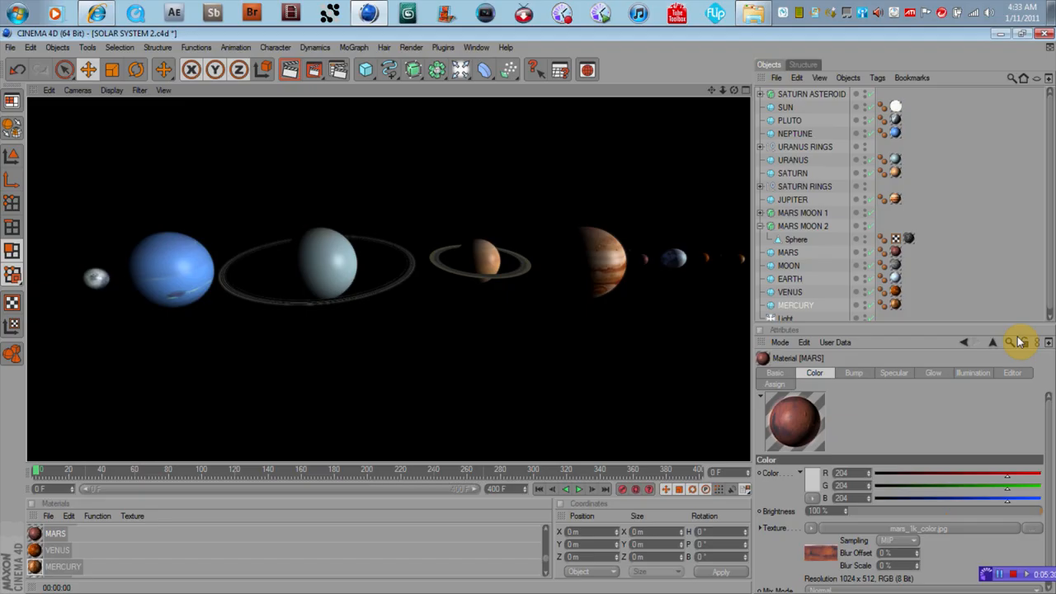
pyautogui.moveTo(647, 334)
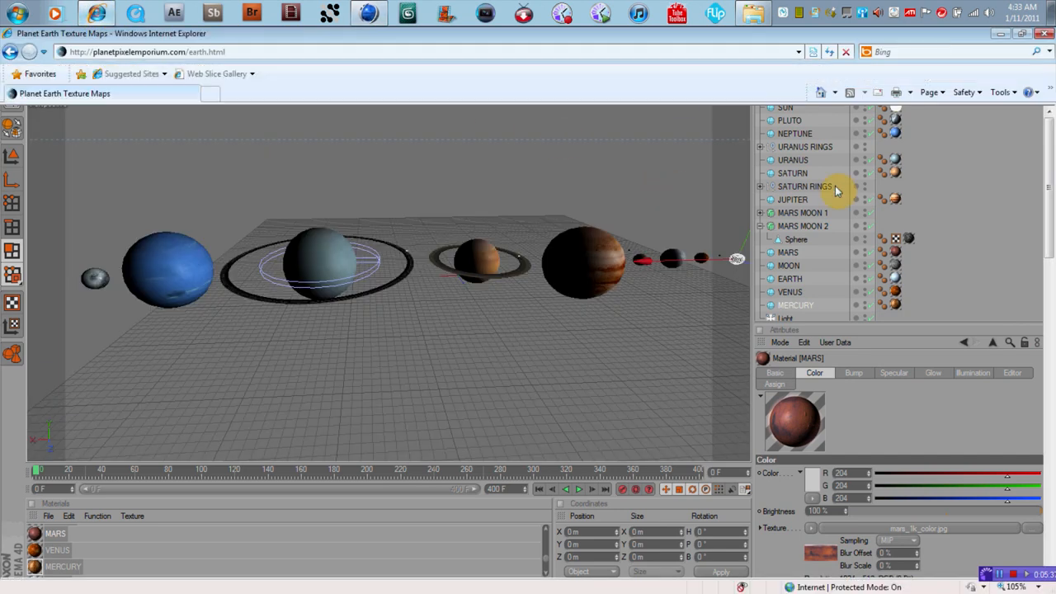
# - Switch from the browser back to the Cinema 4D solar system scene
pyautogui.click(83, 13)
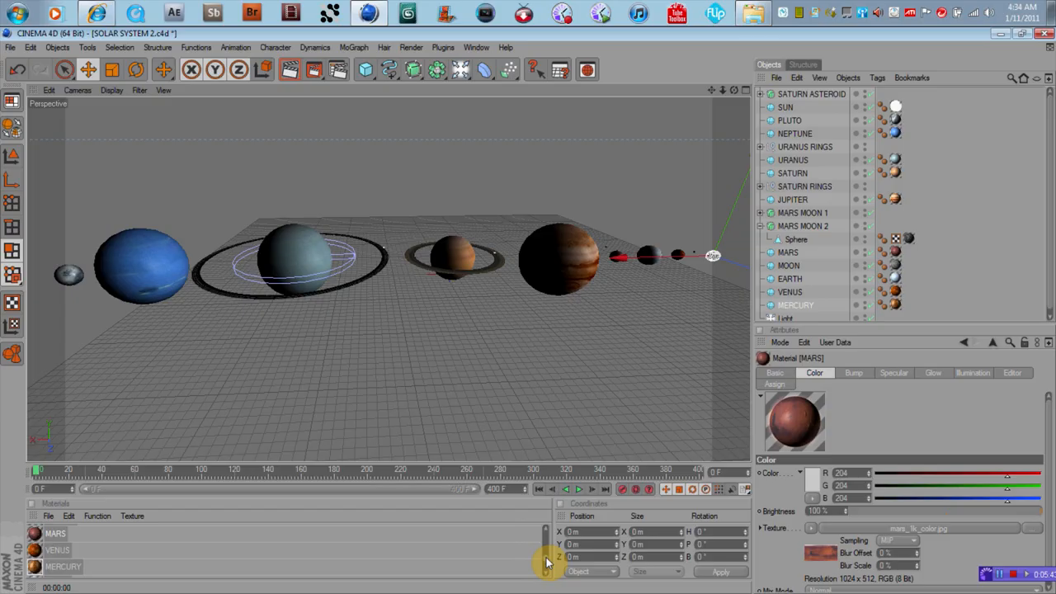
pyautogui.scroll(-3)
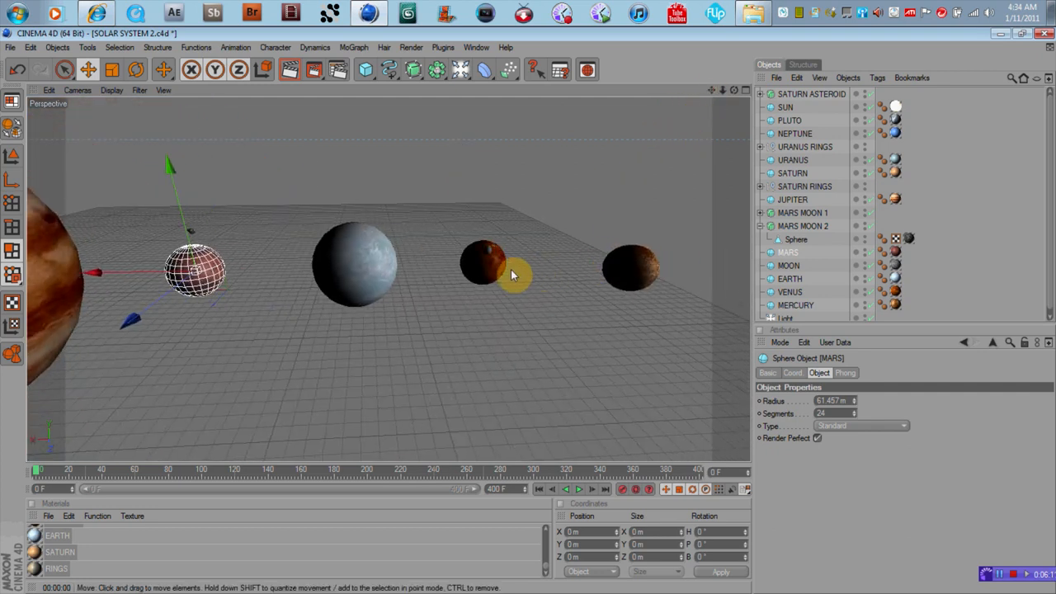
# - Select the Venus planet in the scene
pyautogui.click(487, 264)
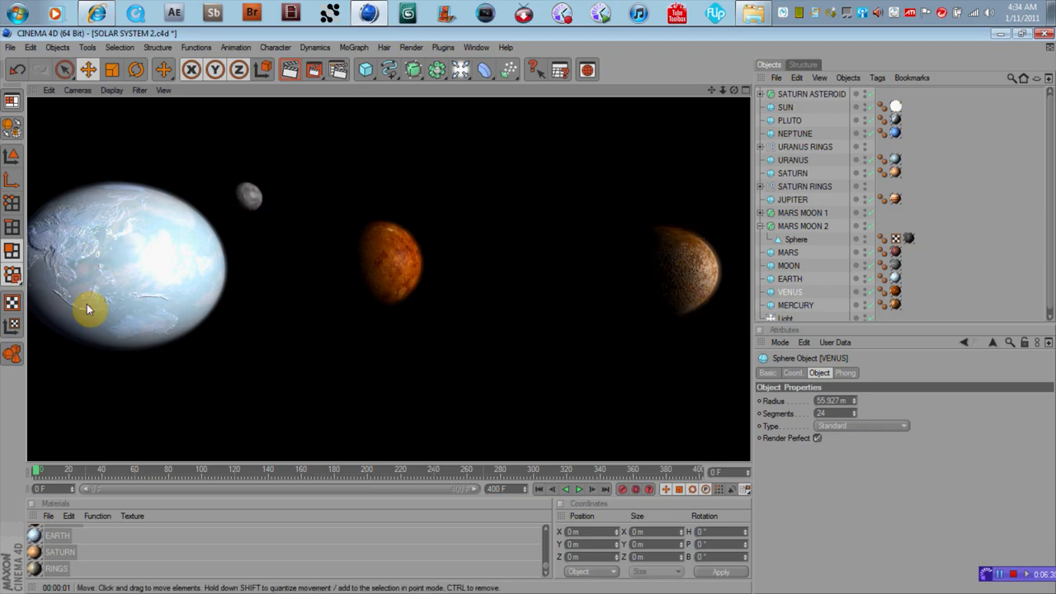
pyautogui.moveTo(662, 280)
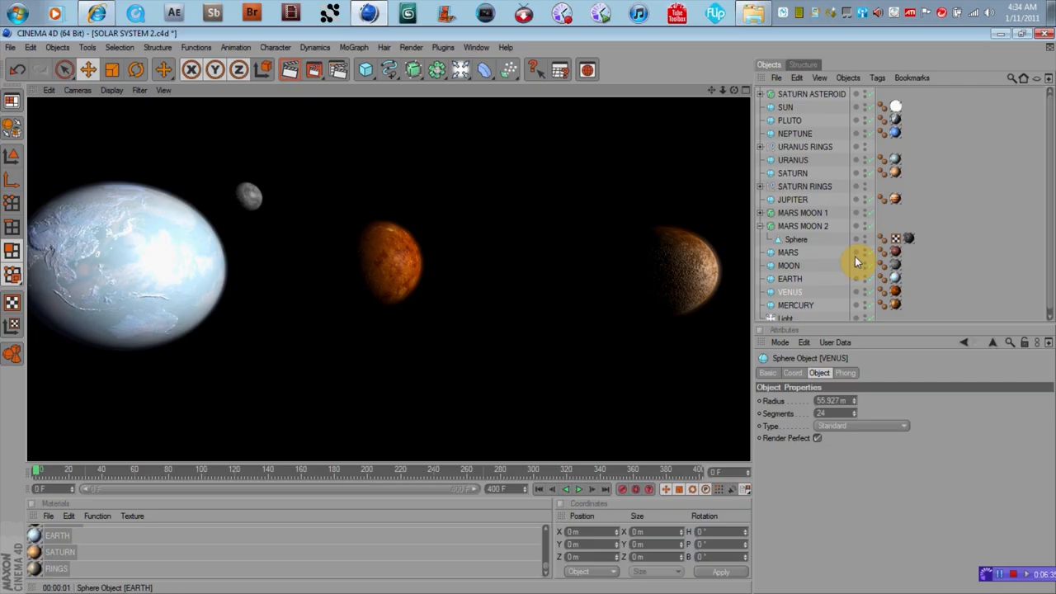
pyautogui.moveTo(845, 295)
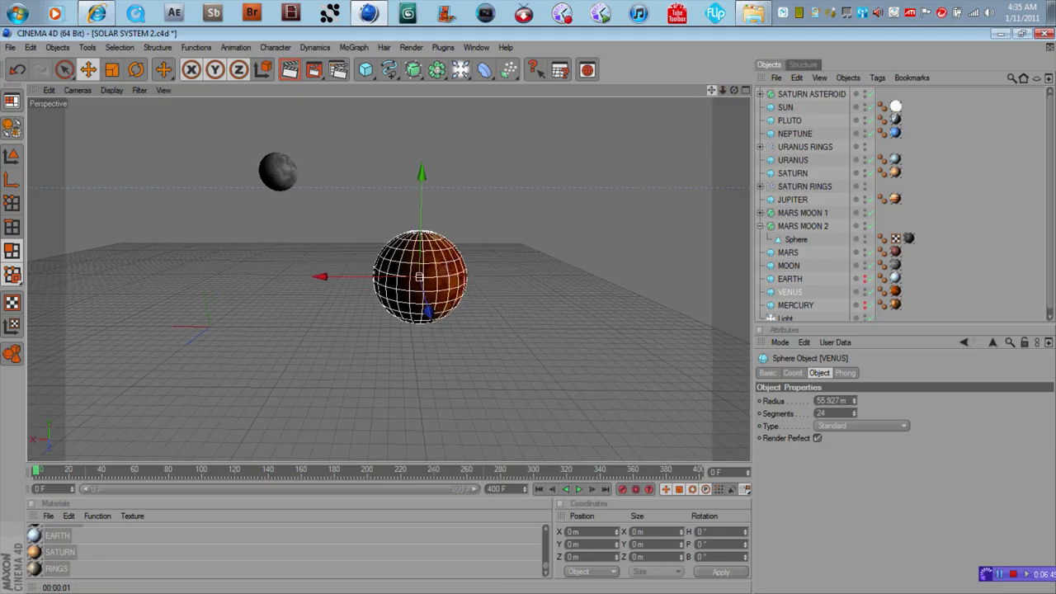
# - Render the current view of Venus and its moon via Render View
pyautogui.click(406, 47)
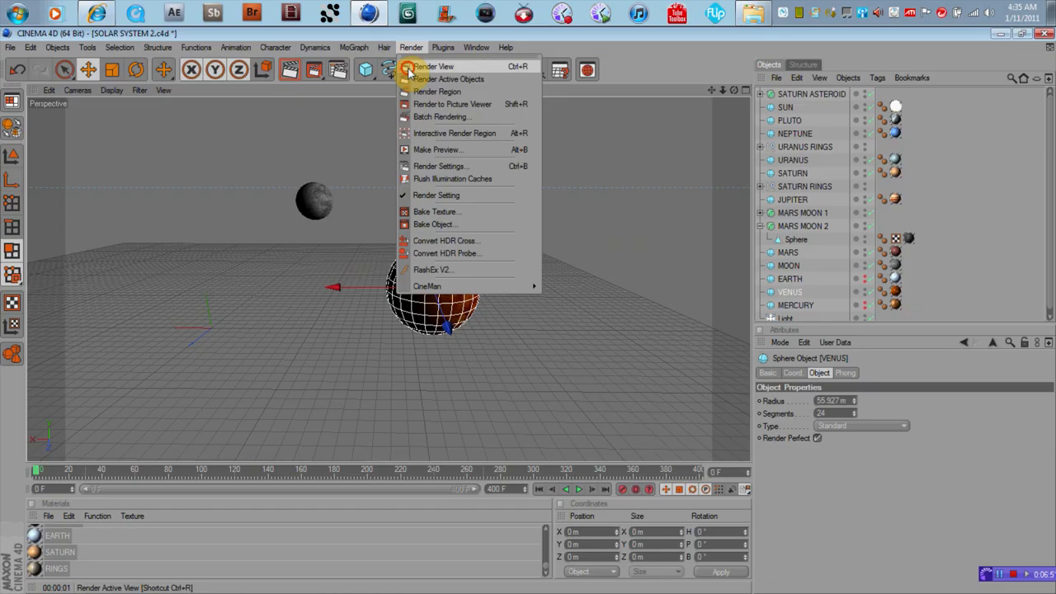
pyautogui.click(439, 68)
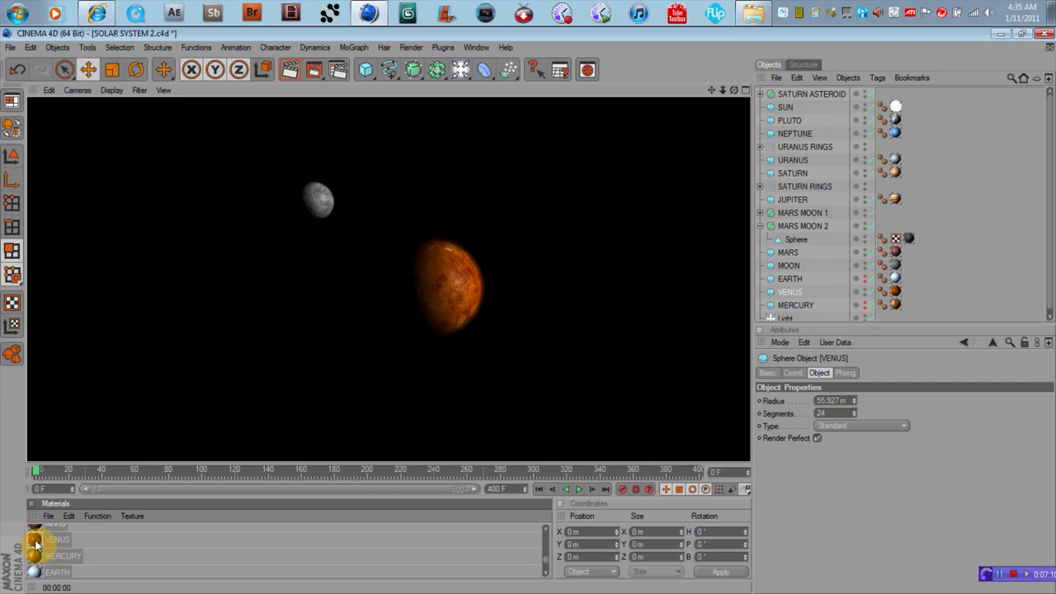
# - Open the VENUS material and load venusmap.jpg into its Color channel
pyautogui.doubleClick(40, 545)
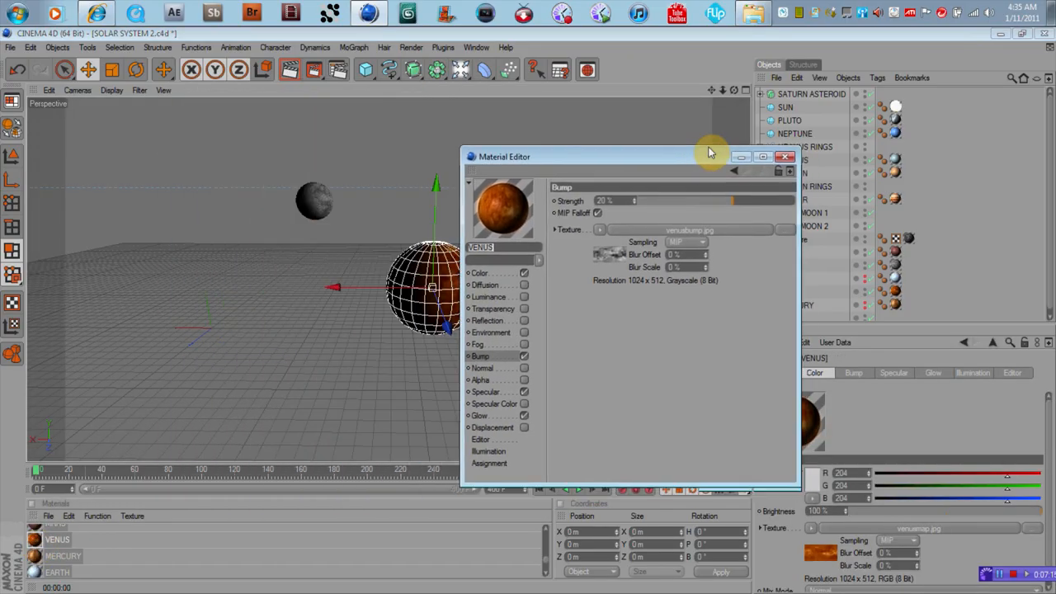
pyautogui.moveTo(710, 152); pyautogui.dragTo(782, 104)
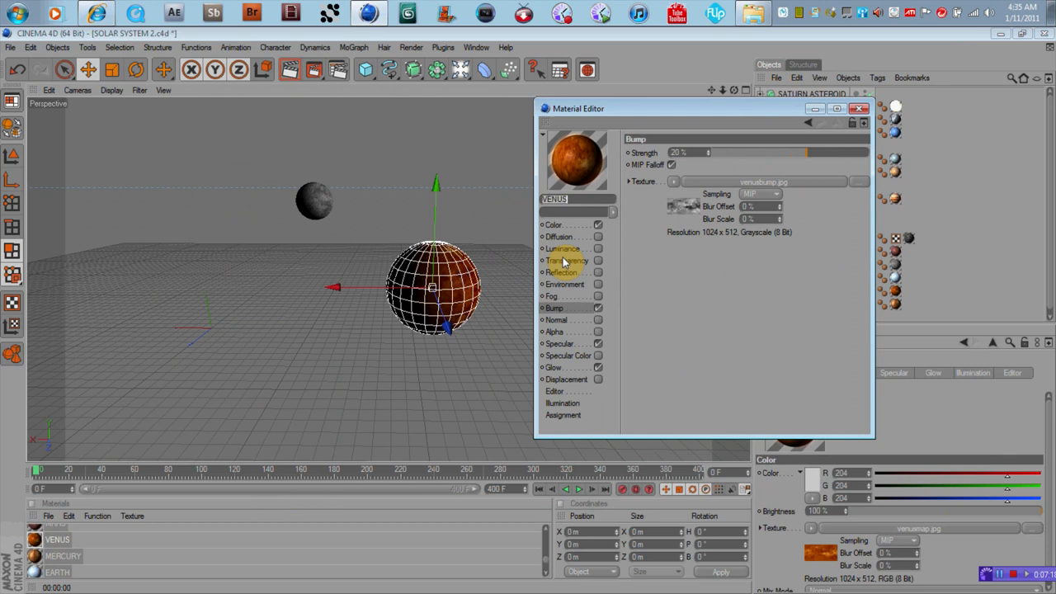
pyautogui.click(554, 225)
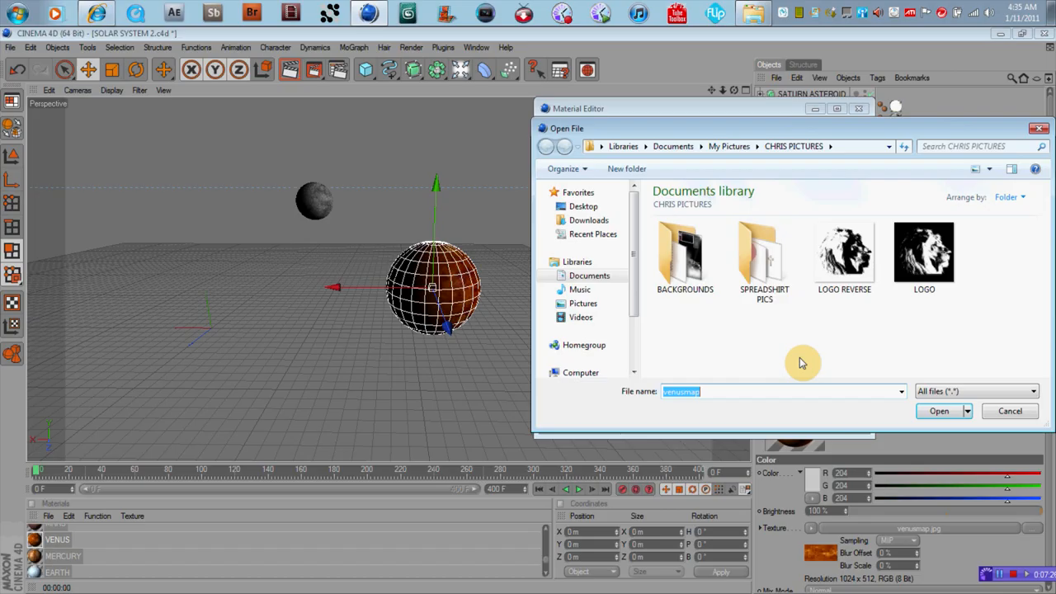
pyautogui.click(938, 411)
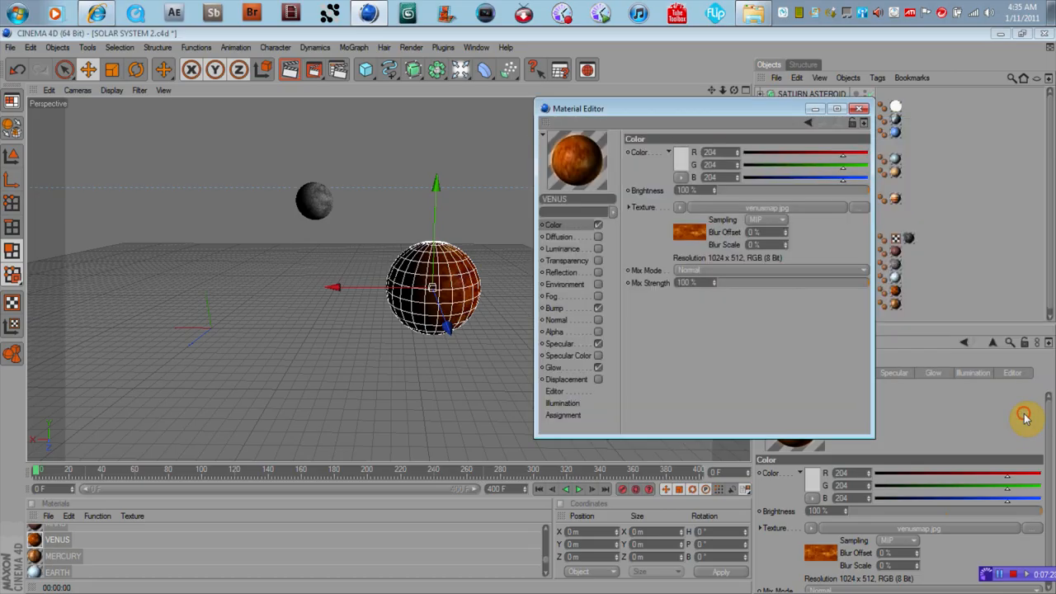
pyautogui.moveTo(723, 323)
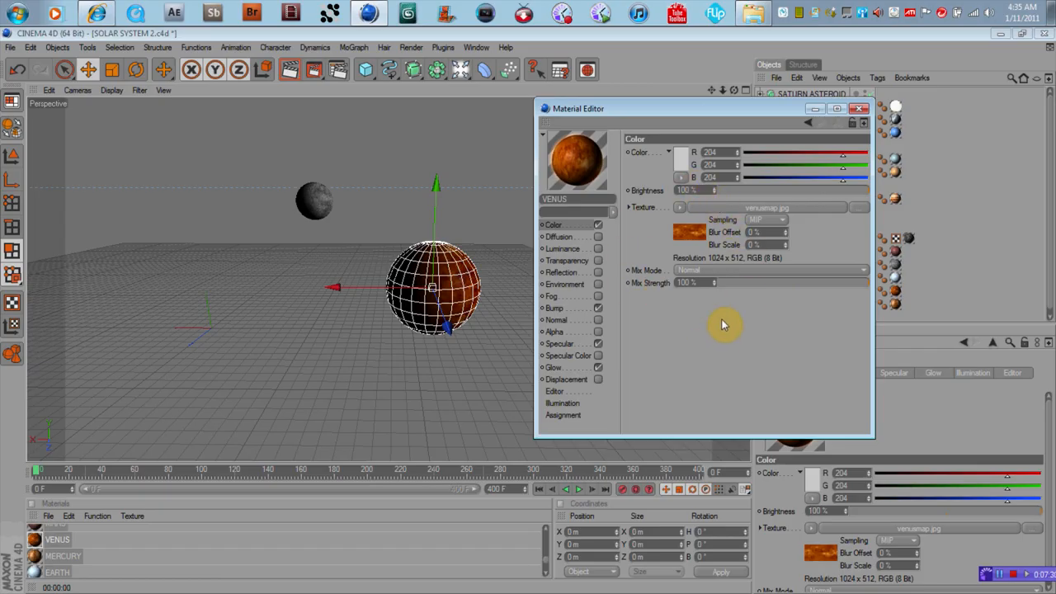
pyautogui.moveTo(694, 313)
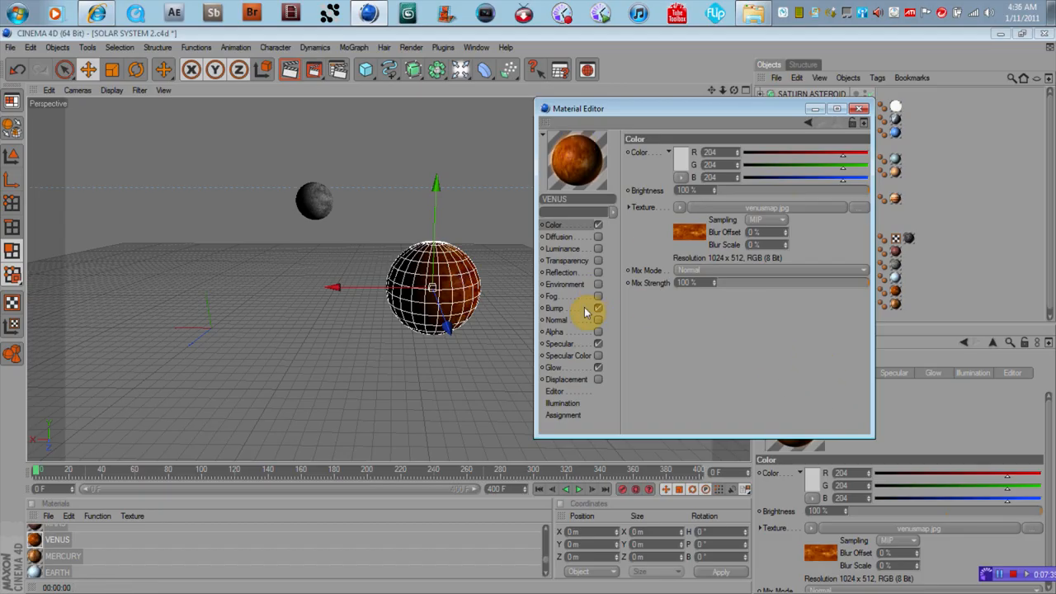
pyautogui.click(555, 309)
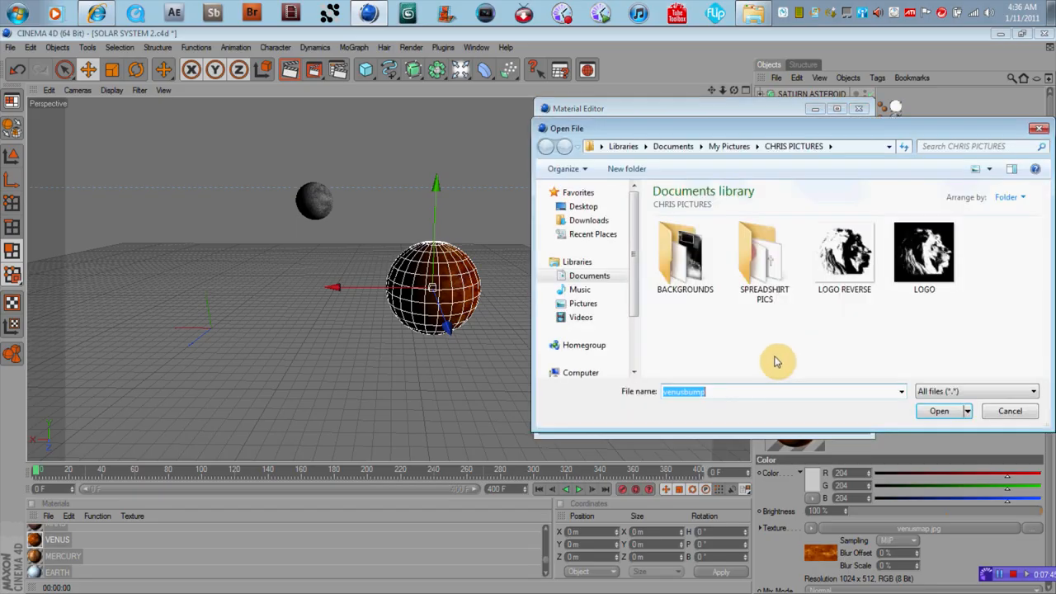
# - Load the Venus bump image into the Bump channel and raise its strength
pyautogui.click(938, 411)
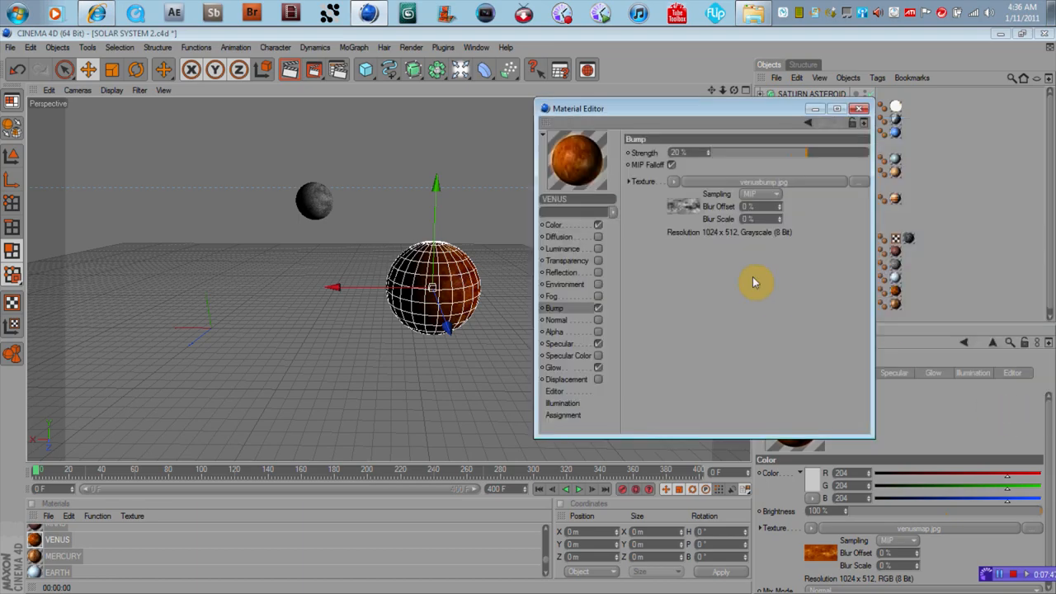
pyautogui.moveTo(672, 238)
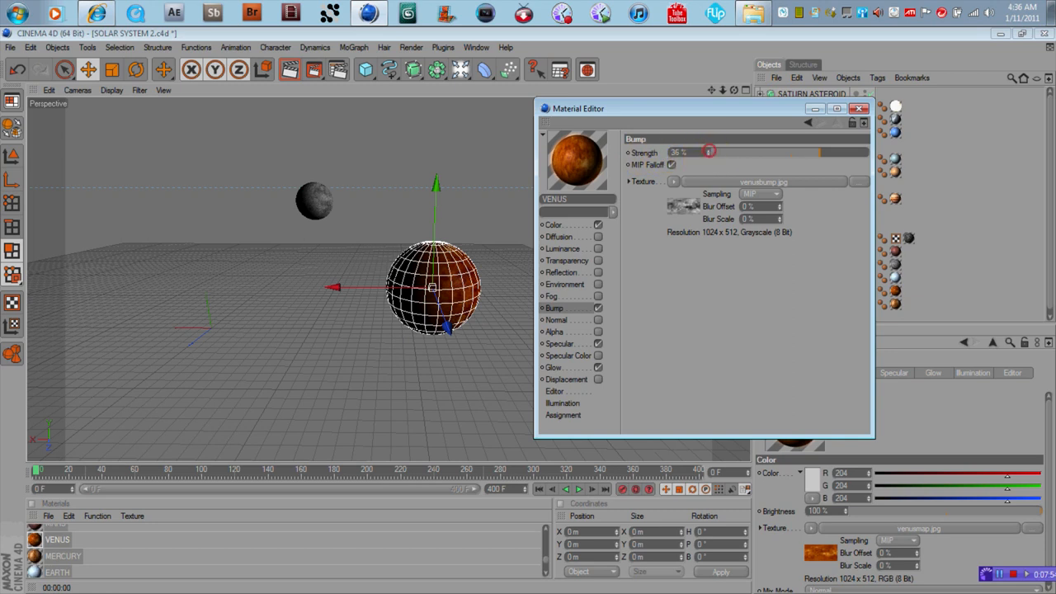
pyautogui.moveTo(708, 152); pyautogui.dragTo(697, 152)
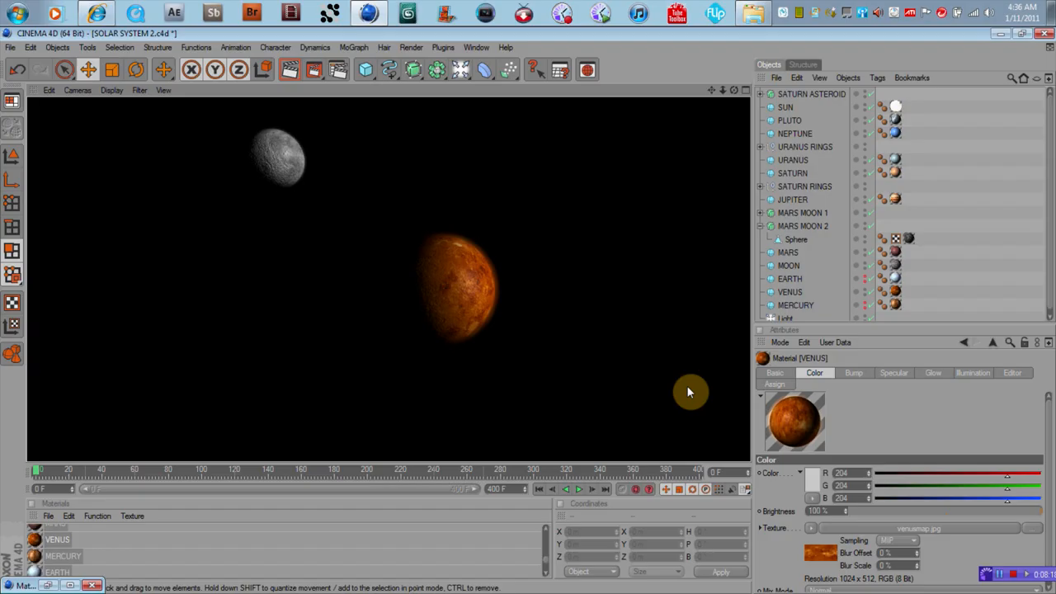
pyautogui.moveTo(482, 305)
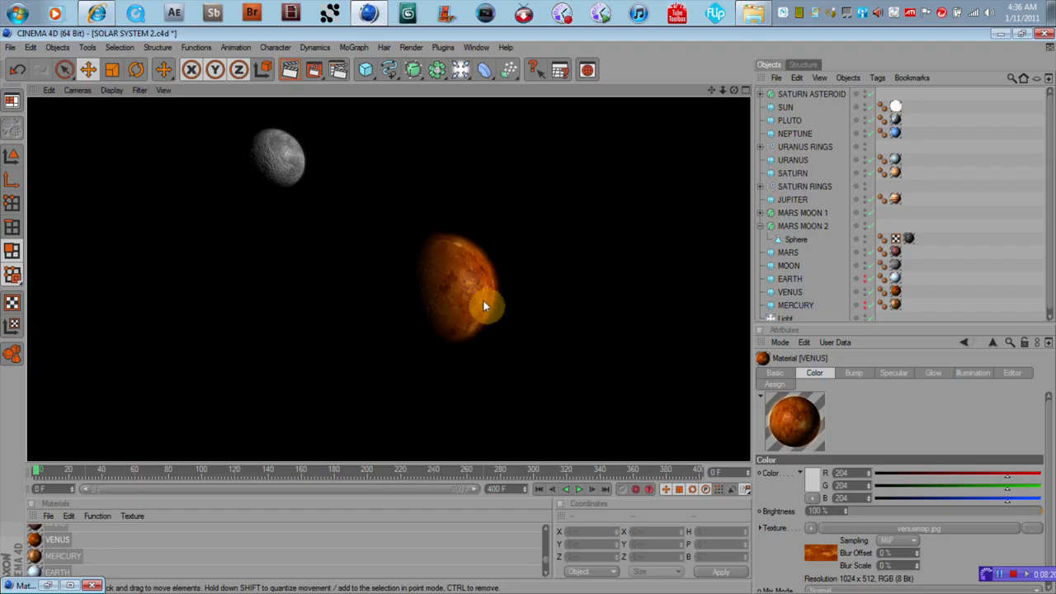
pyautogui.moveTo(469, 304)
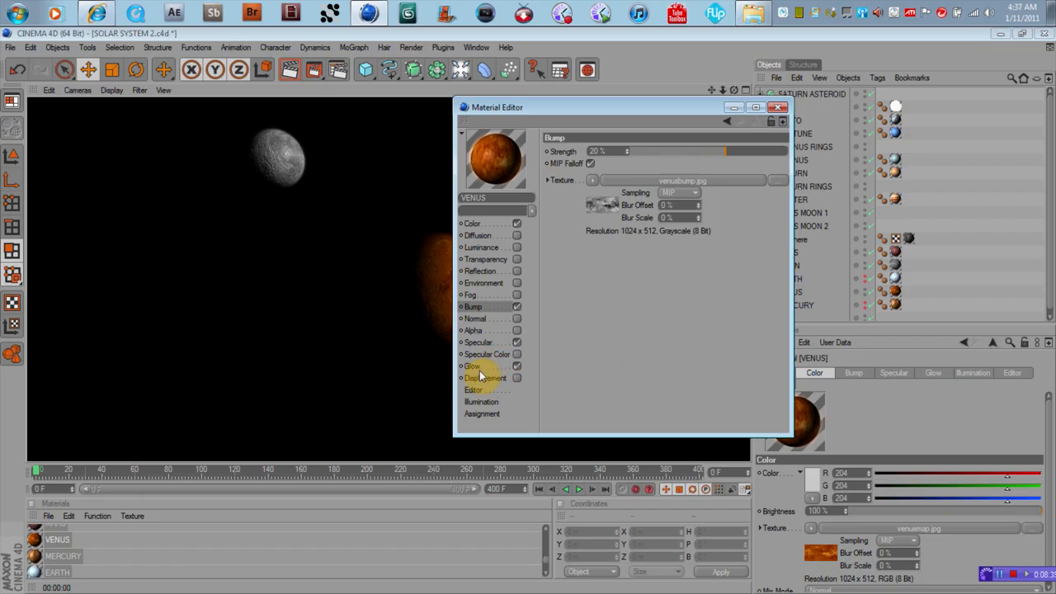
# - Switch on the Glow channel for the Venus material, preview it, and reopen its settings
pyautogui.click(470, 366)
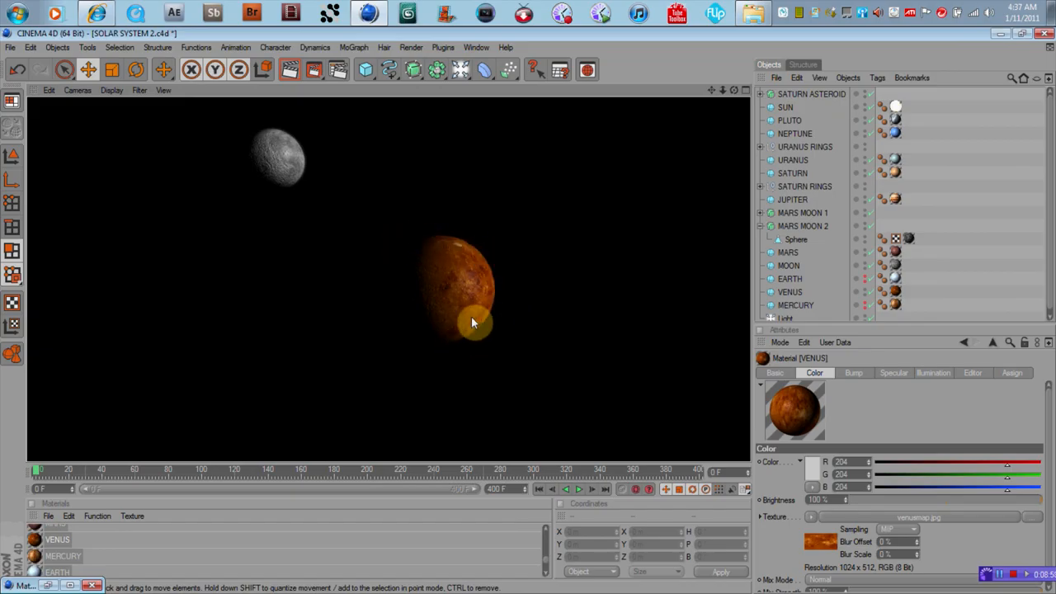
pyautogui.doubleClick(794, 409)
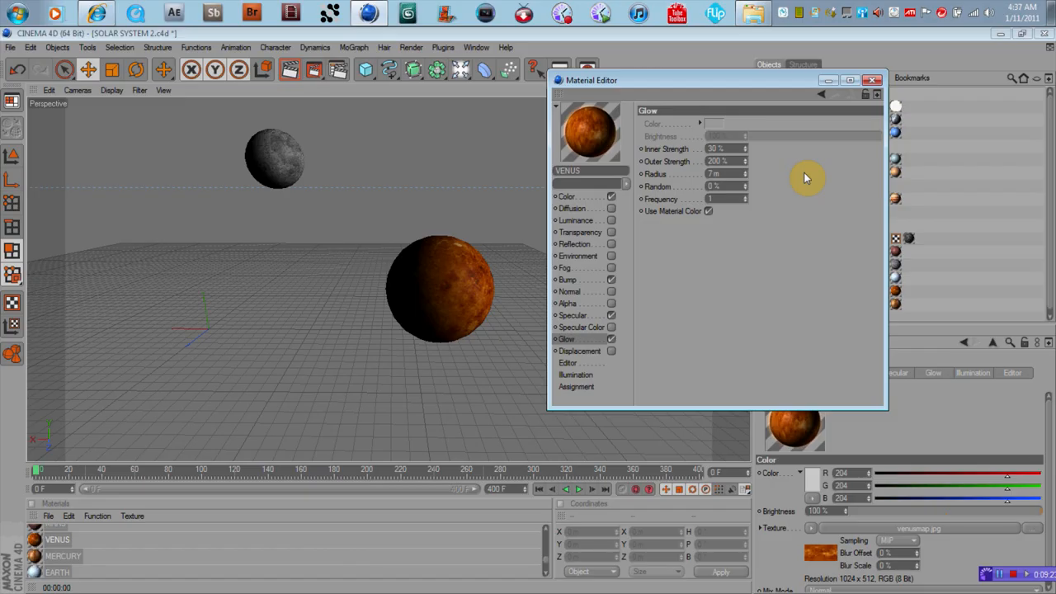
pyautogui.moveTo(809, 170)
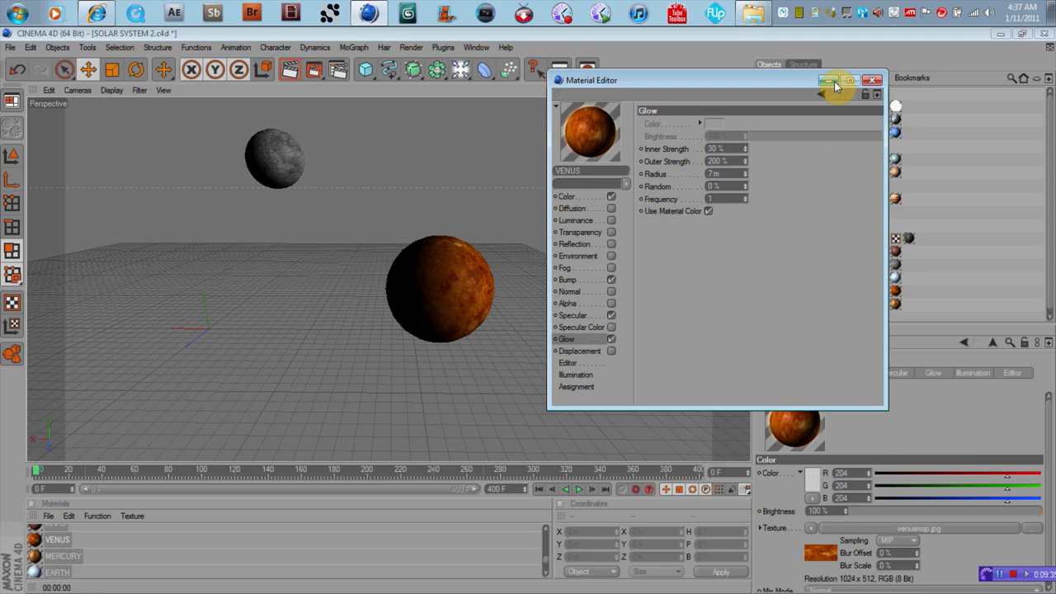
pyautogui.moveTo(835, 79)
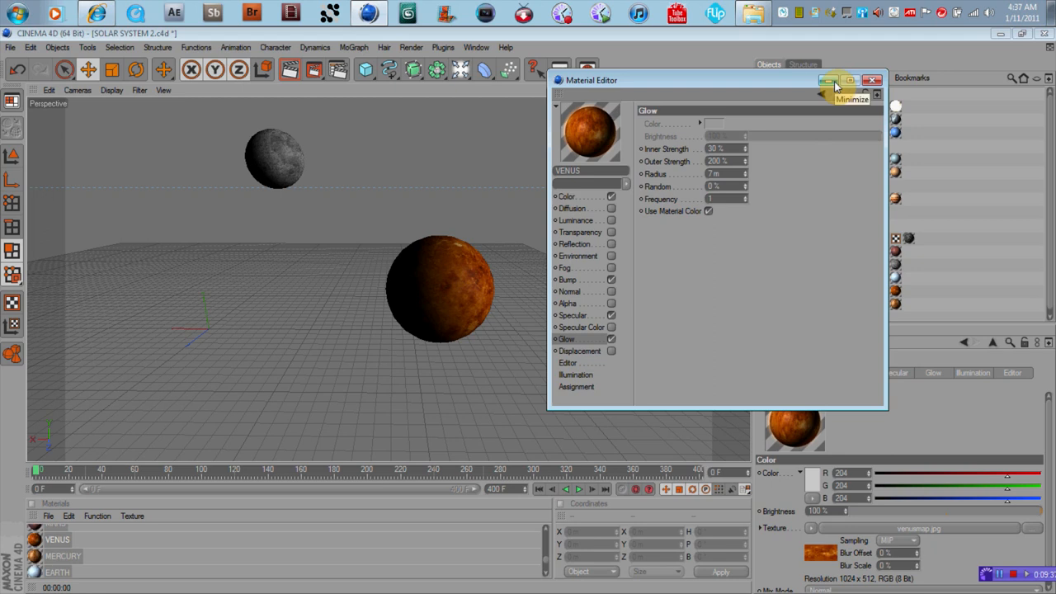
pyautogui.moveTo(802, 211)
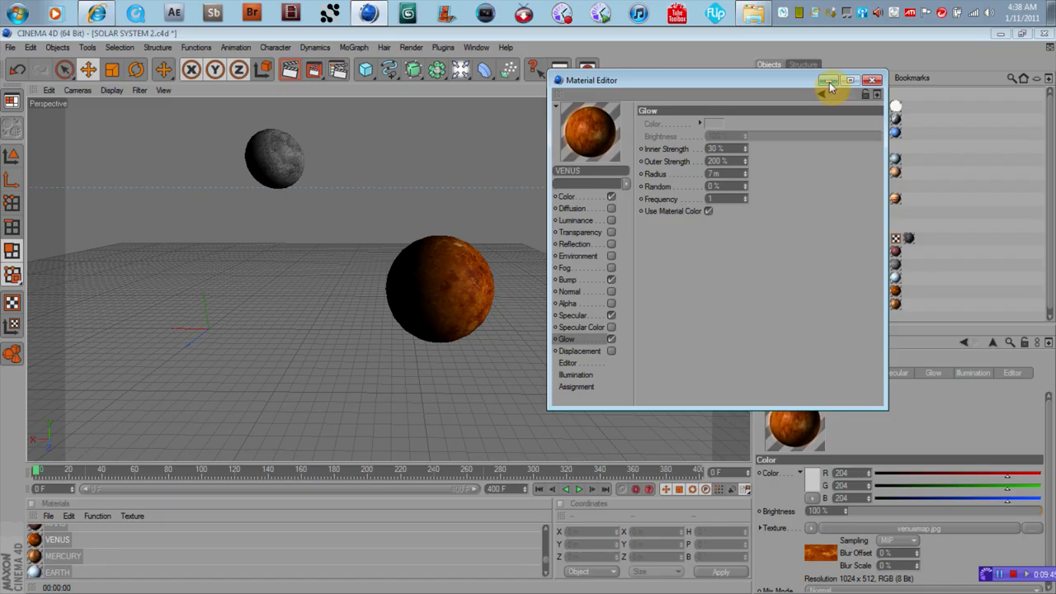
# - Close the Material Editor after tuning the Venus glow strength and radius
pyautogui.click(871, 79)
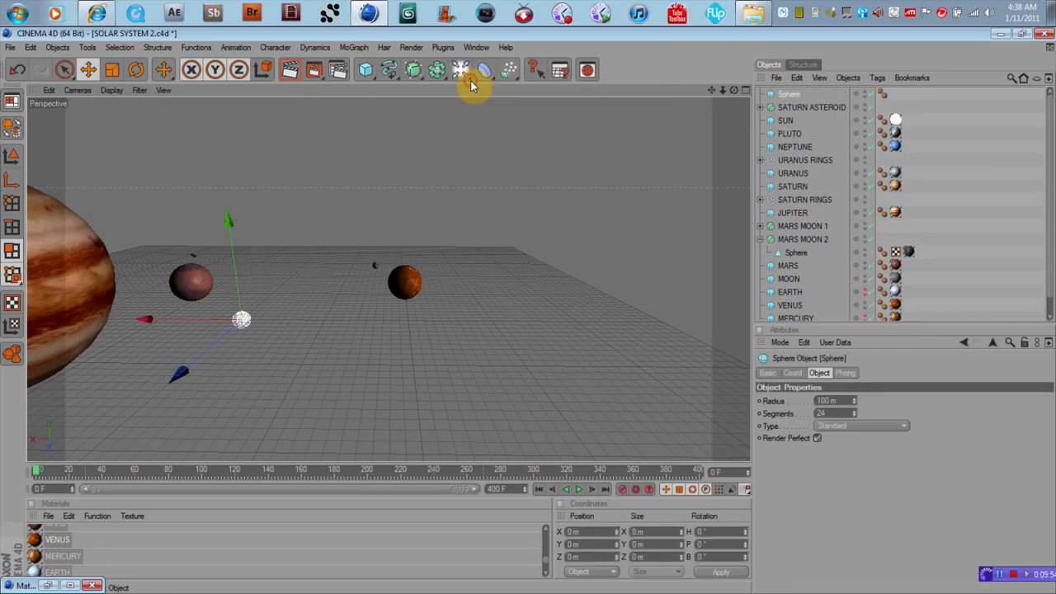
# - Drag the new grey sphere out sideways along the scene
pyautogui.moveTo(241, 320); pyautogui.dragTo(479, 320)
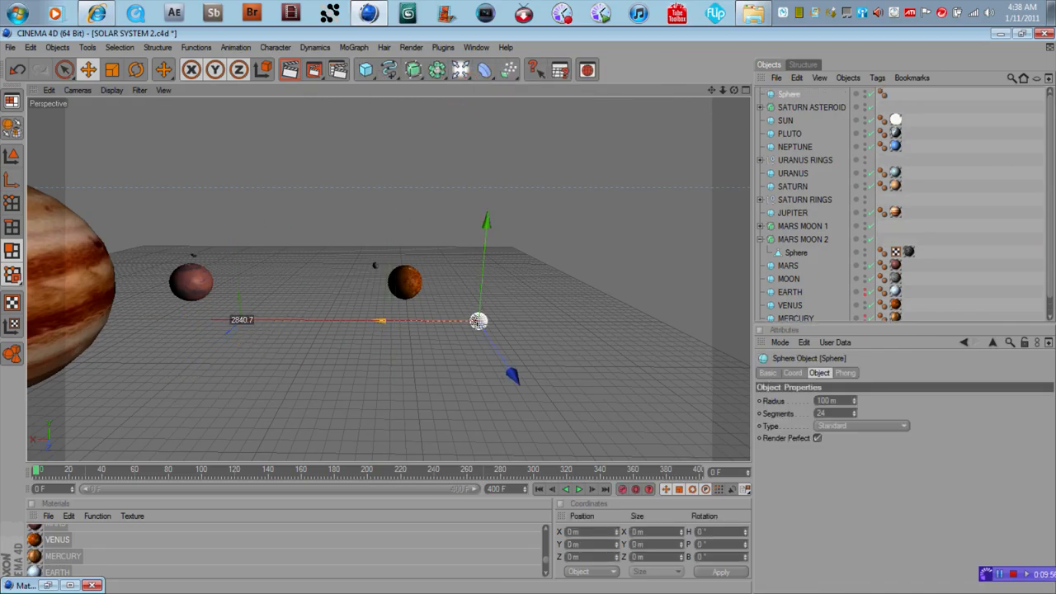
pyautogui.moveTo(478, 321); pyautogui.dragTo(449, 264)
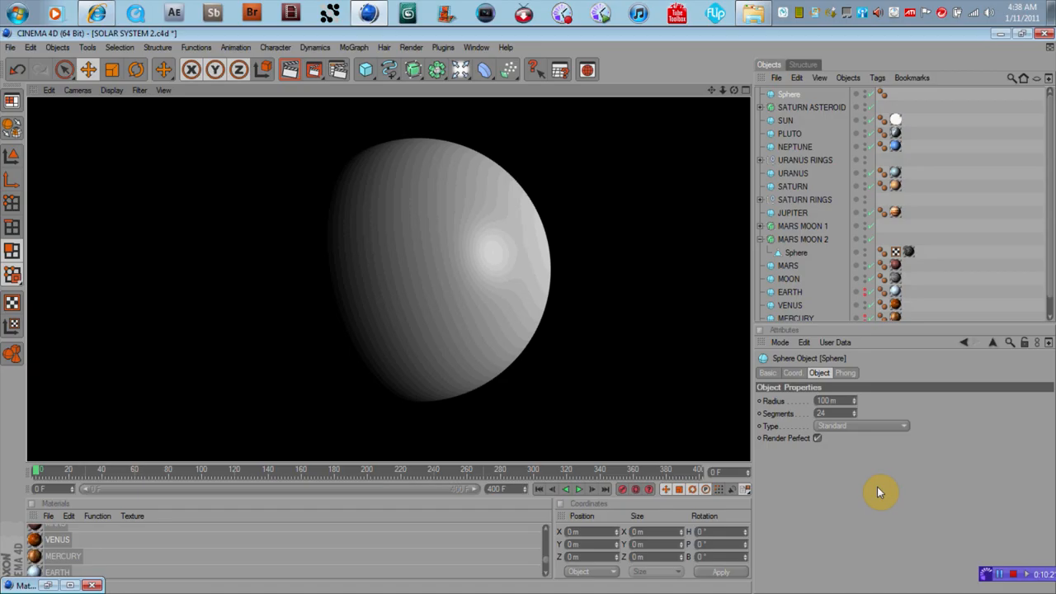
pyautogui.moveTo(459, 347)
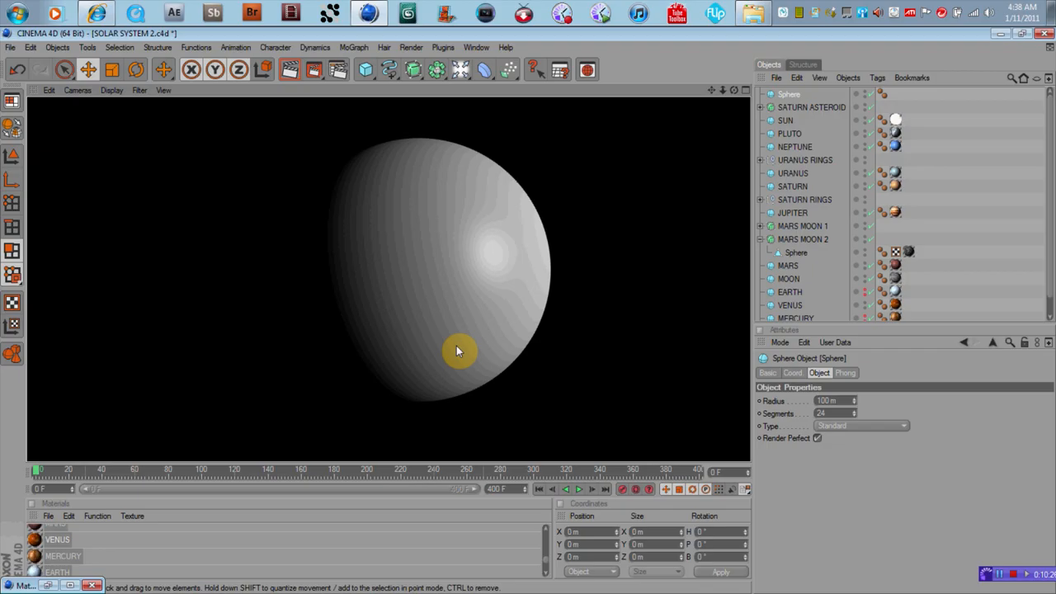
# - Add a standard Light object to the scene and show its general settings
pyautogui.click(464, 69)
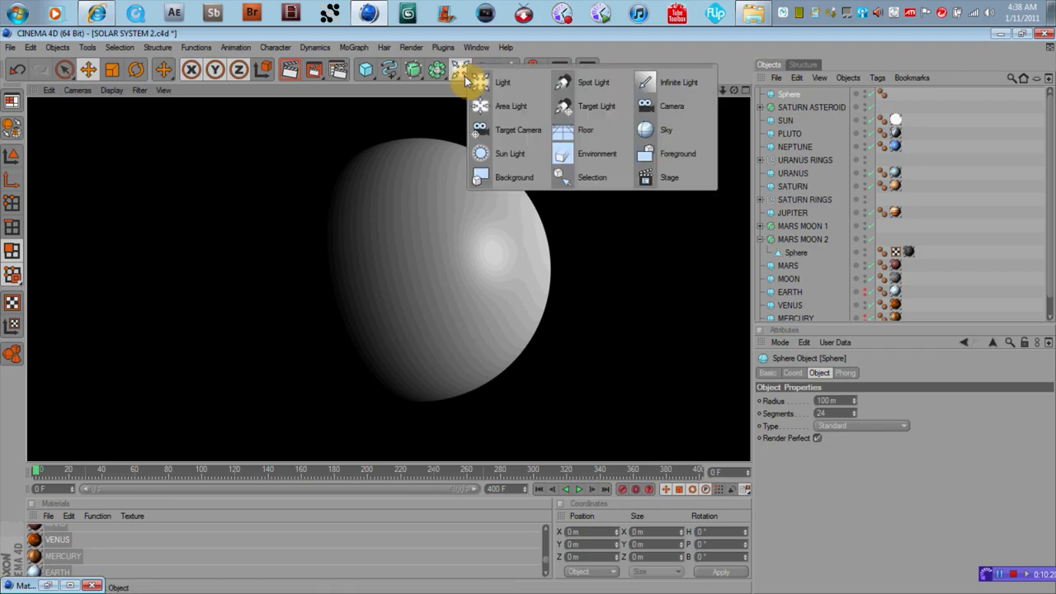
pyautogui.moveTo(497, 81)
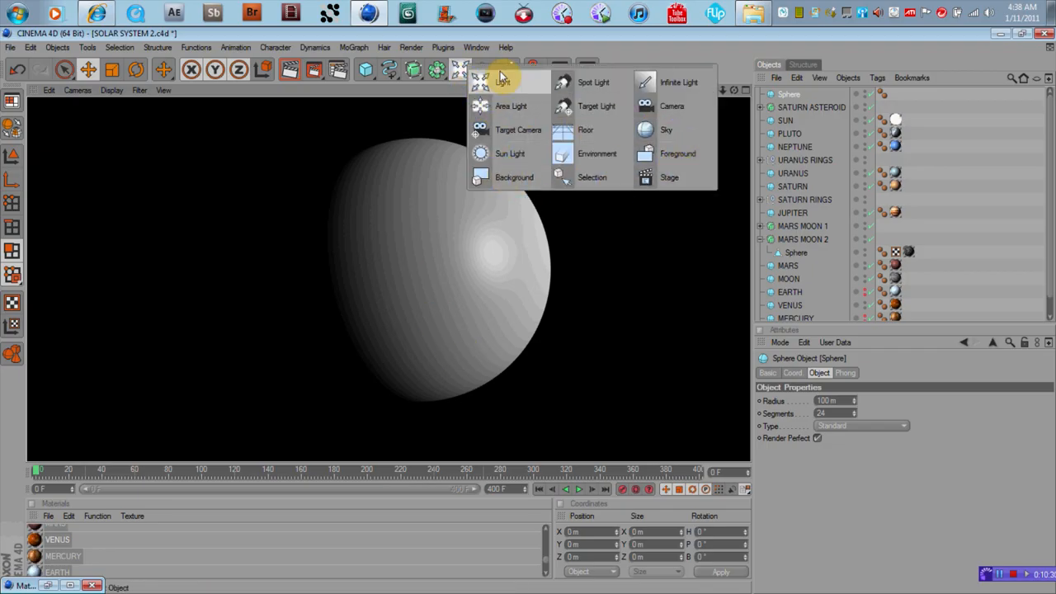
pyautogui.click(596, 51)
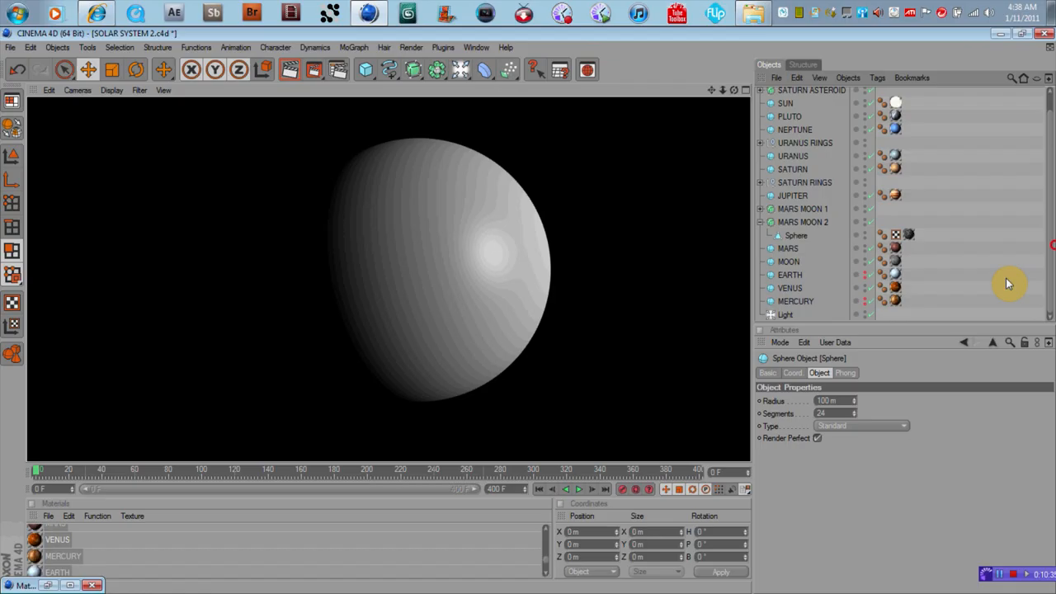
pyautogui.click(785, 313)
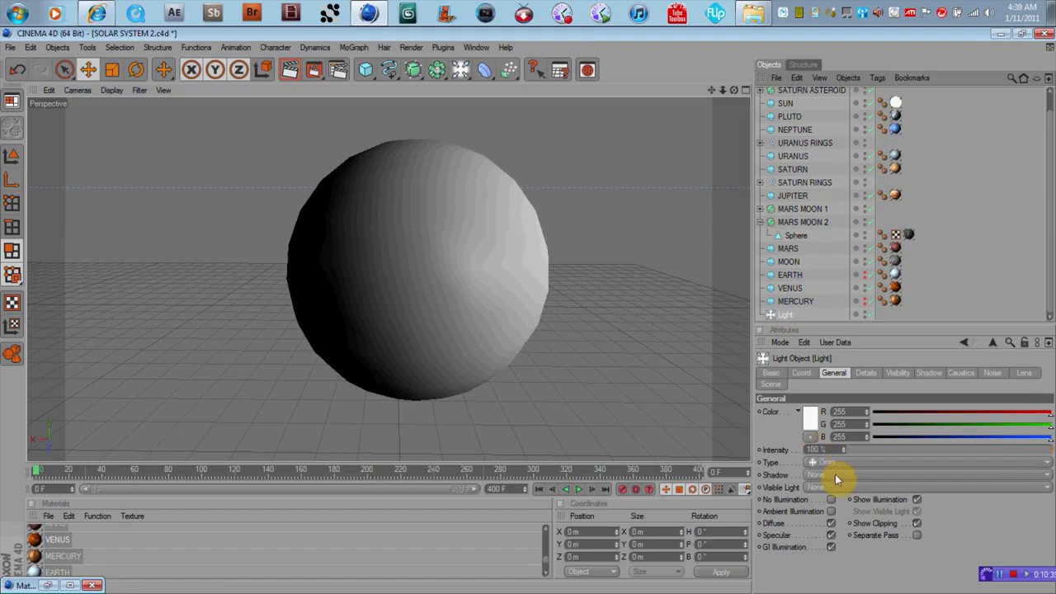
pyautogui.moveTo(863, 479)
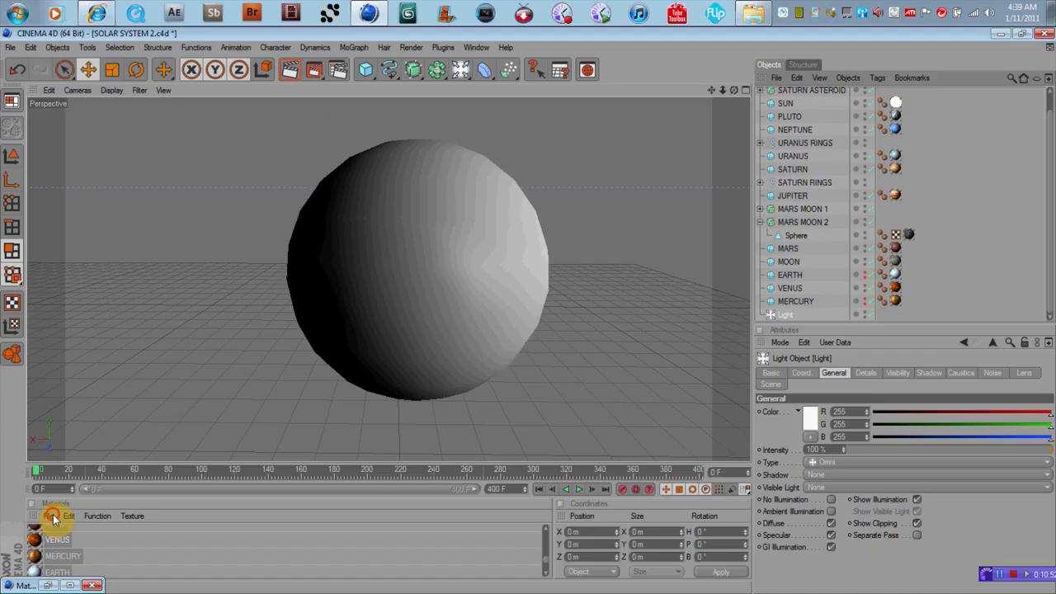
# - Create a new material and load the Mercury map from STILLS > PLANETS & CLOUDS as its colour, copied to the project
pyautogui.click(41, 512)
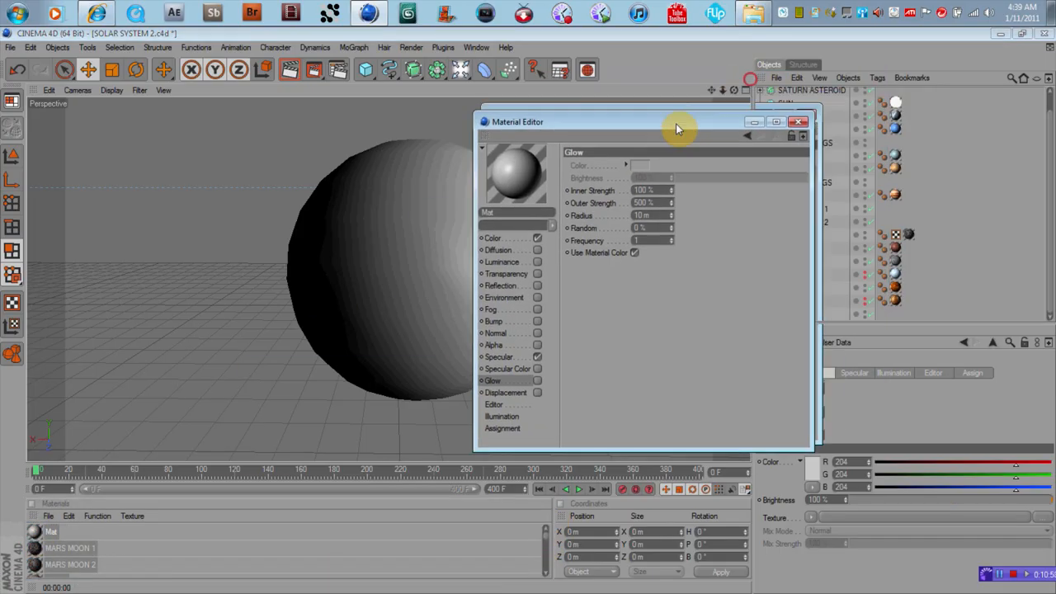
pyautogui.click(492, 238)
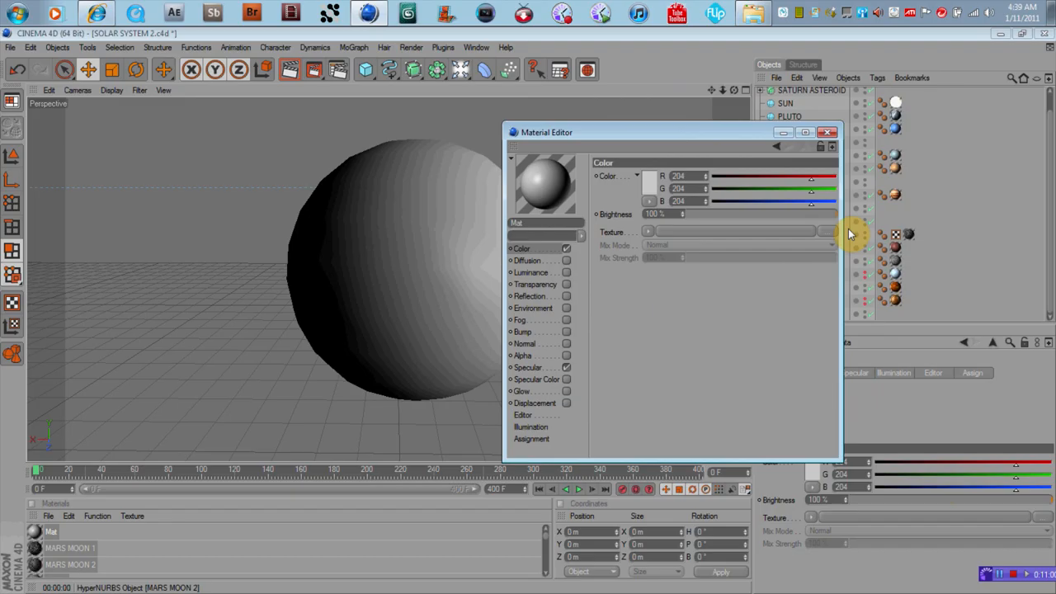
pyautogui.click(831, 231)
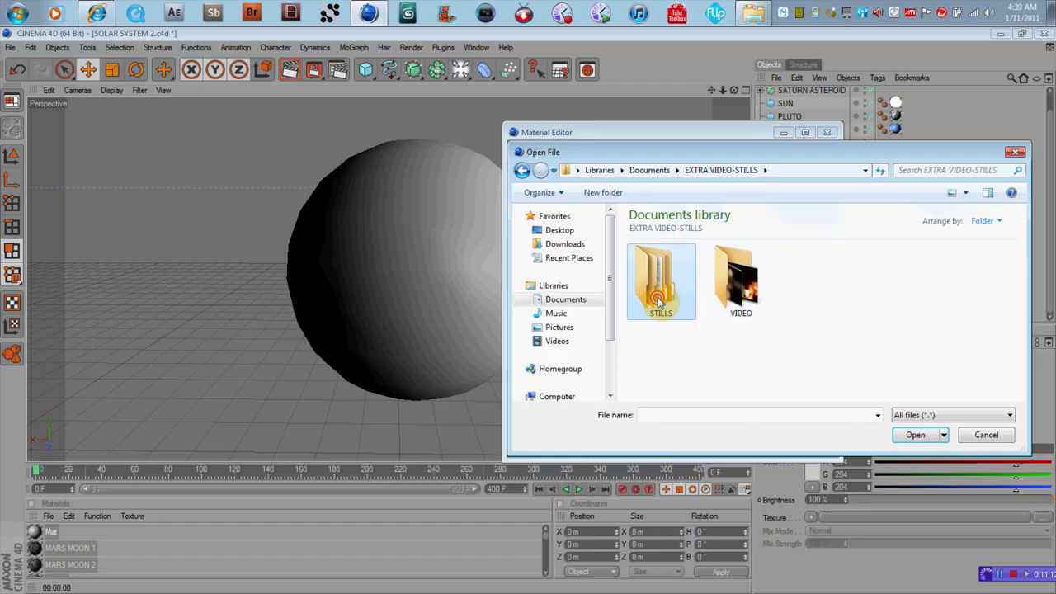
pyautogui.doubleClick(660, 280)
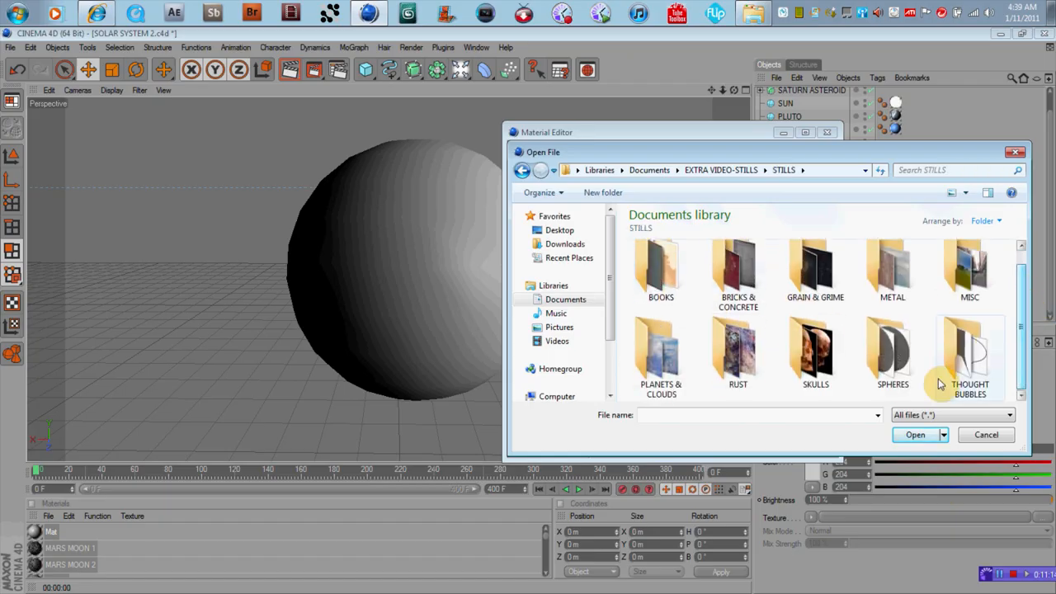
pyautogui.doubleClick(660, 350)
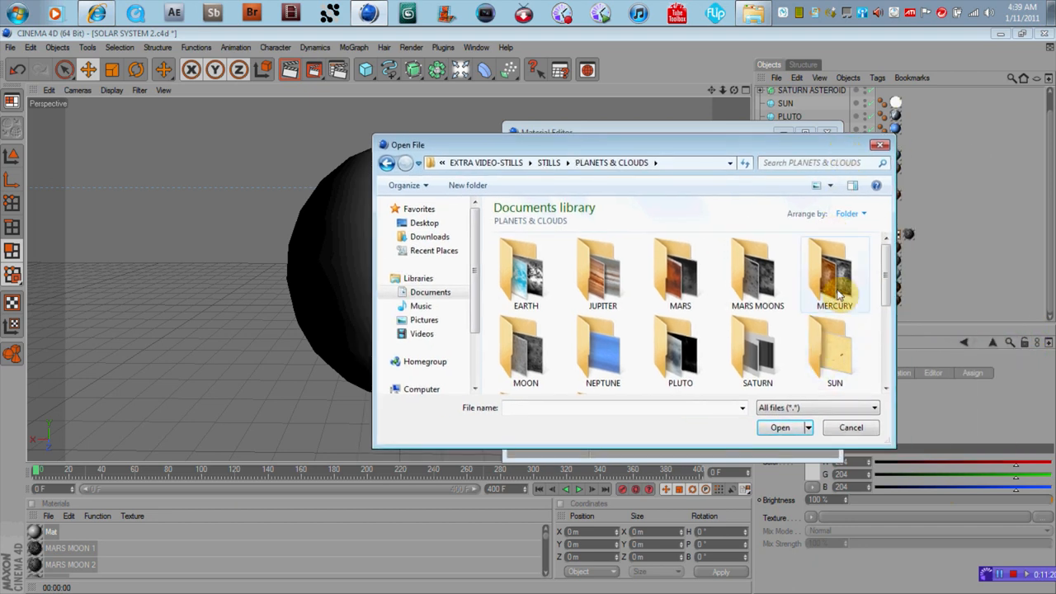
pyautogui.doubleClick(834, 273)
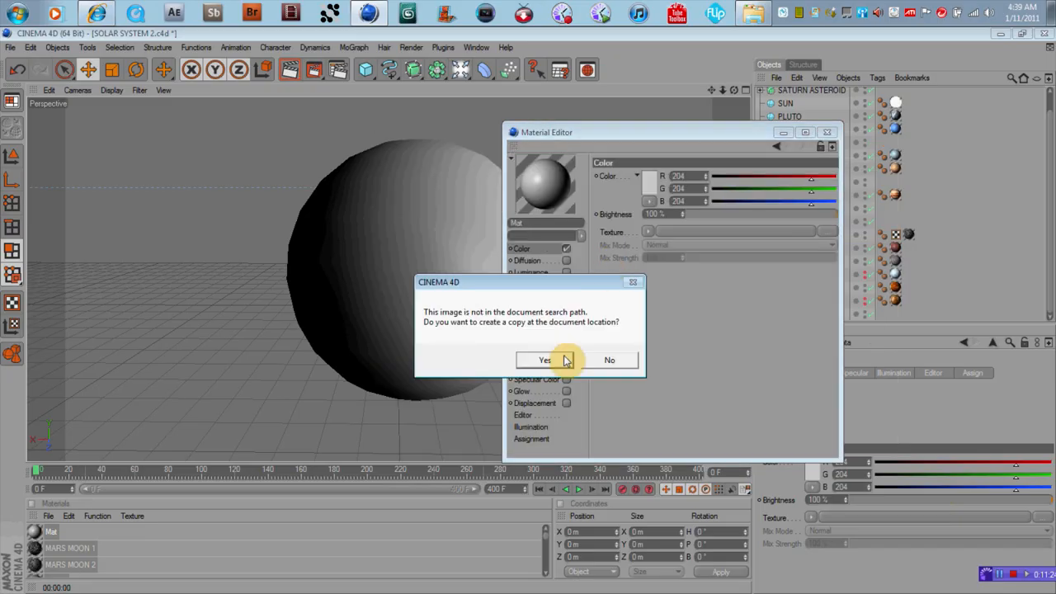
pyautogui.click(545, 359)
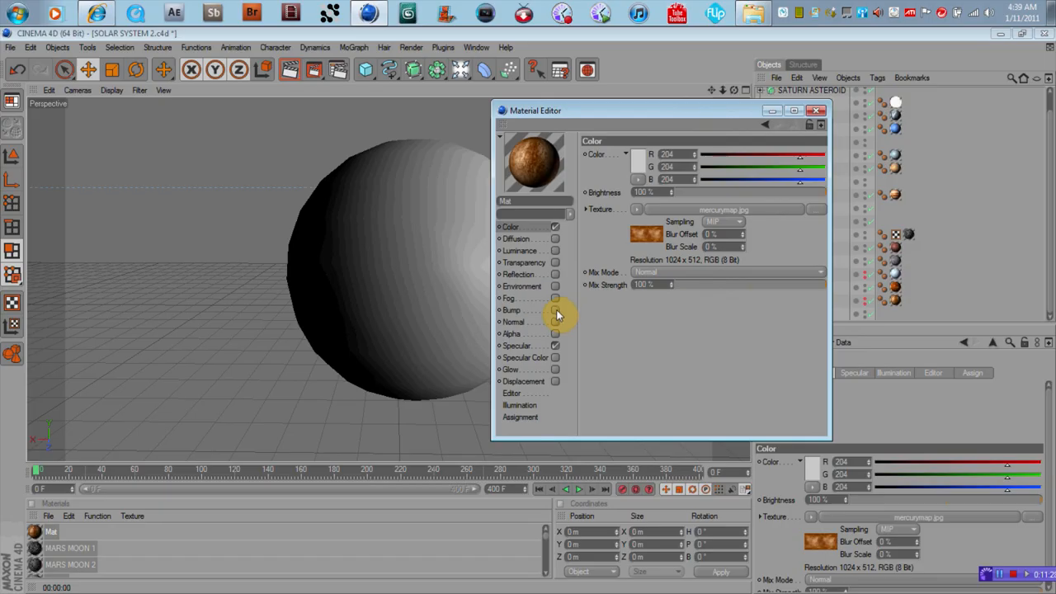
# - Add the Mercury image as the bump map, copied to the project, and switch on Glow
pyautogui.click(512, 310)
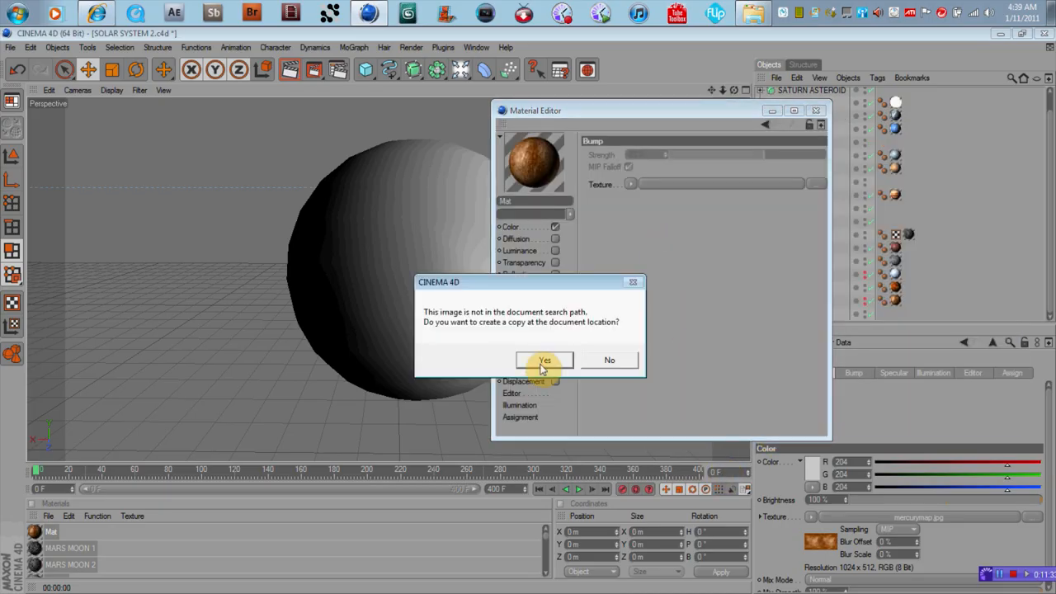
pyautogui.click(546, 360)
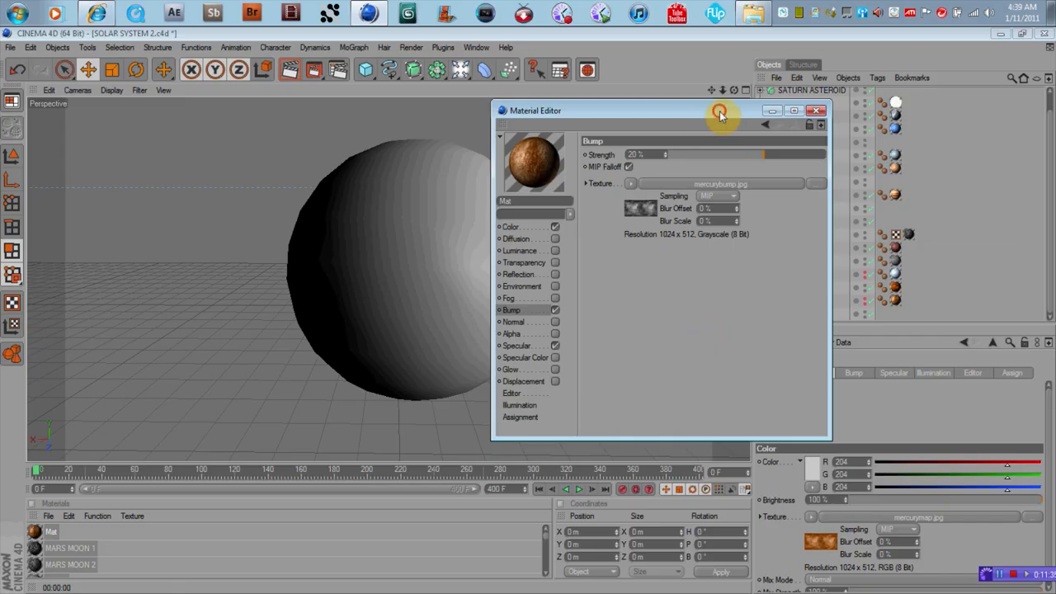
pyautogui.click(511, 370)
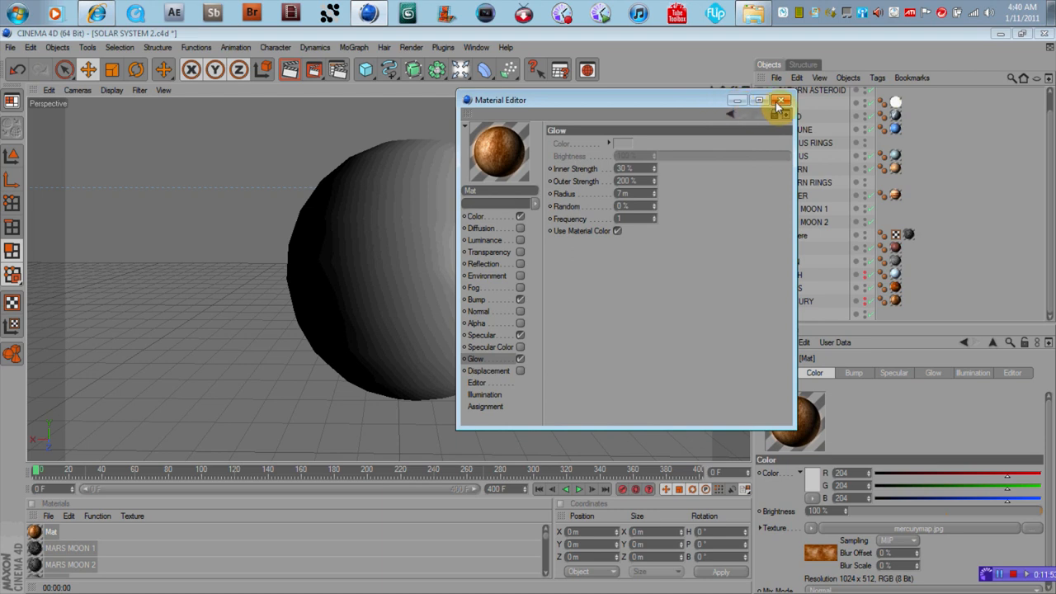
# - Close the editor, apply the Mercury material to the new sphere and deselect it
pyautogui.click(783, 101)
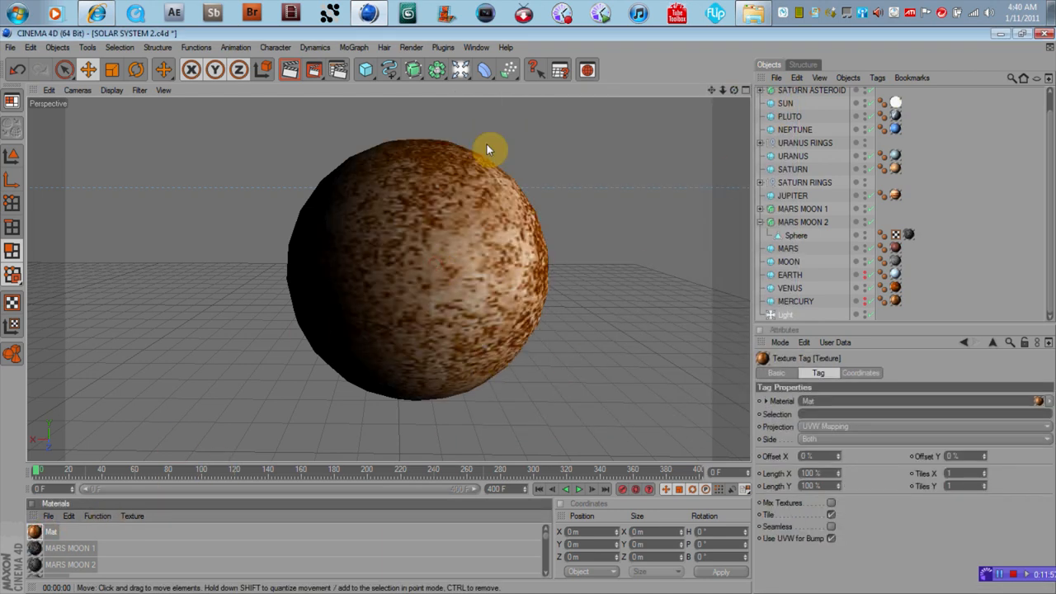
pyautogui.click(406, 46)
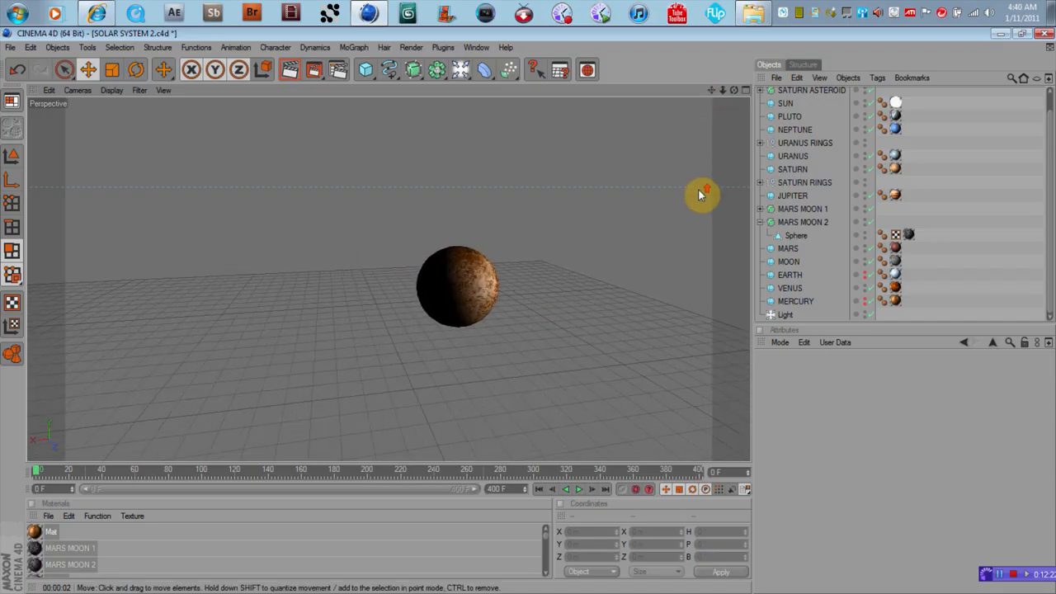
pyautogui.click(423, 46)
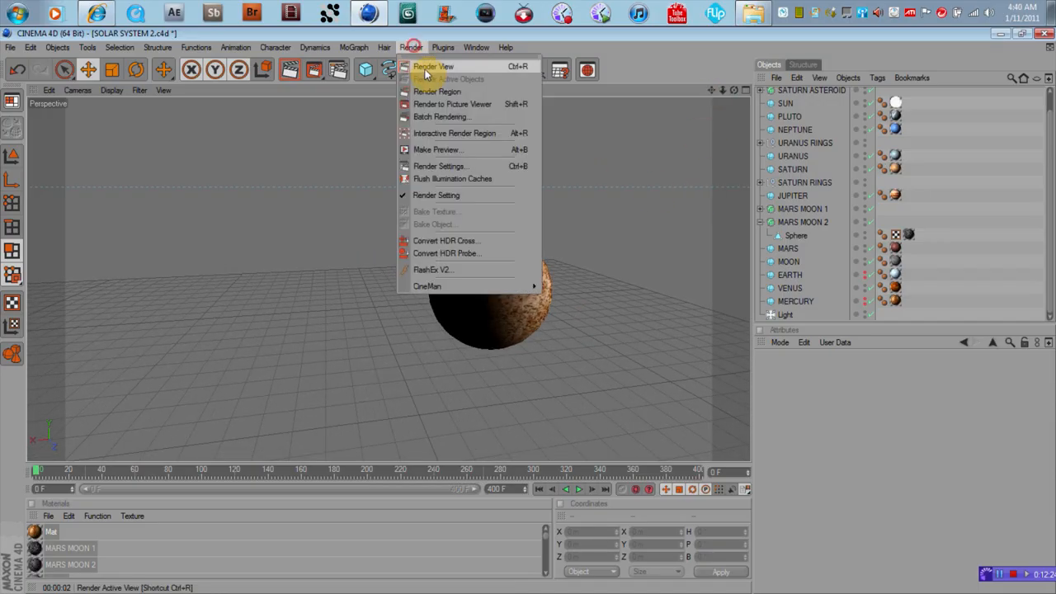
pyautogui.click(433, 66)
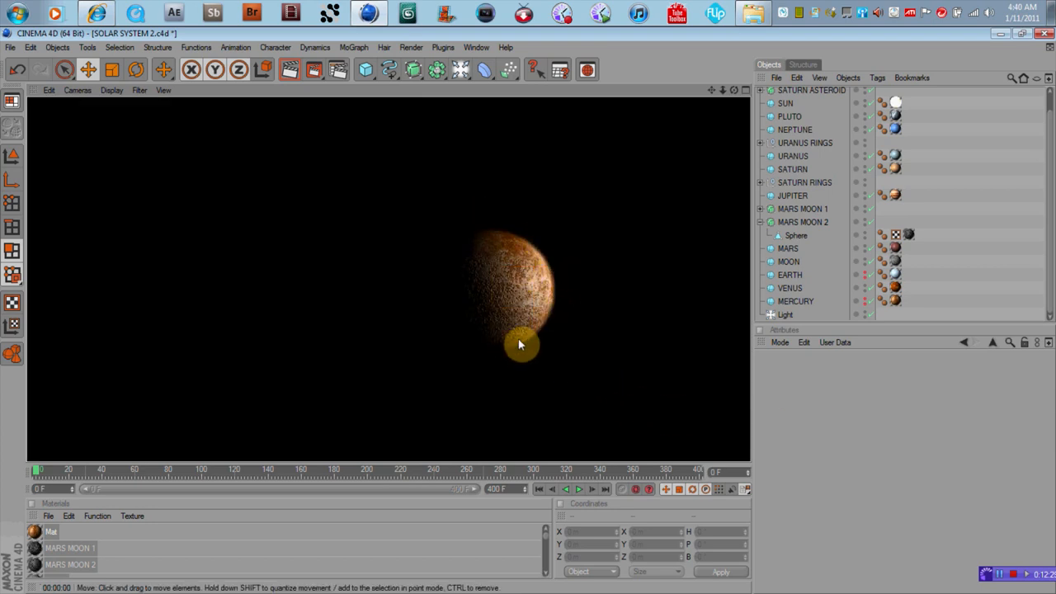
pyautogui.moveTo(654, 267)
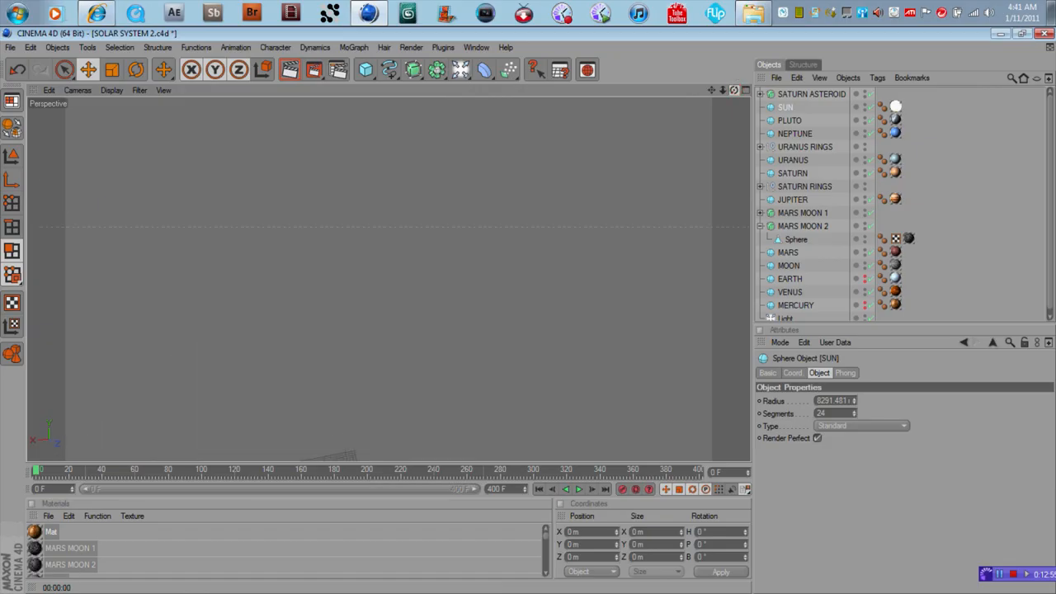
# - Create a new blank material via File > New Material and open it for editing
pyautogui.click(726, 90)
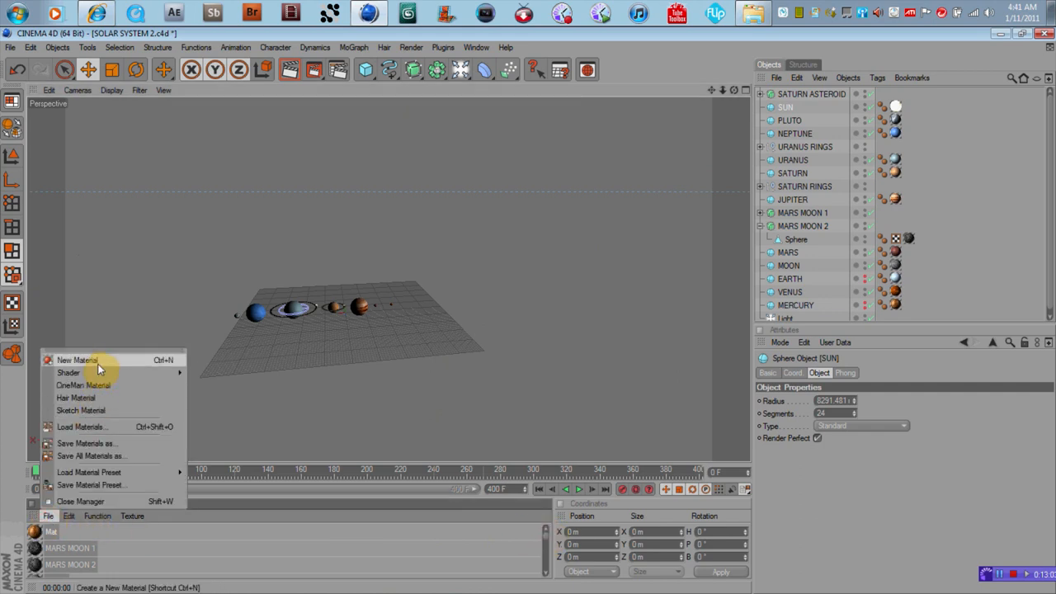
pyautogui.click(69, 356)
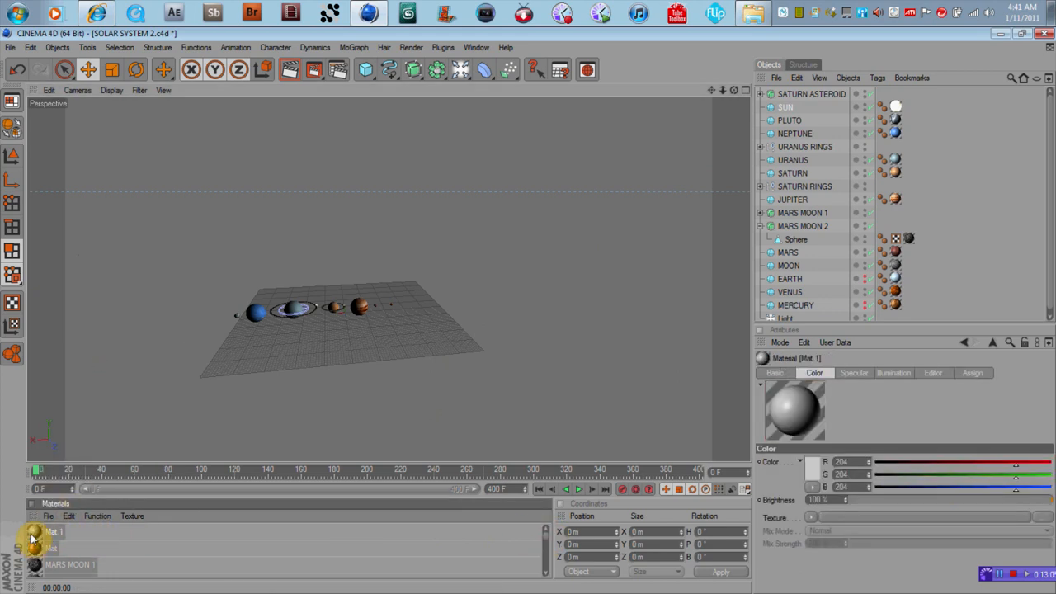
pyautogui.doubleClick(34, 538)
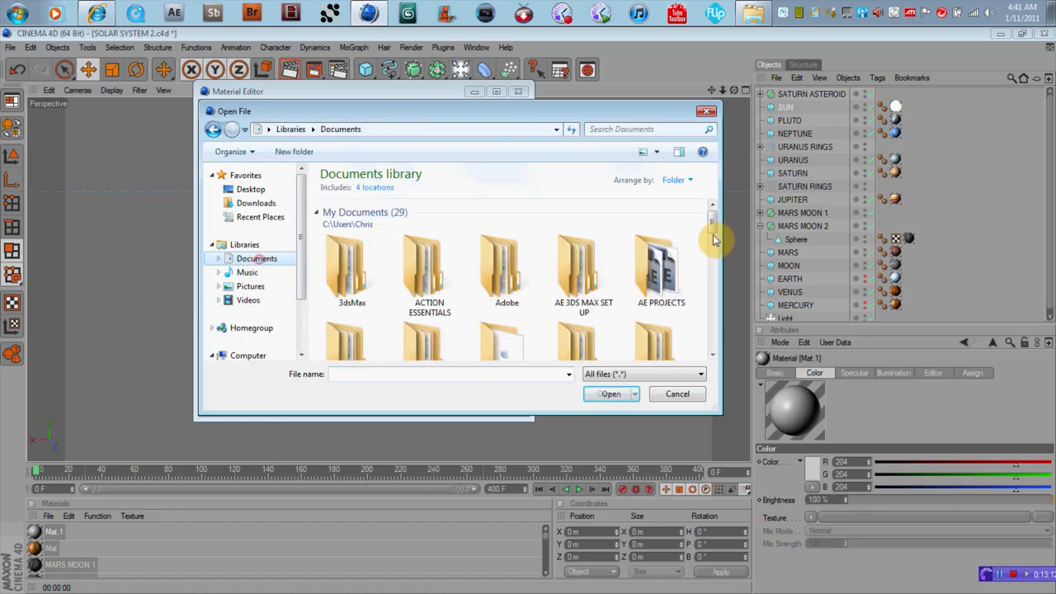
# - Browse to EXTRA VIDEO-STILLS > STILLS > PLANETS & CLOUDS for the colour texture
pyautogui.scroll(-3)
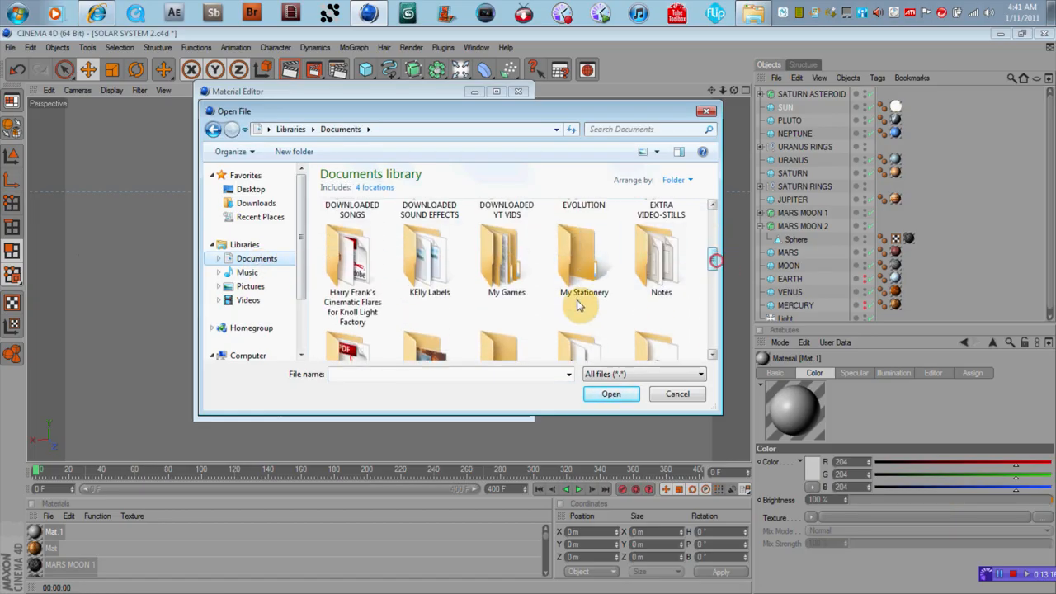
pyautogui.doubleClick(662, 256)
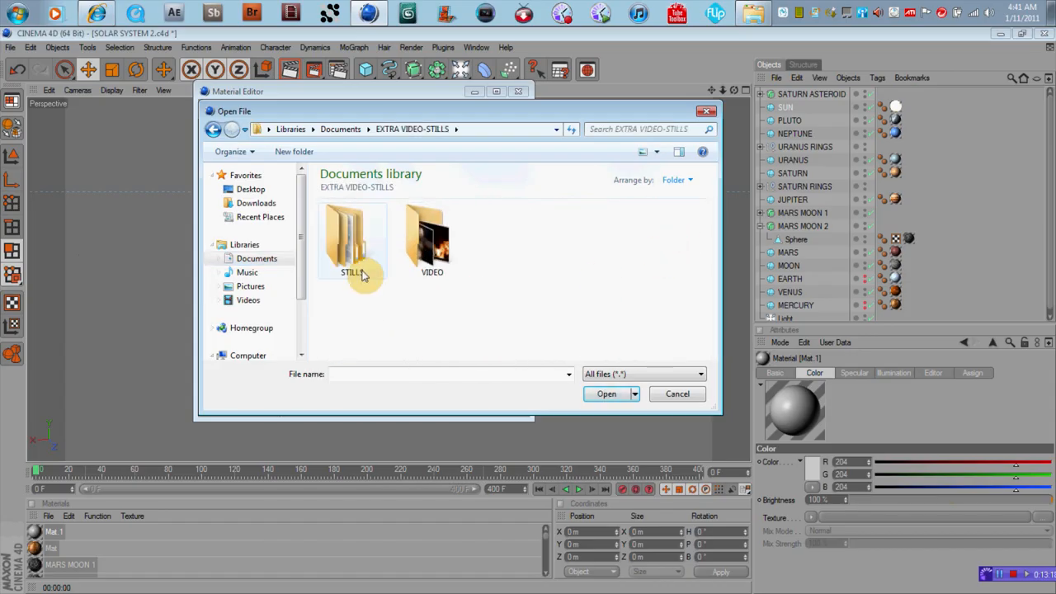
pyautogui.doubleClick(353, 244)
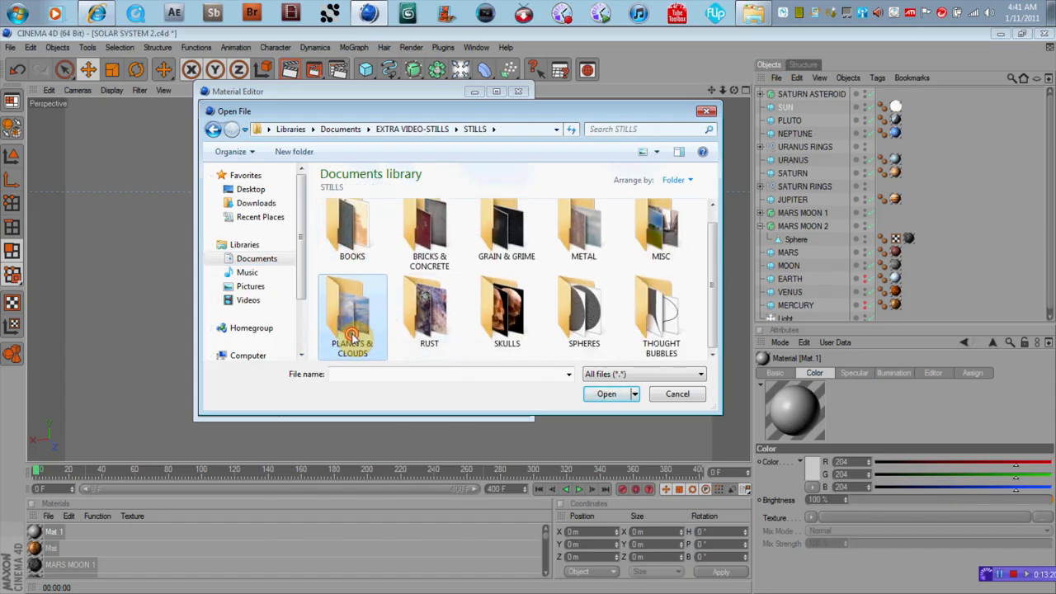
pyautogui.doubleClick(353, 310)
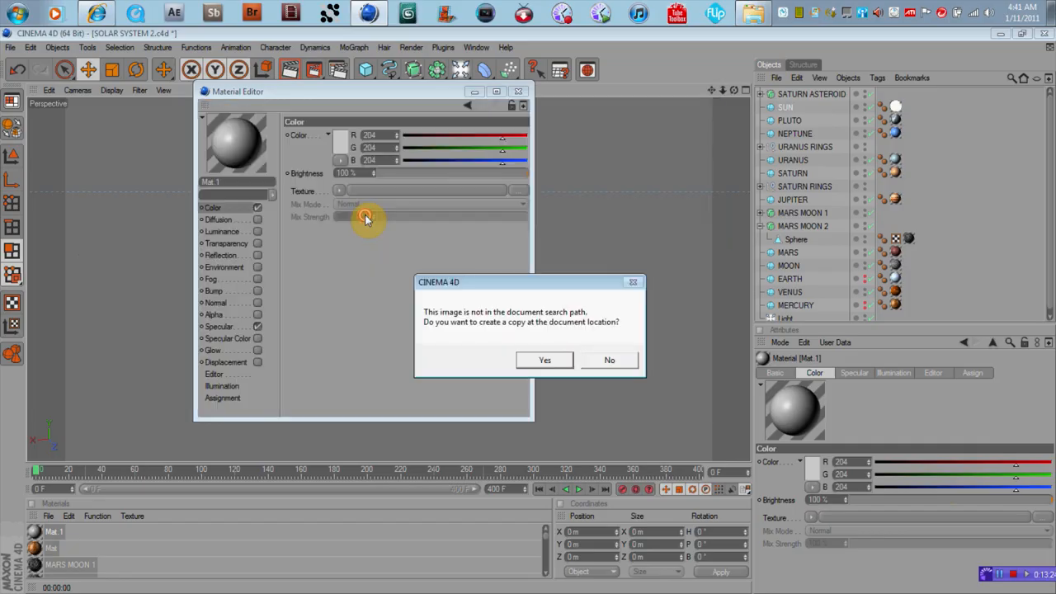
# - Copy the sun texture to the project, switch on Glow for the sun material and close the editor
pyautogui.click(545, 360)
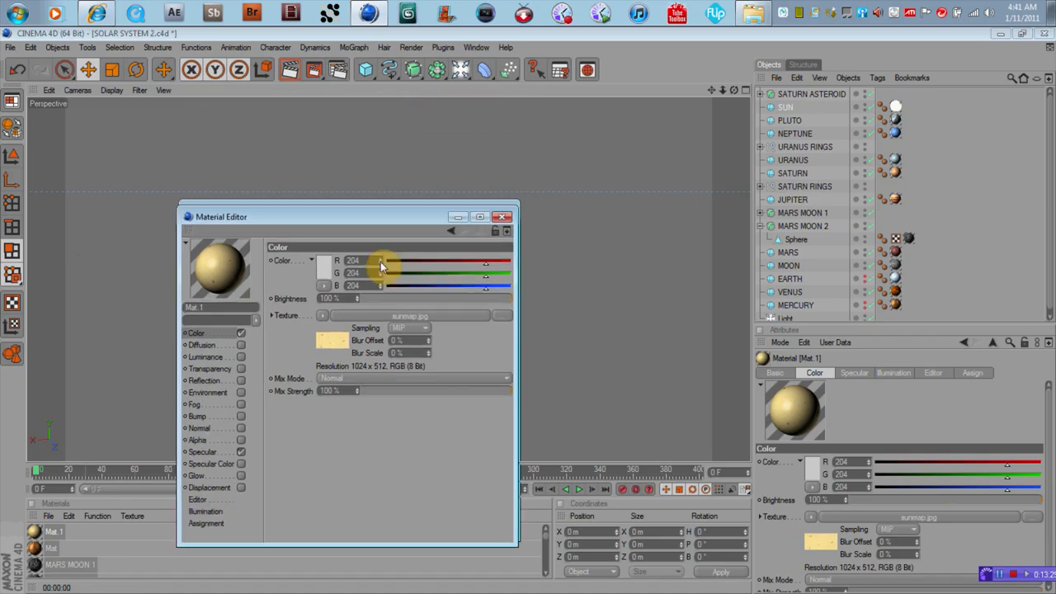
pyautogui.moveTo(221, 216); pyautogui.dragTo(304, 218)
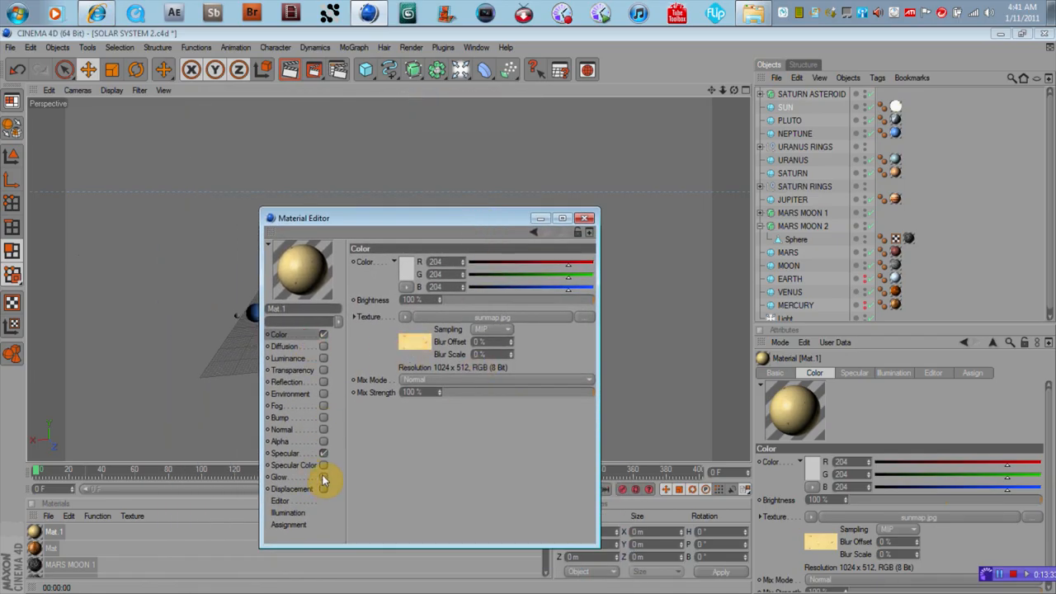
pyautogui.click(278, 475)
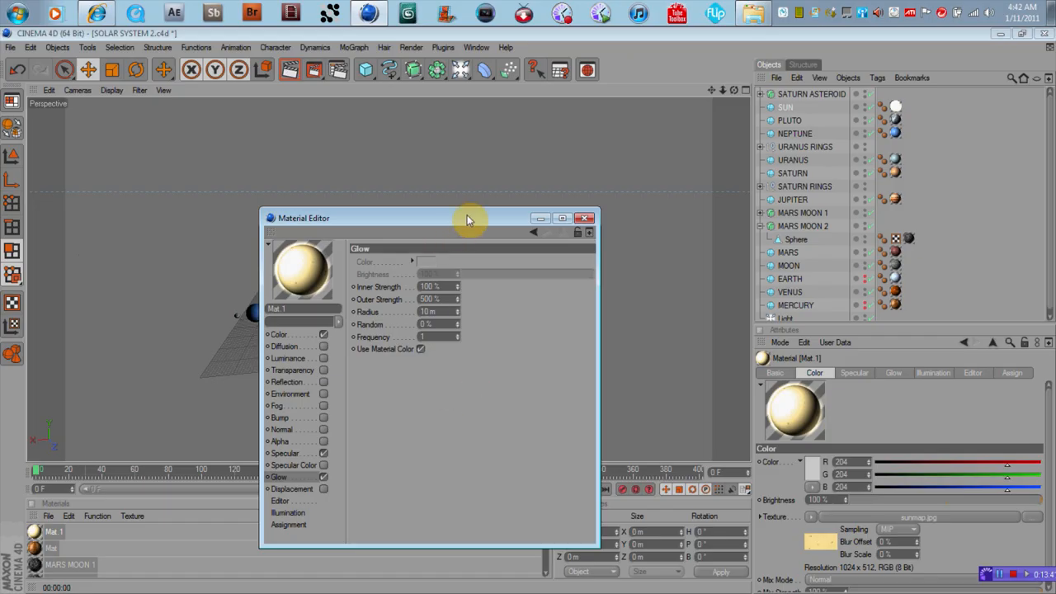
pyautogui.moveTo(472, 409)
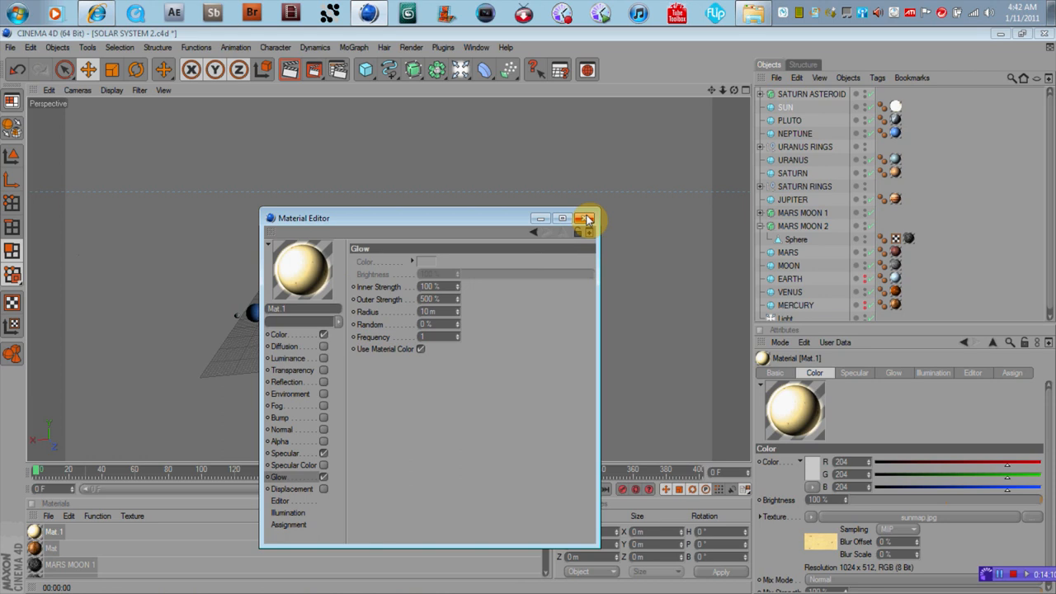
pyautogui.click(586, 218)
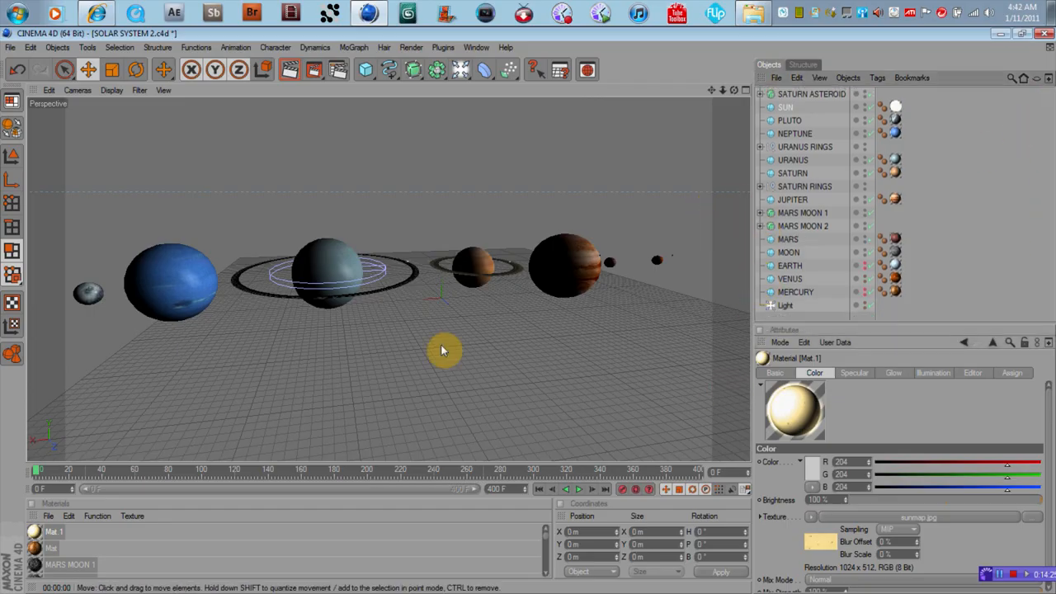
# - Add a Camera object and view the scene through the Editor Camera
pyautogui.click(476, 69)
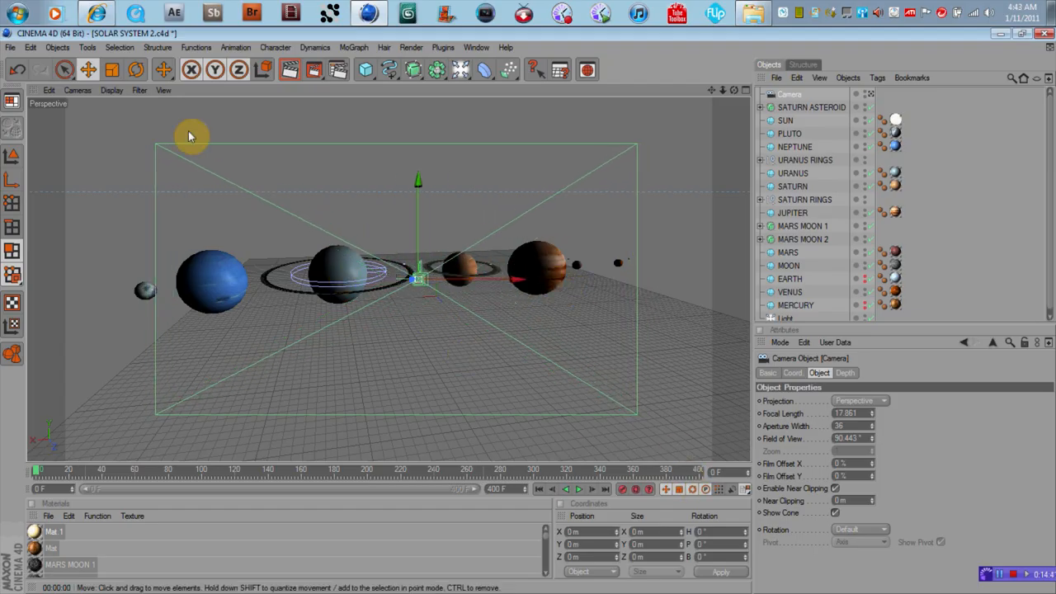
pyautogui.click(76, 89)
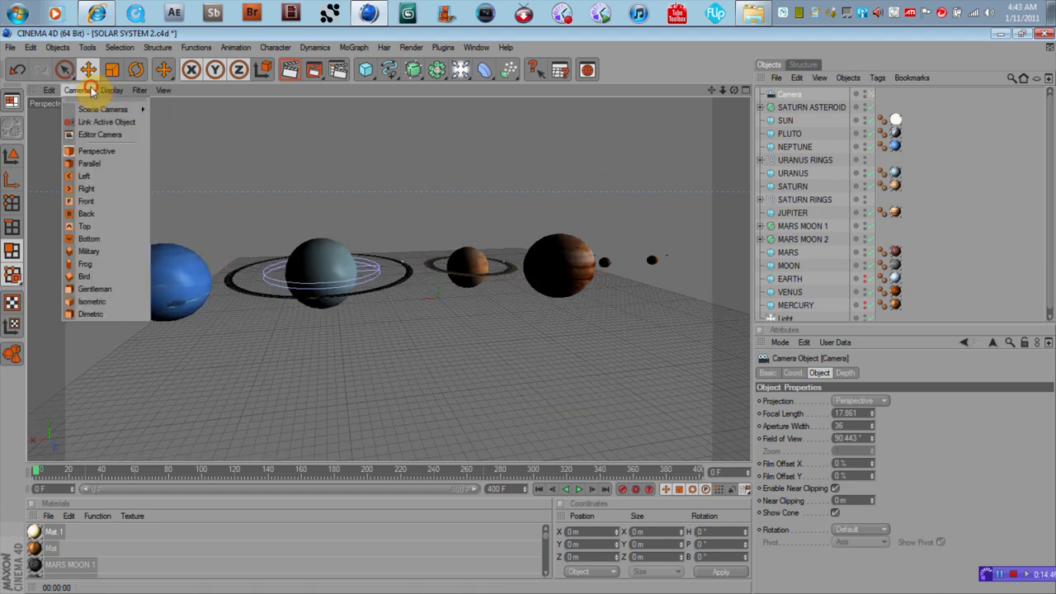
pyautogui.click(99, 135)
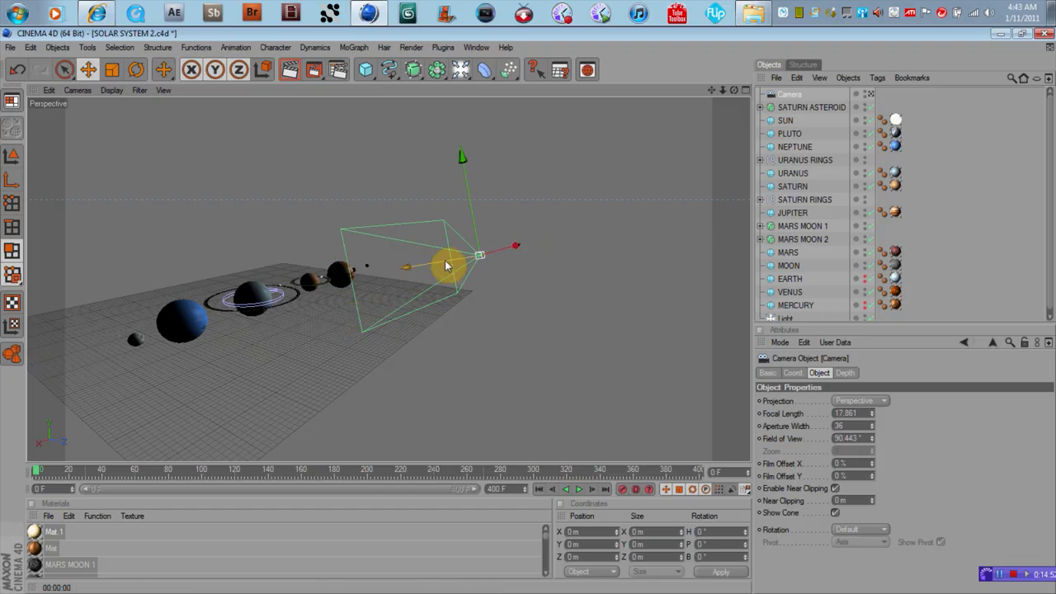
# - Move the new camera in close to Jupiter and go back to the camera list
pyautogui.moveTo(446, 264); pyautogui.dragTo(669, 197)
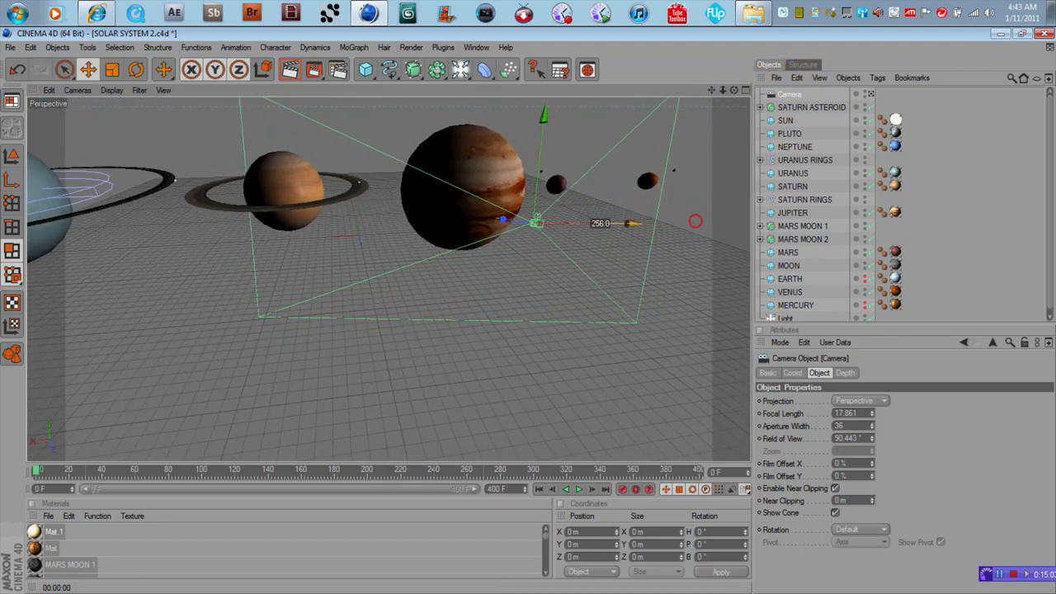
pyautogui.moveTo(536, 222); pyautogui.dragTo(482, 221)
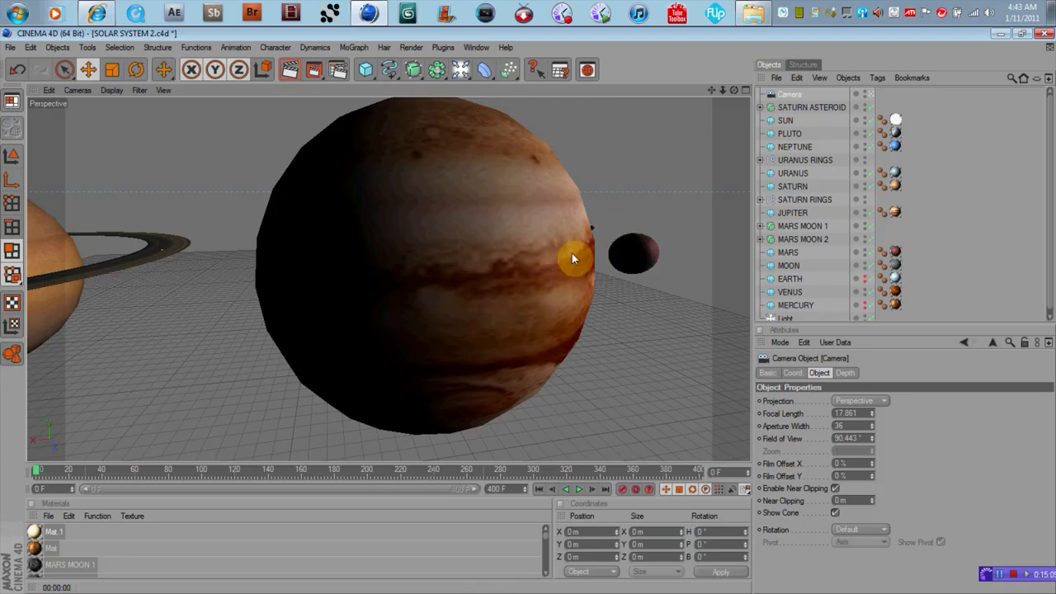
pyautogui.click(87, 89)
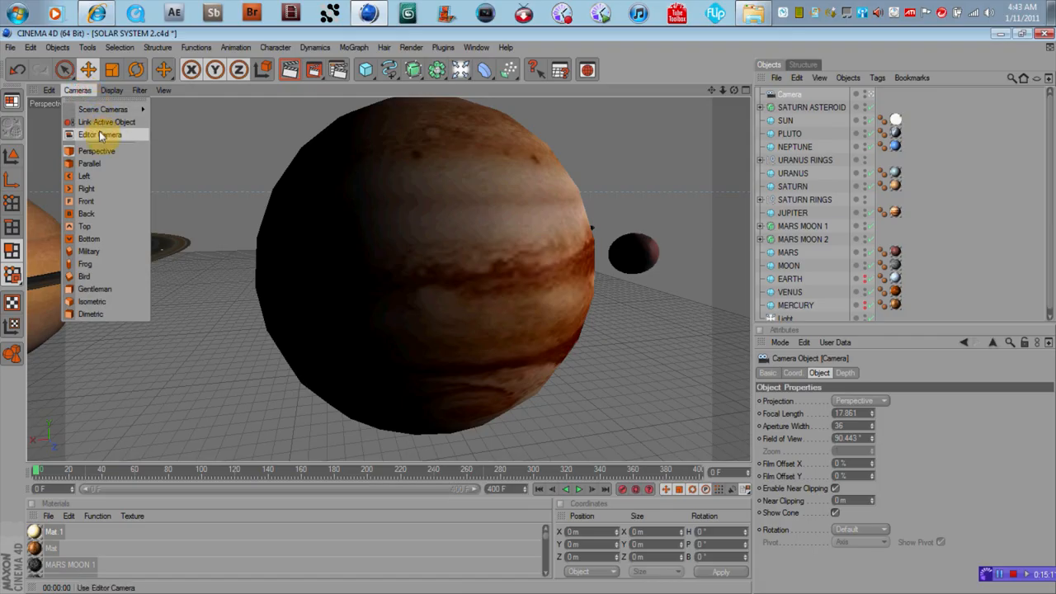
# - At a later frame, rotate the camera to face Jupiter and move it nearer so the planet fills the view
pyautogui.click(99, 136)
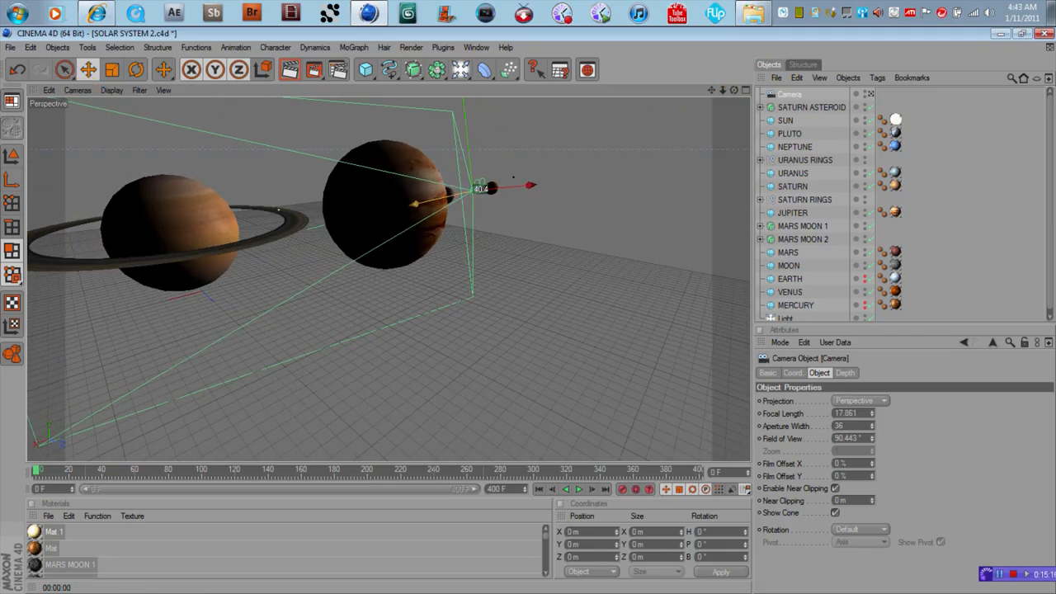
pyautogui.click(623, 492)
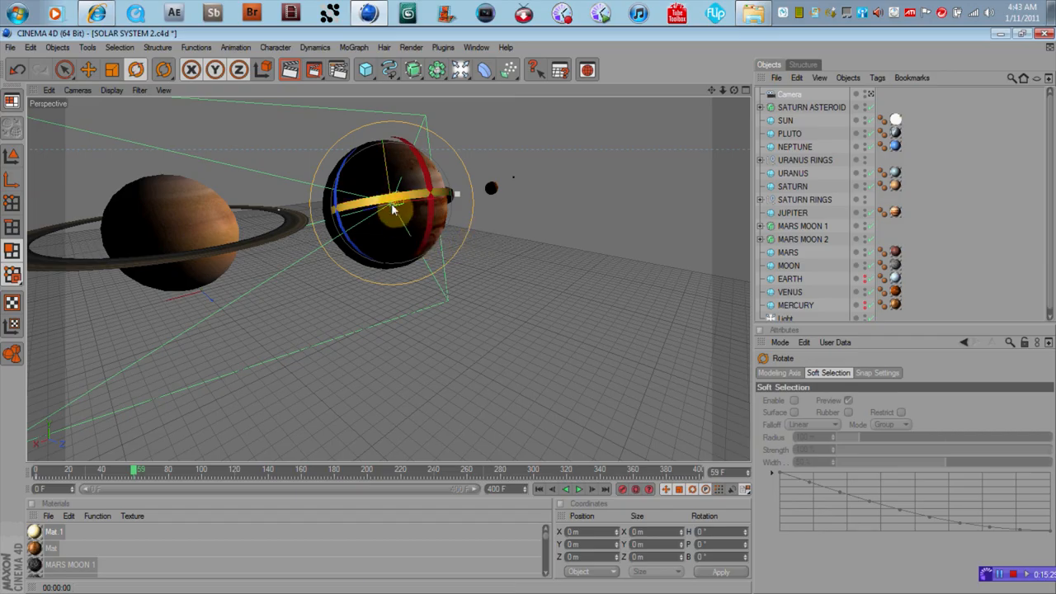
pyautogui.moveTo(396, 194); pyautogui.dragTo(388, 206)
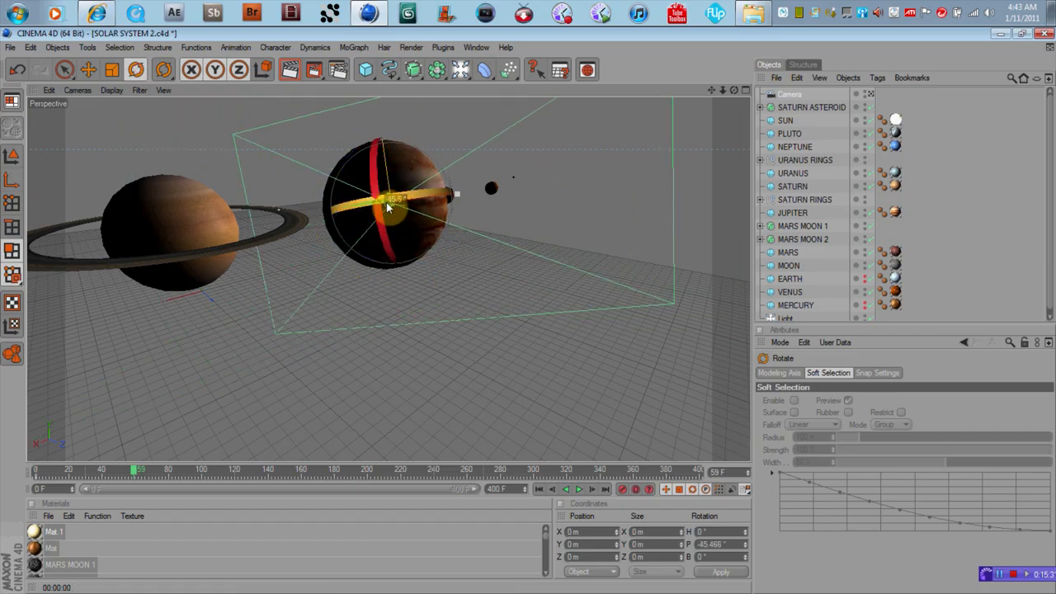
pyautogui.click(95, 69)
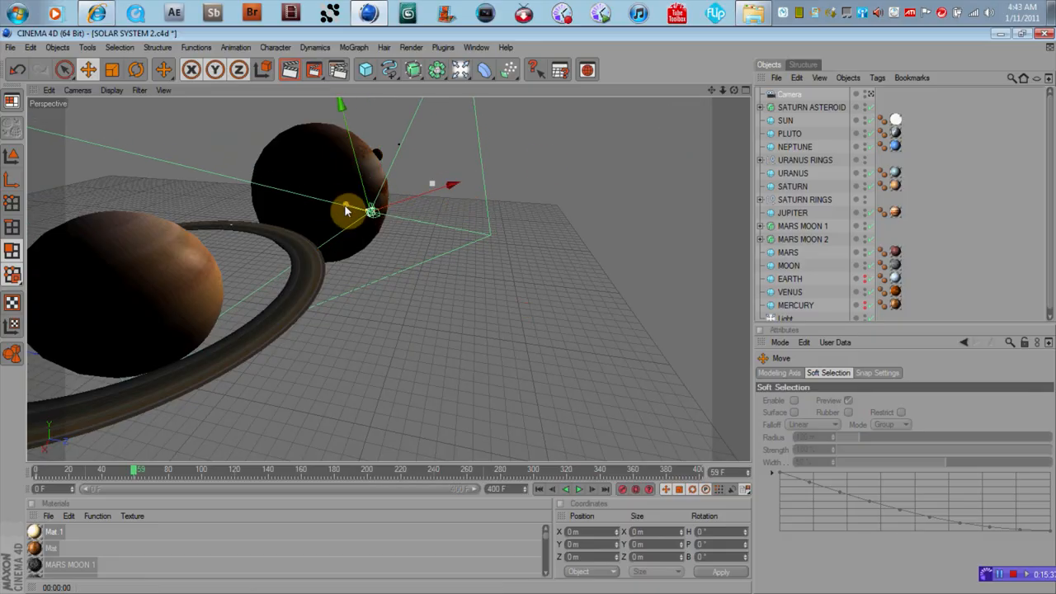
pyautogui.moveTo(372, 211); pyautogui.dragTo(343, 215)
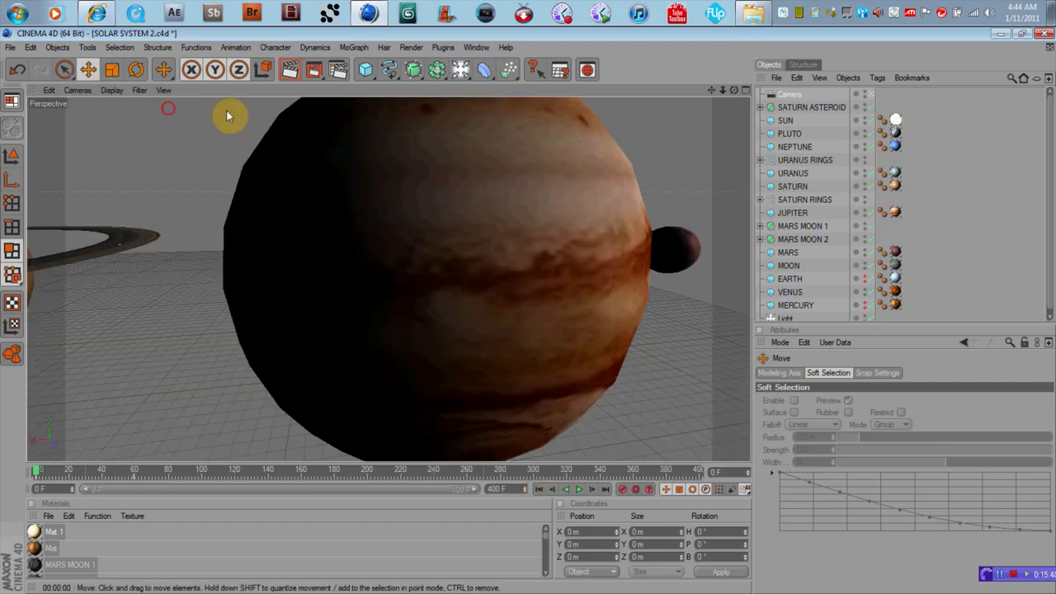
# - Play the camera fly-by animation forwards past Jupiter to preview the close-up
pyautogui.click(578, 488)
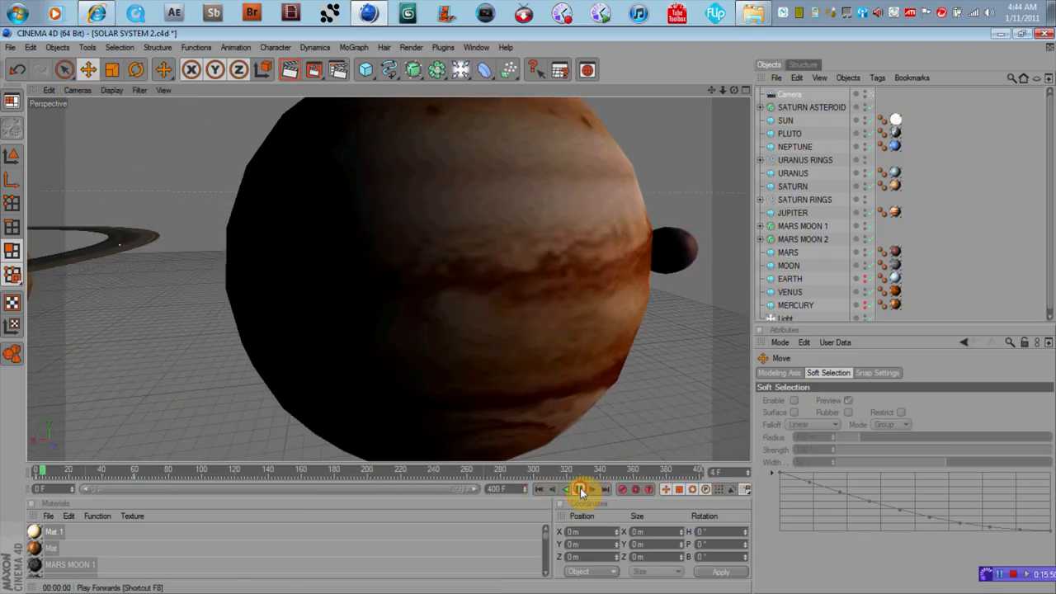
pyautogui.click(581, 489)
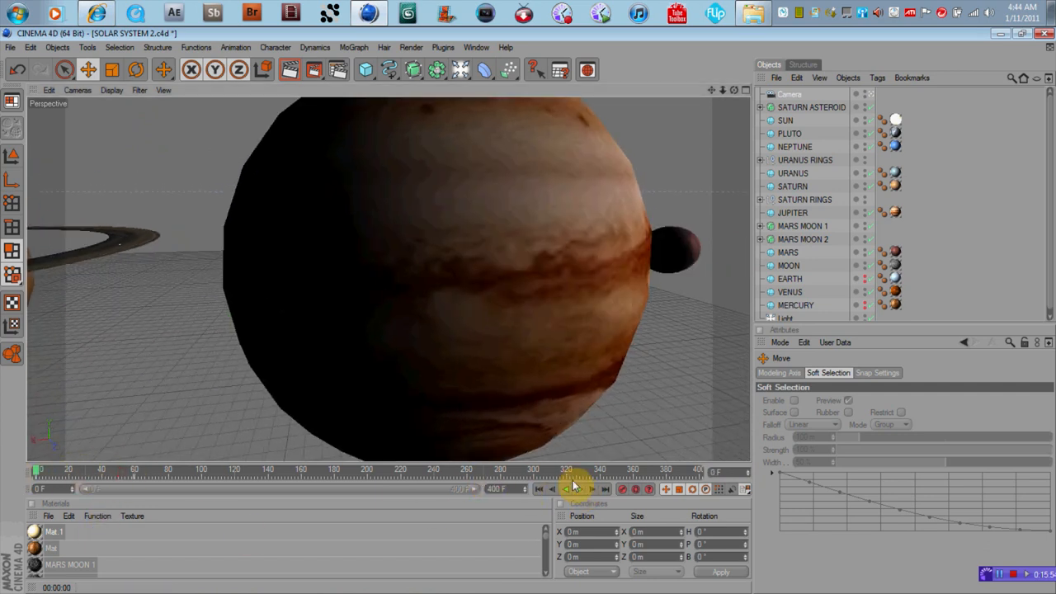
pyautogui.click(580, 490)
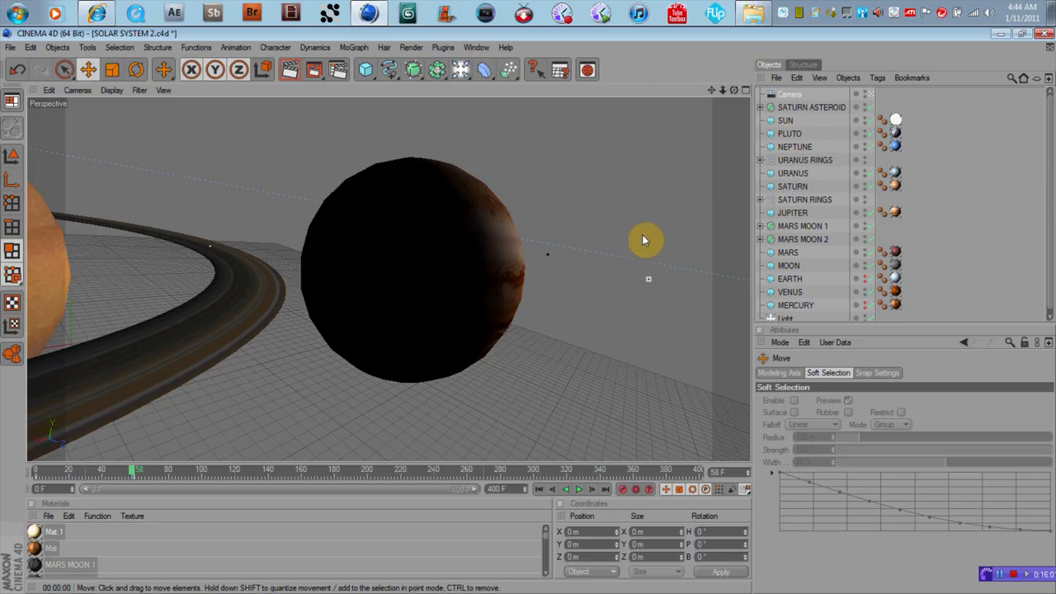
pyautogui.moveTo(436, 122)
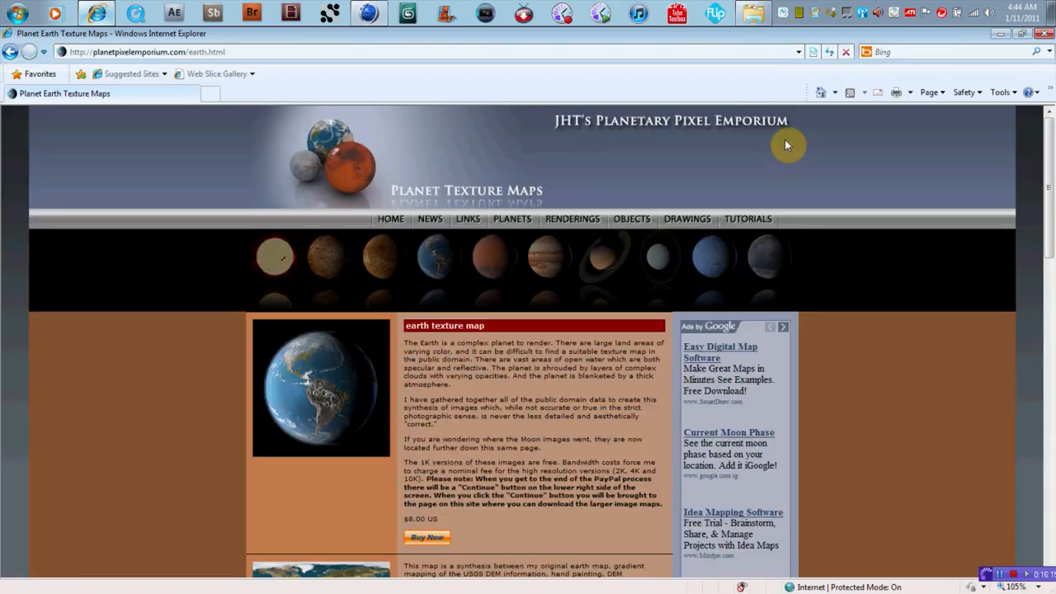
pyautogui.moveTo(809, 157)
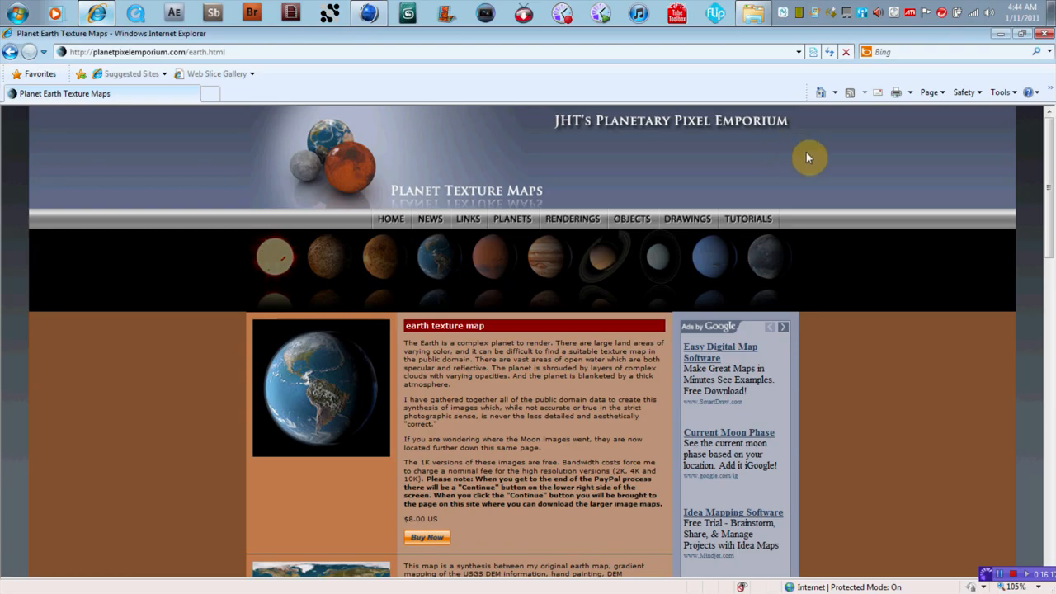